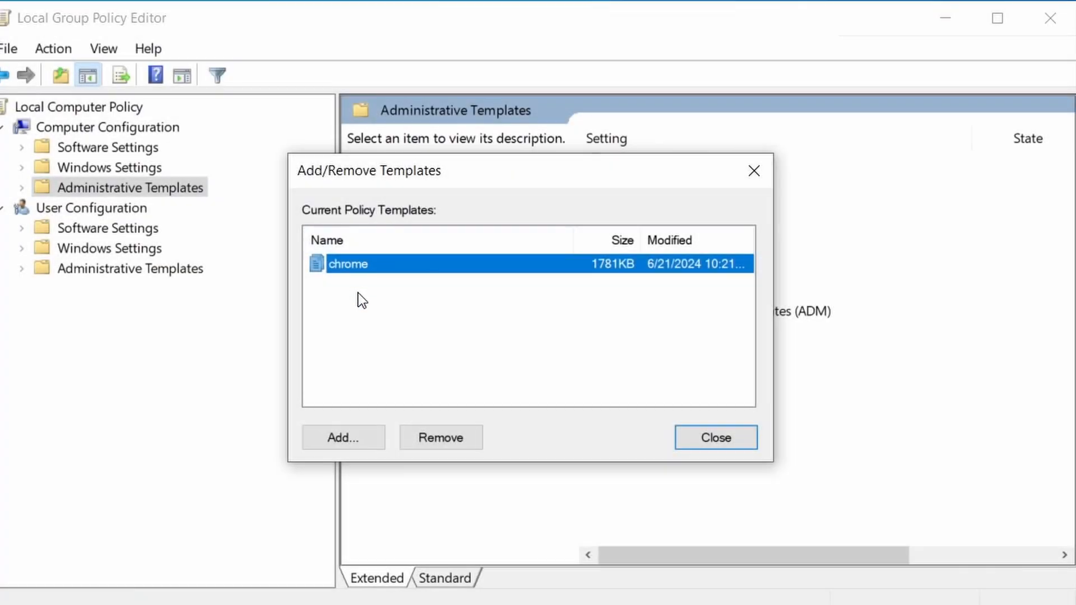
Remove the chrome policy template from the Add/Remove Templates list.
left_click(440, 438)
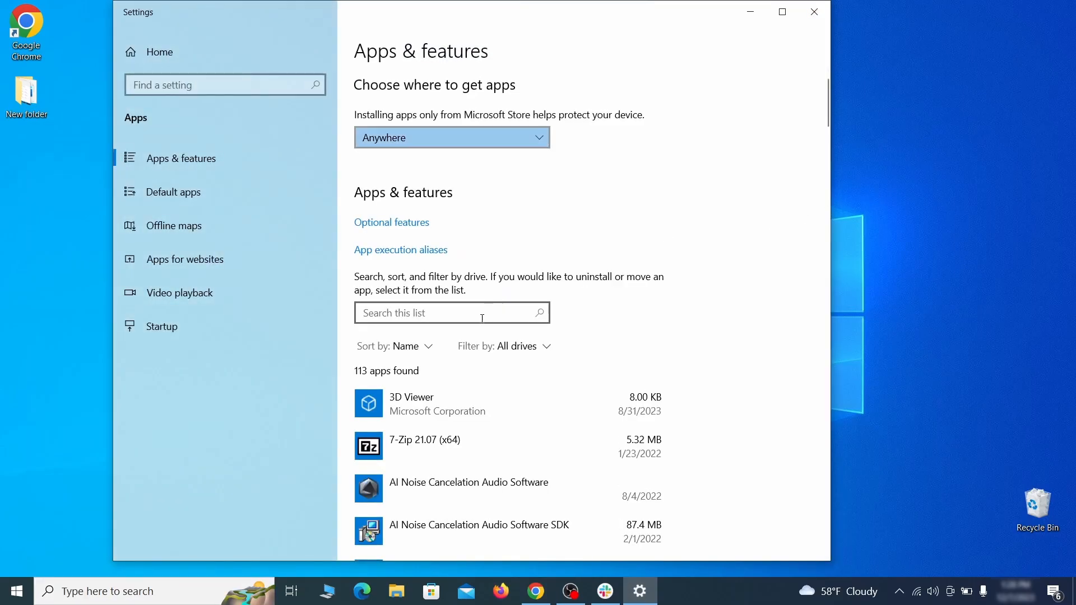
Sort apps by install date, uninstall Example Malware App, and close Settings.
left_click(406, 346)
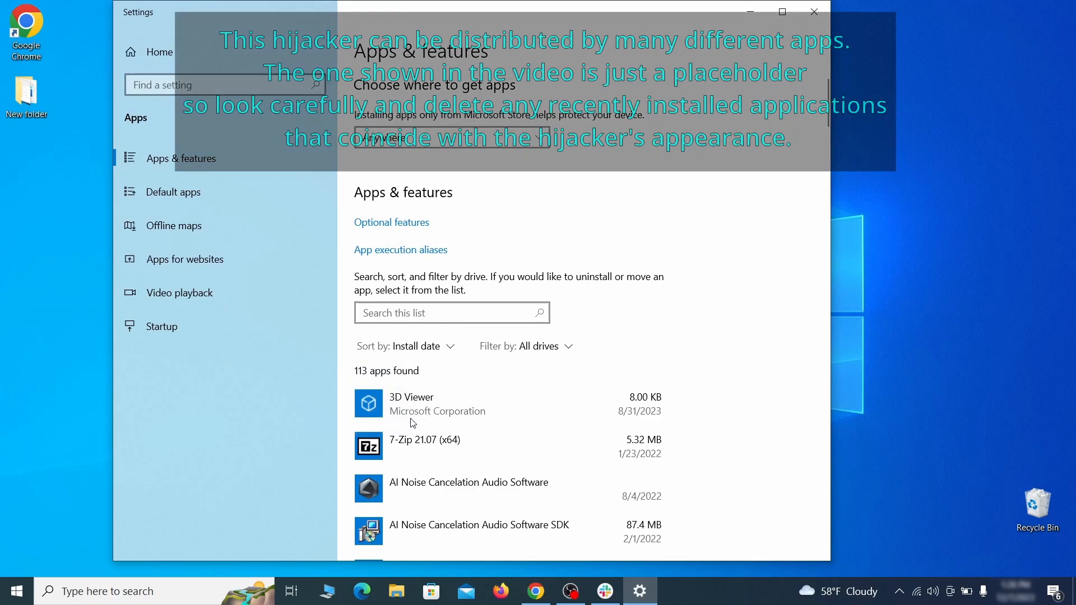
left_click(441, 401)
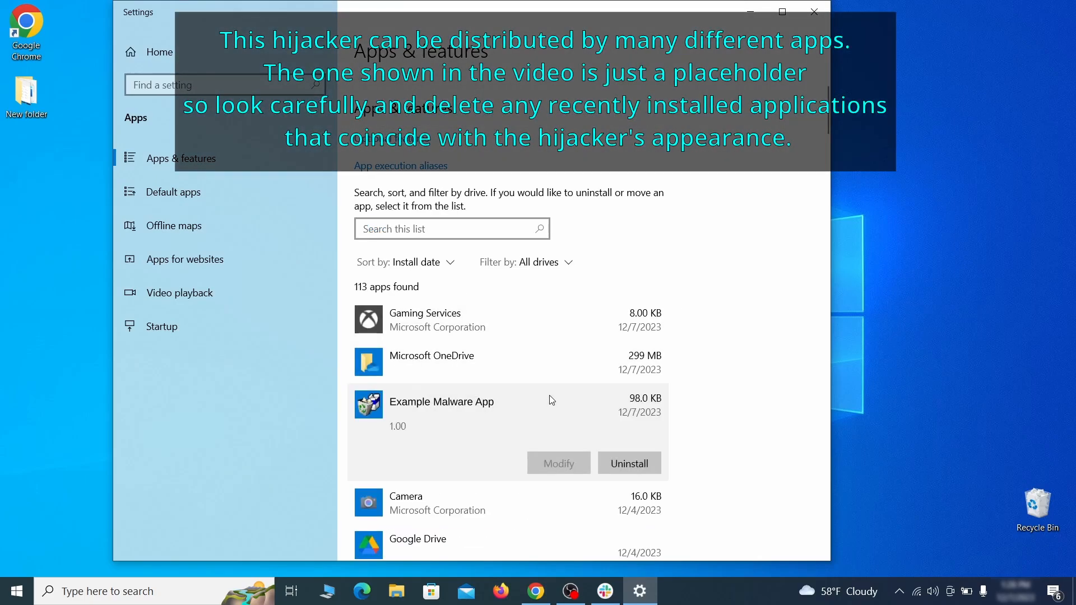
mouse_move(608, 440)
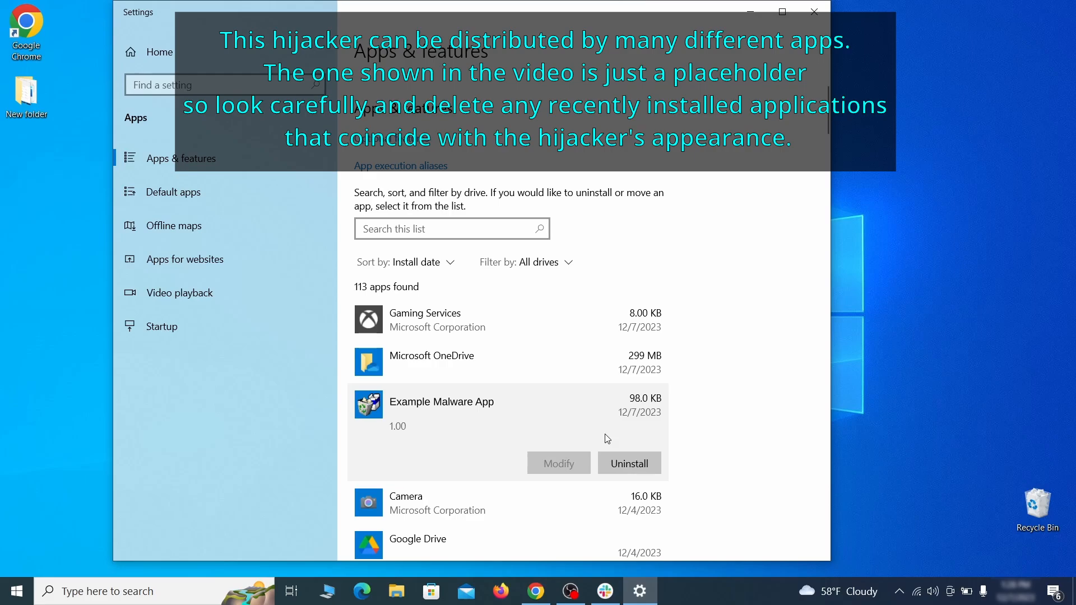
left_click(627, 462)
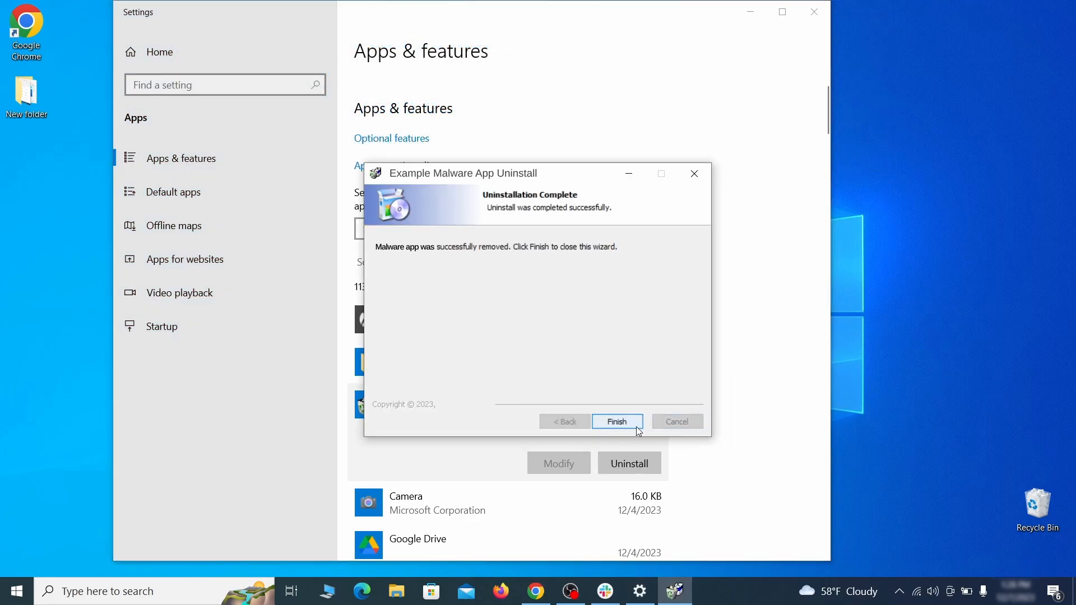
left_click(615, 421)
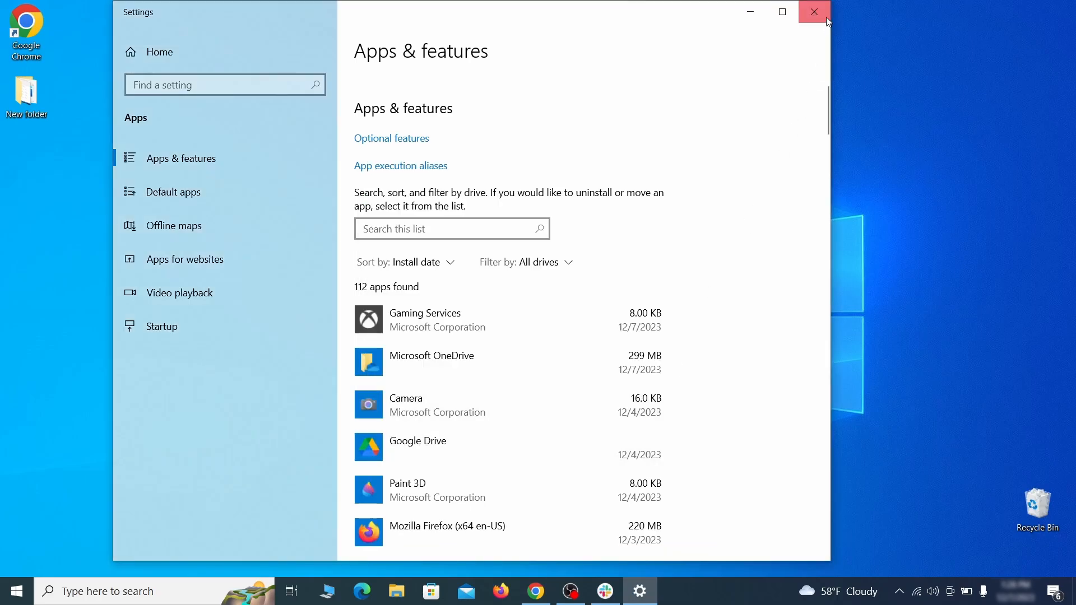
left_click(814, 12)
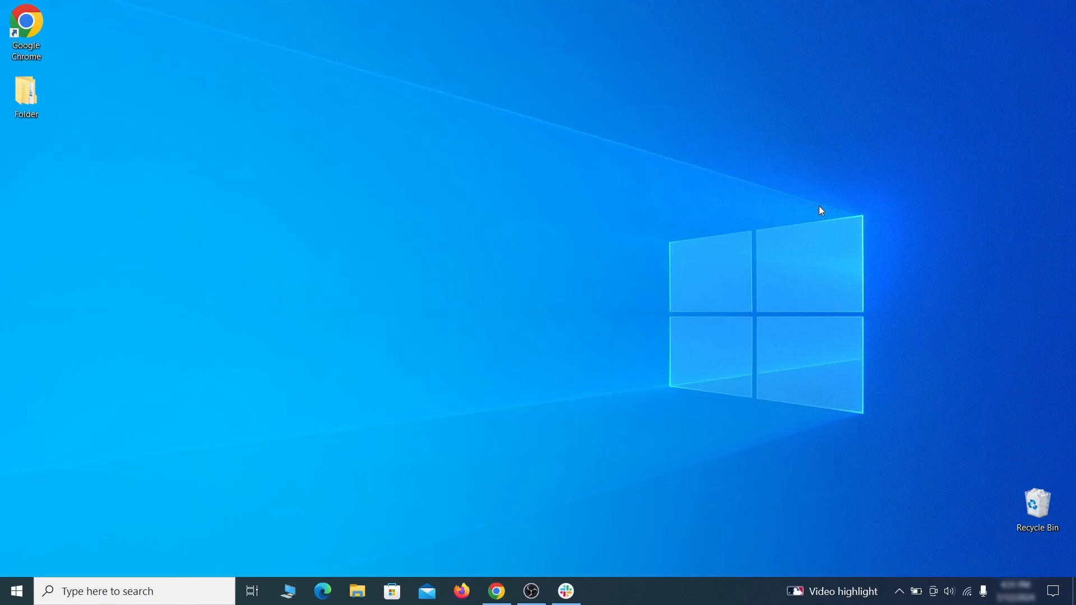
mouse_move(220, 419)
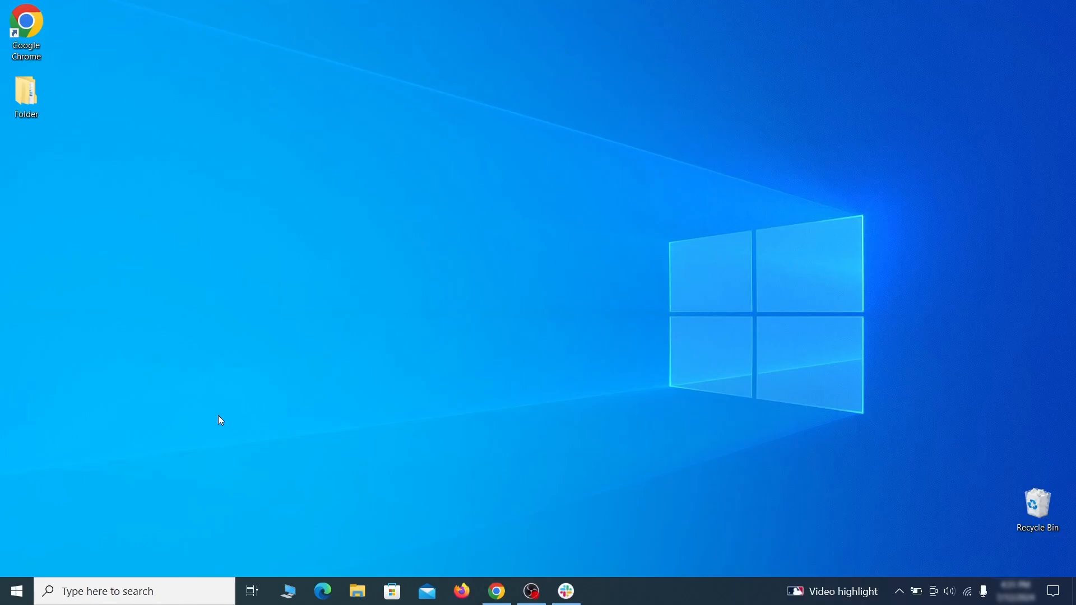
Enable showing hidden files, folders and drives in File Explorer Options, then search Task Scheduler.
type("fo")
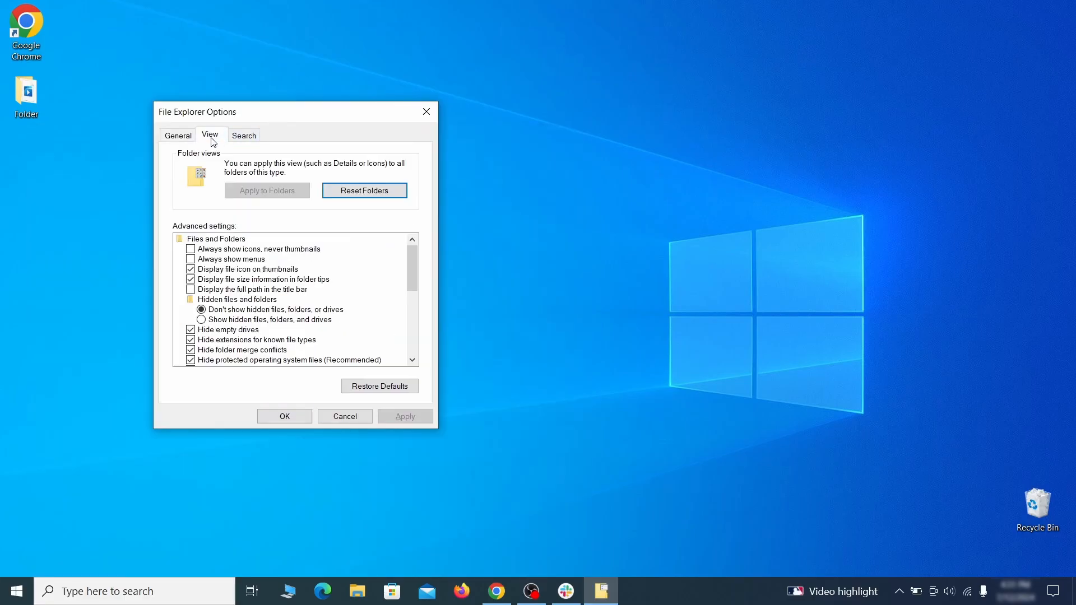
left_click(201, 319)
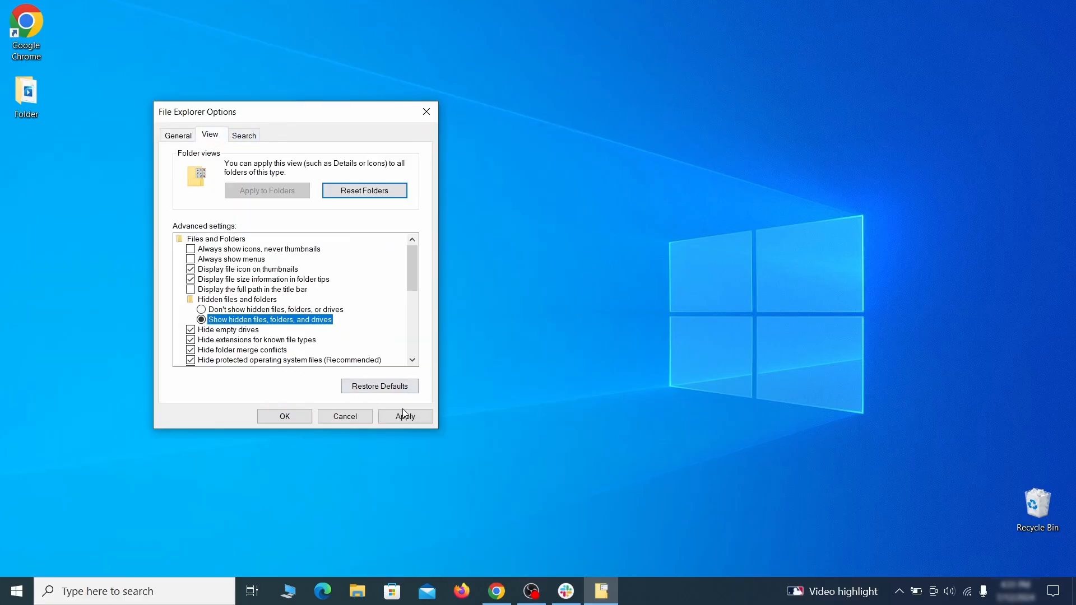
left_click(284, 416)
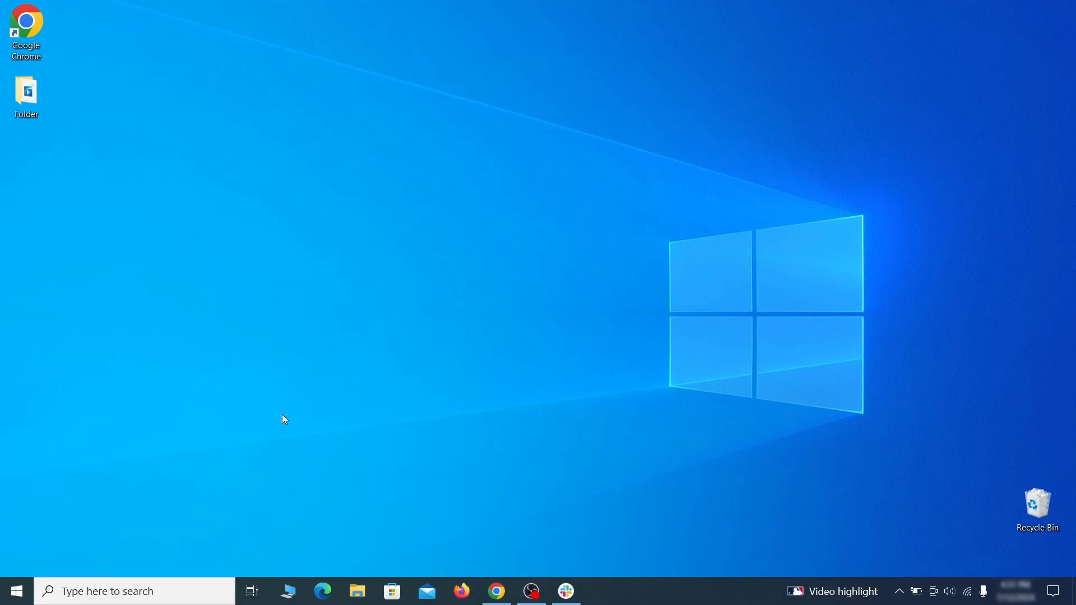
type("task scheduler")
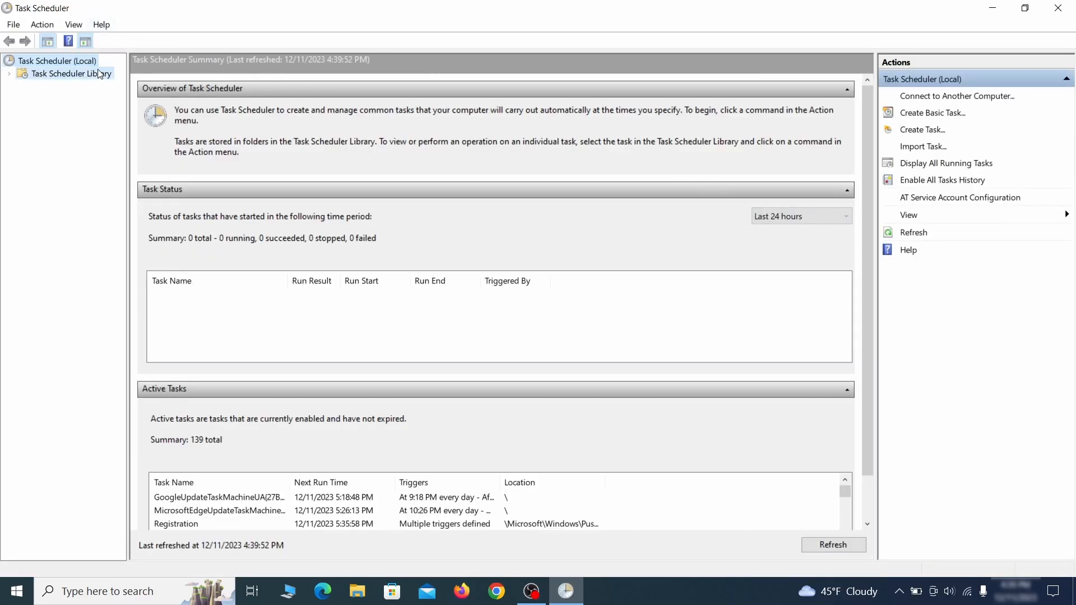
Inspect the Example Malware App task's daily 4:39 PM trigger and Desktop program, then end it.
left_click(70, 73)
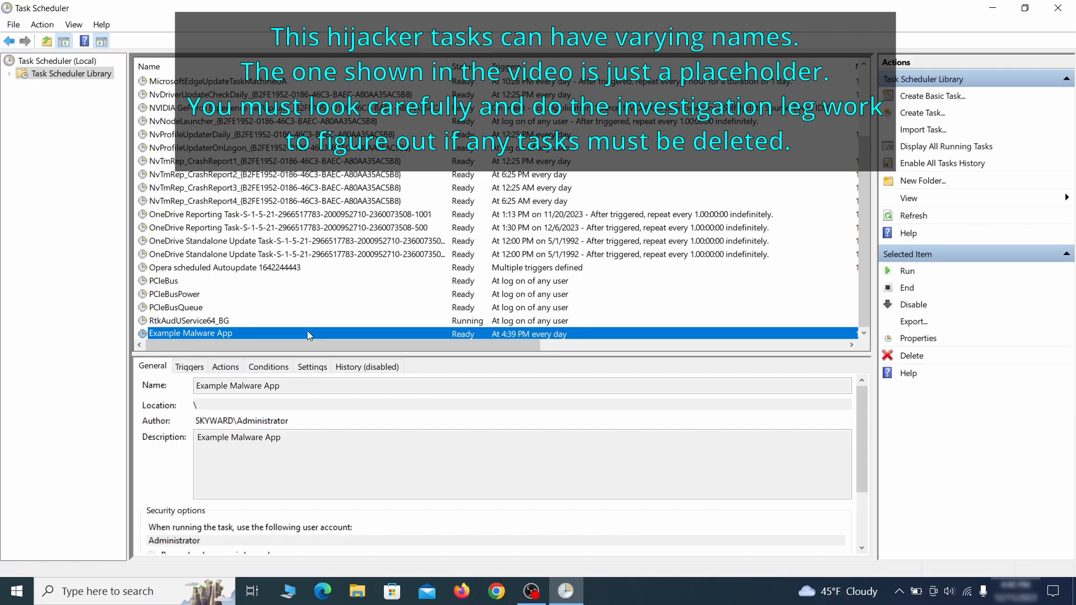
right_click(191, 334)
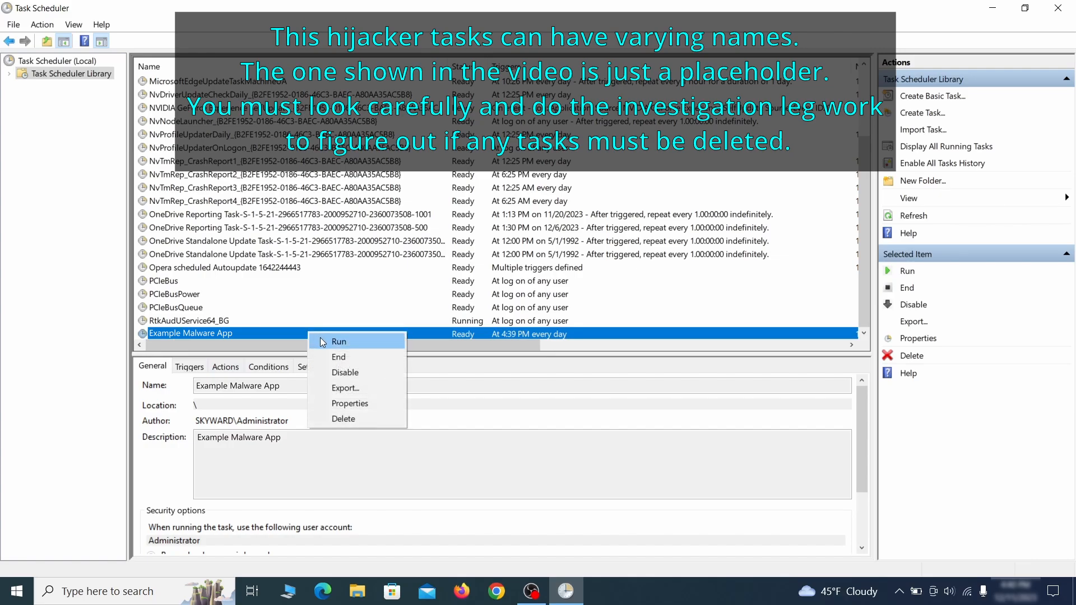
mouse_move(349, 403)
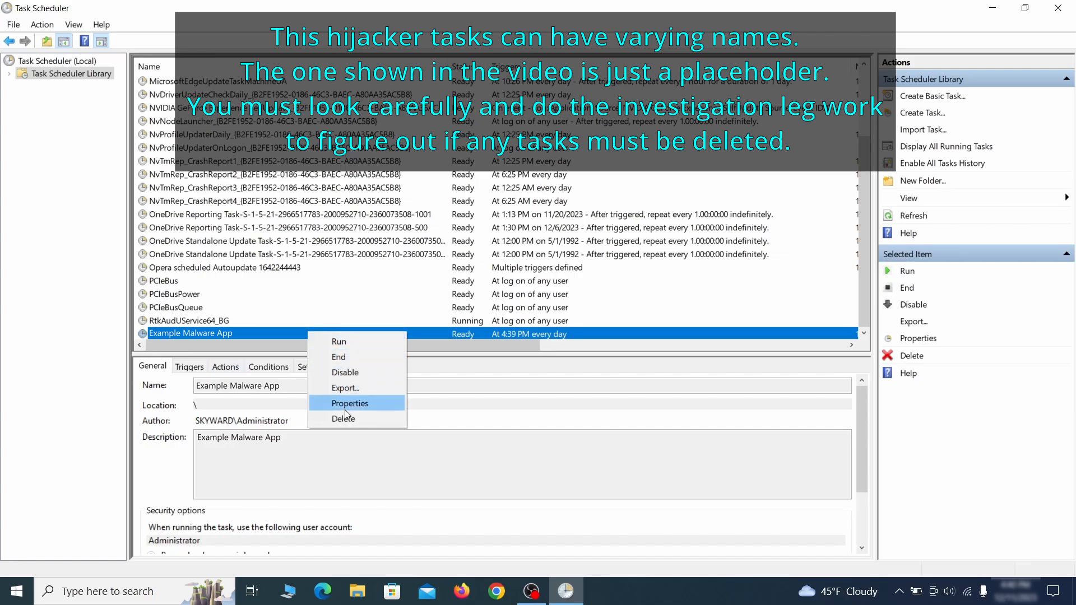
mouse_move(356, 413)
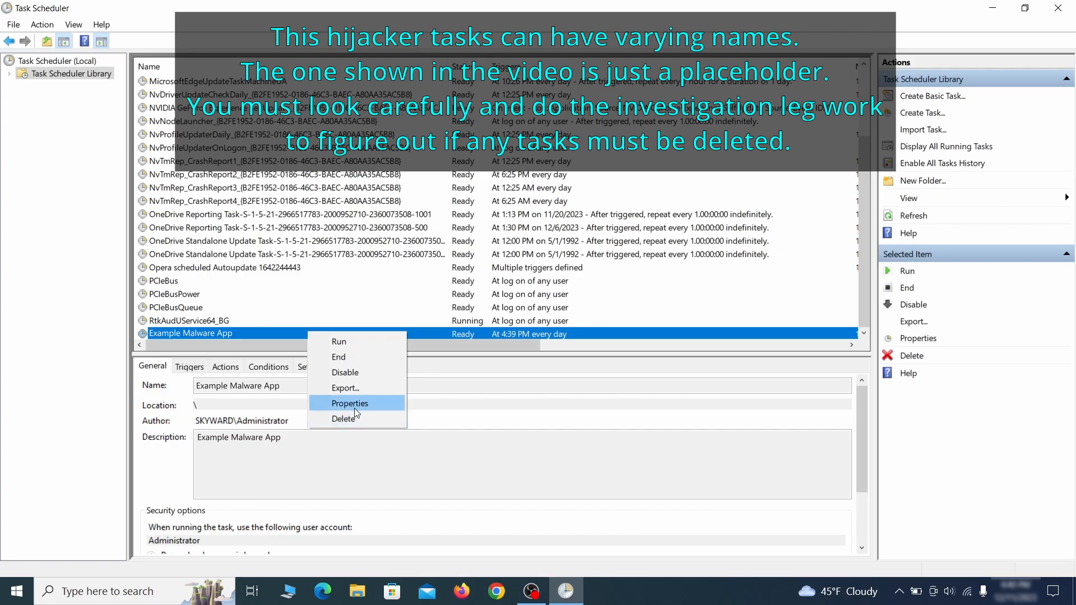
left_click(350, 403)
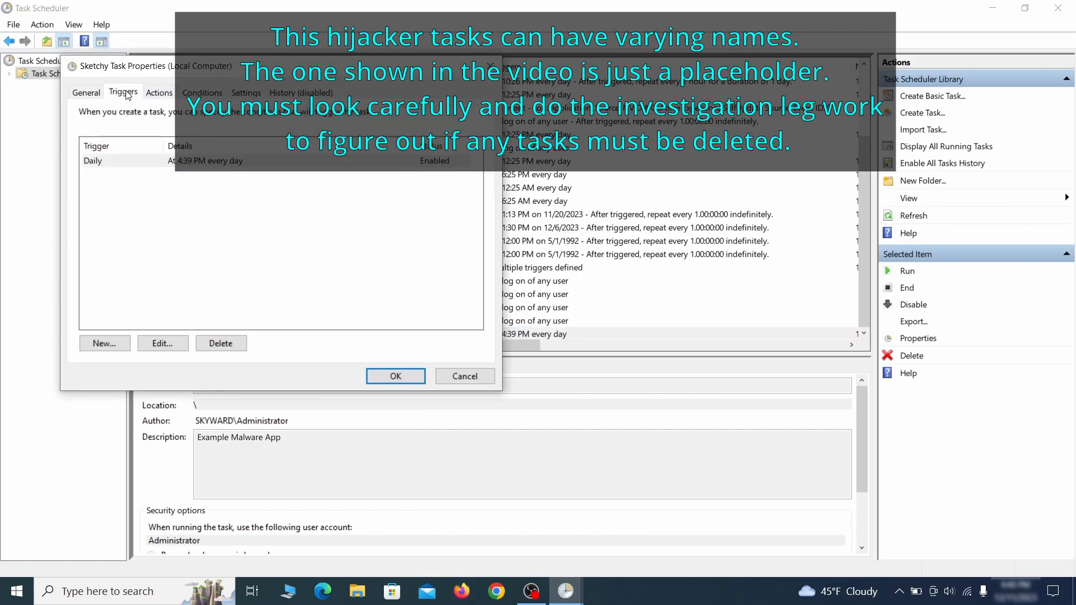
left_click(159, 93)
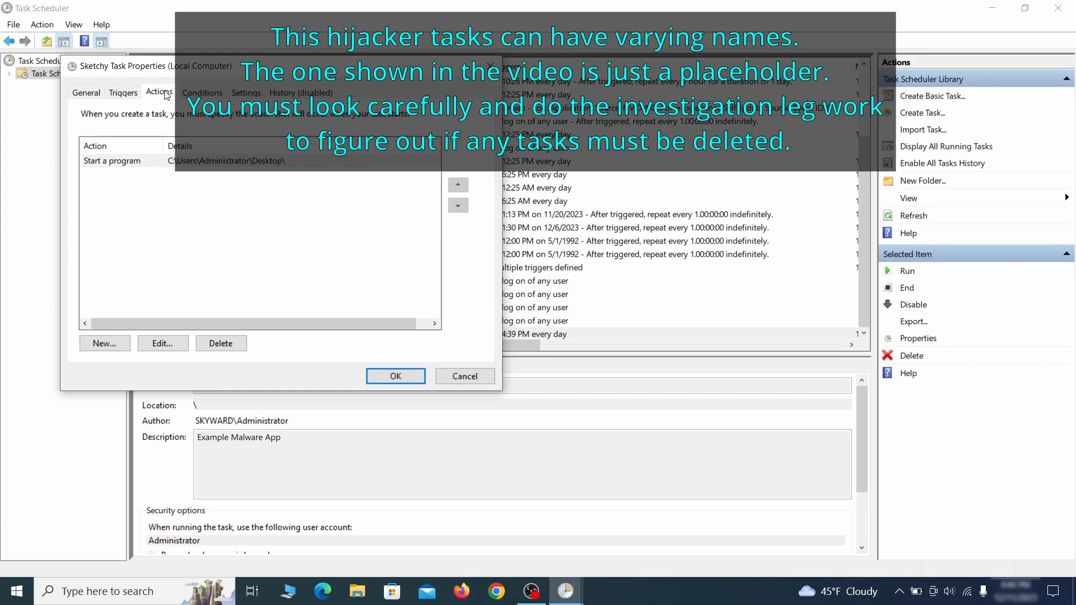
right_click(191, 333)
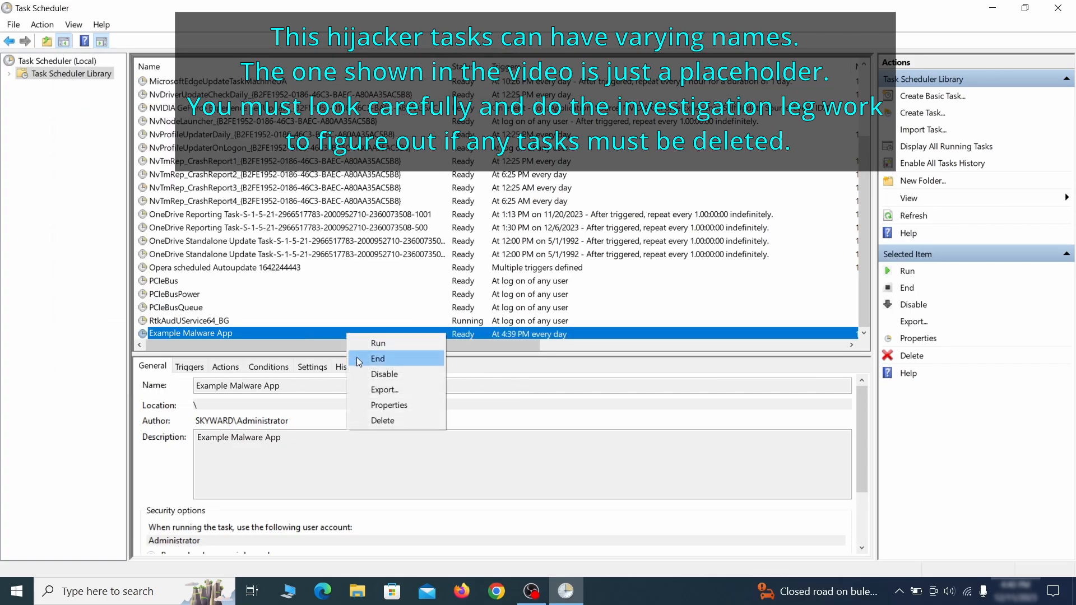
left_click(383, 420)
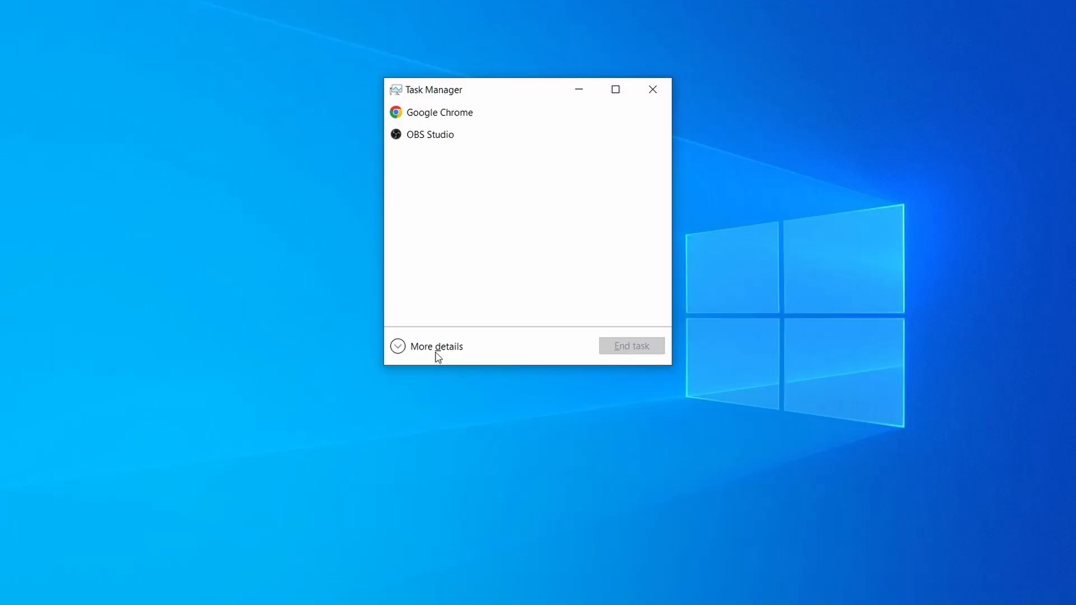
mouse_move(398, 352)
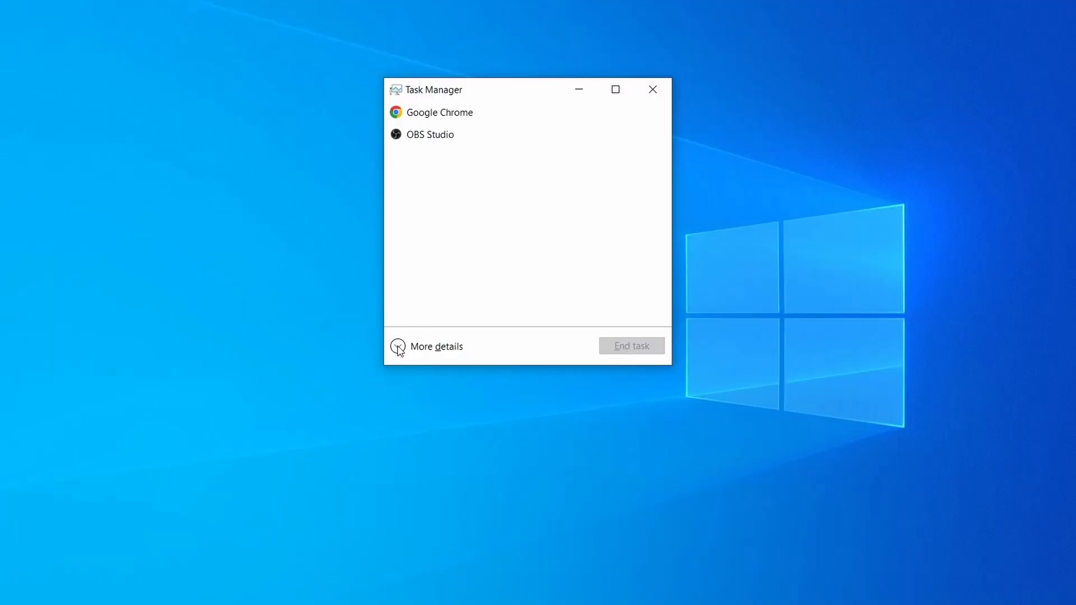
Show full Task Manager details sorted by memory and right-click Example Malware Process.
left_click(397, 347)
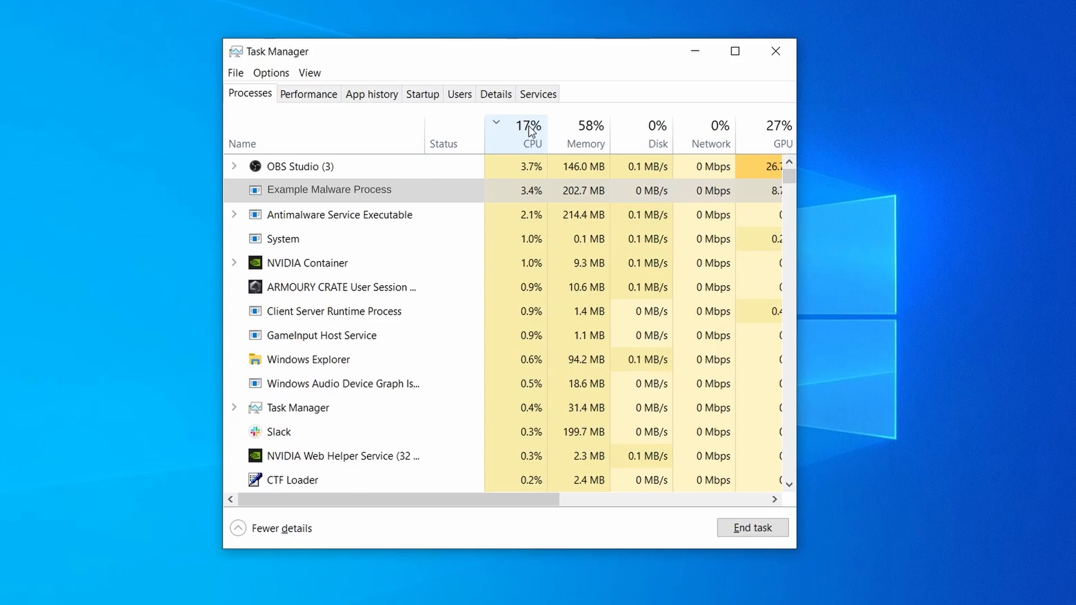
left_click(584, 134)
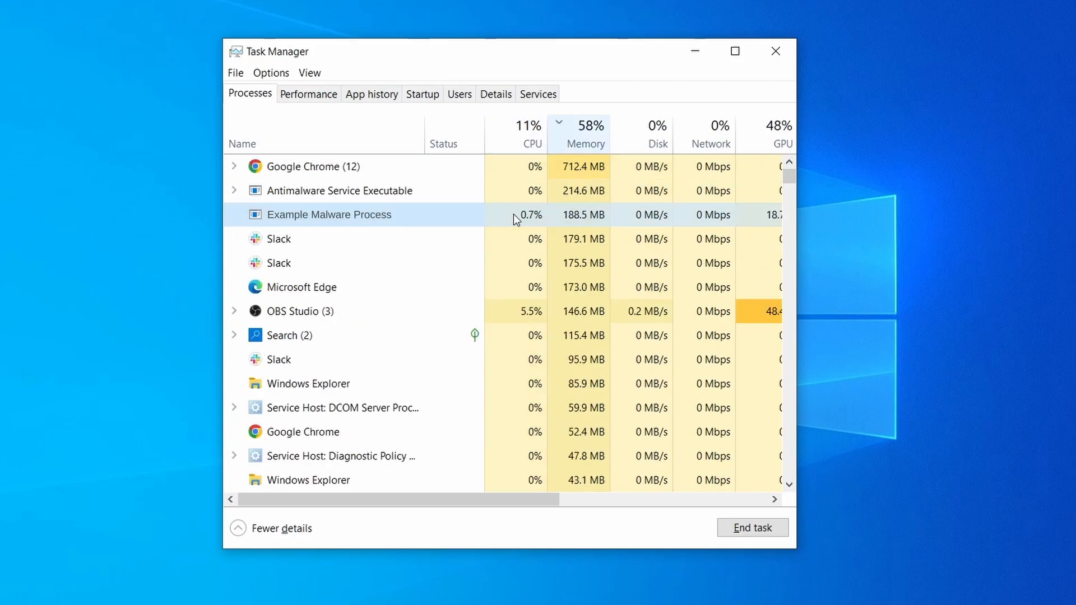
right_click(329, 214)
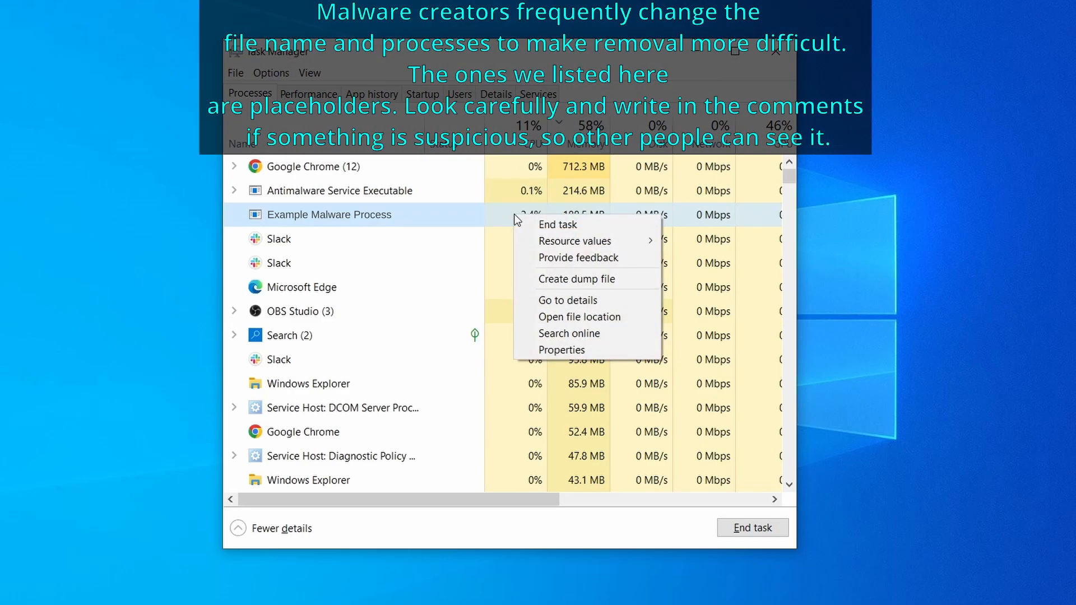
mouse_move(580, 316)
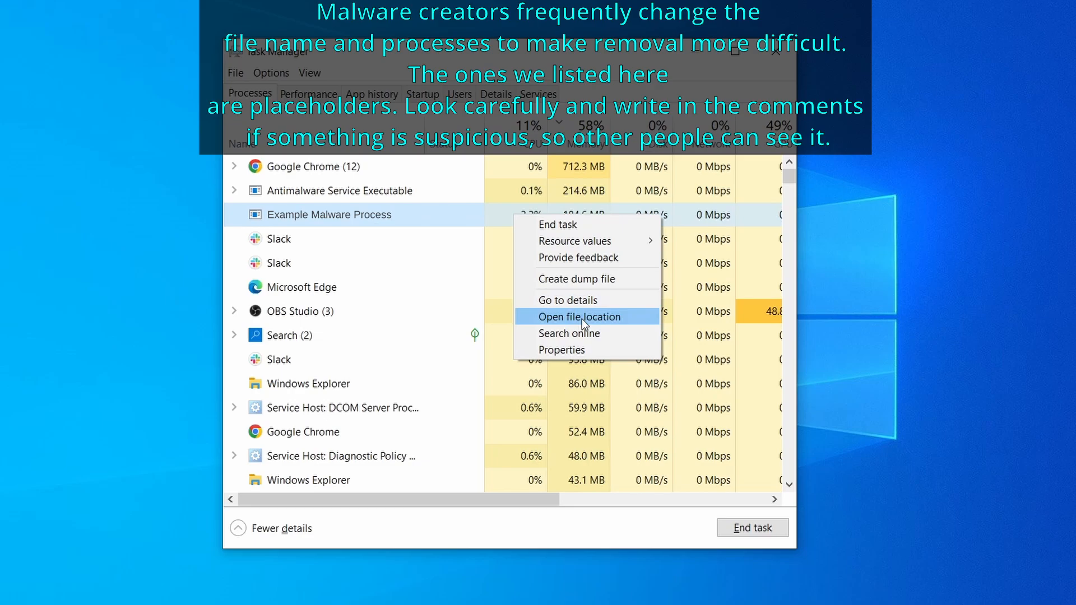
Open Example Malware Process's file location and attempt to delete its three files.
left_click(579, 316)
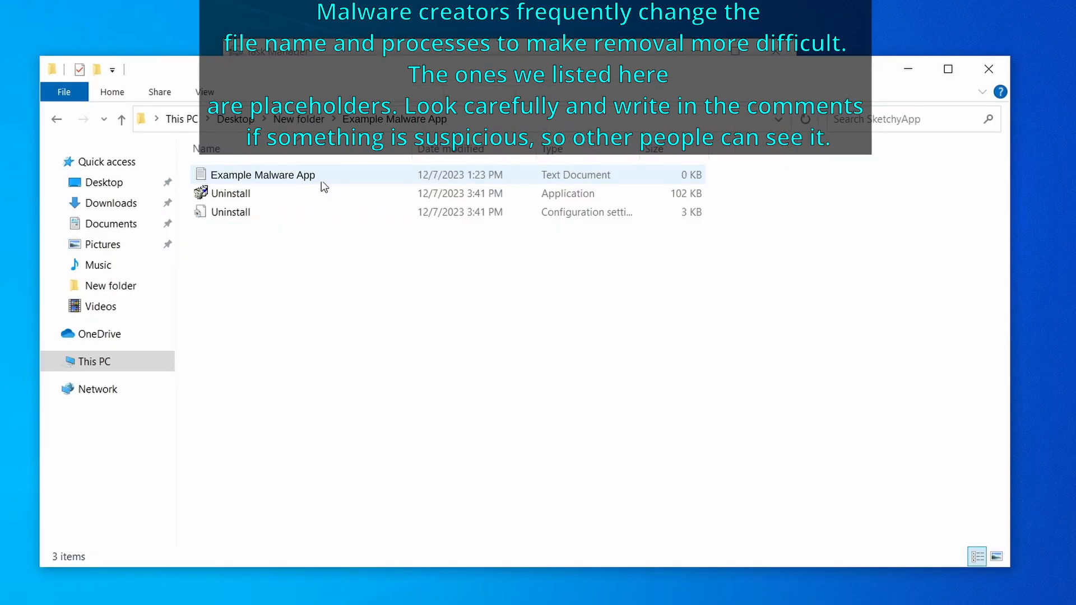
right_click(330, 214)
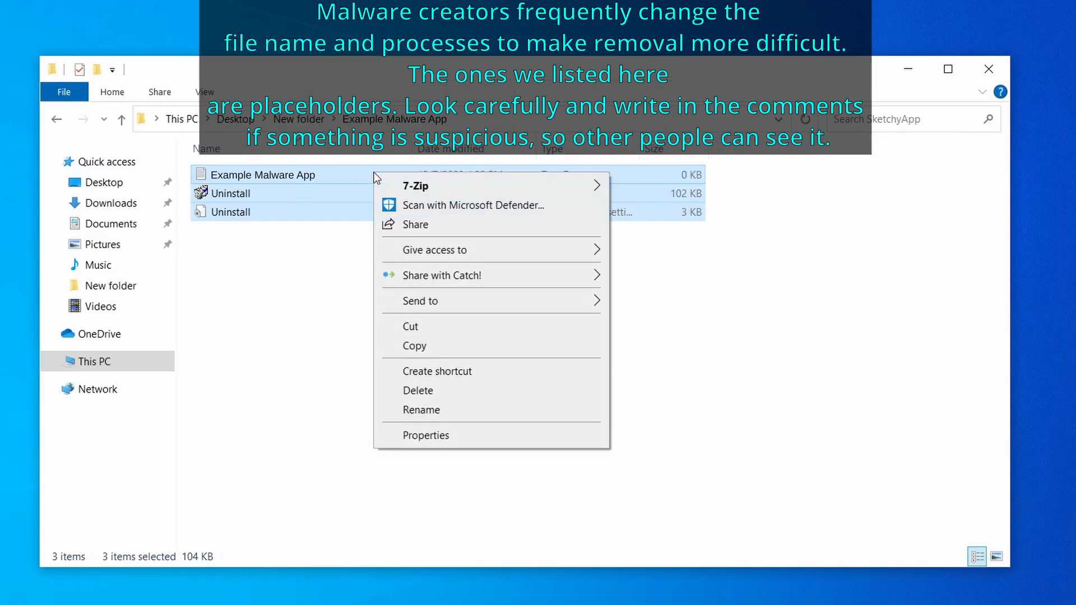
left_click(418, 391)
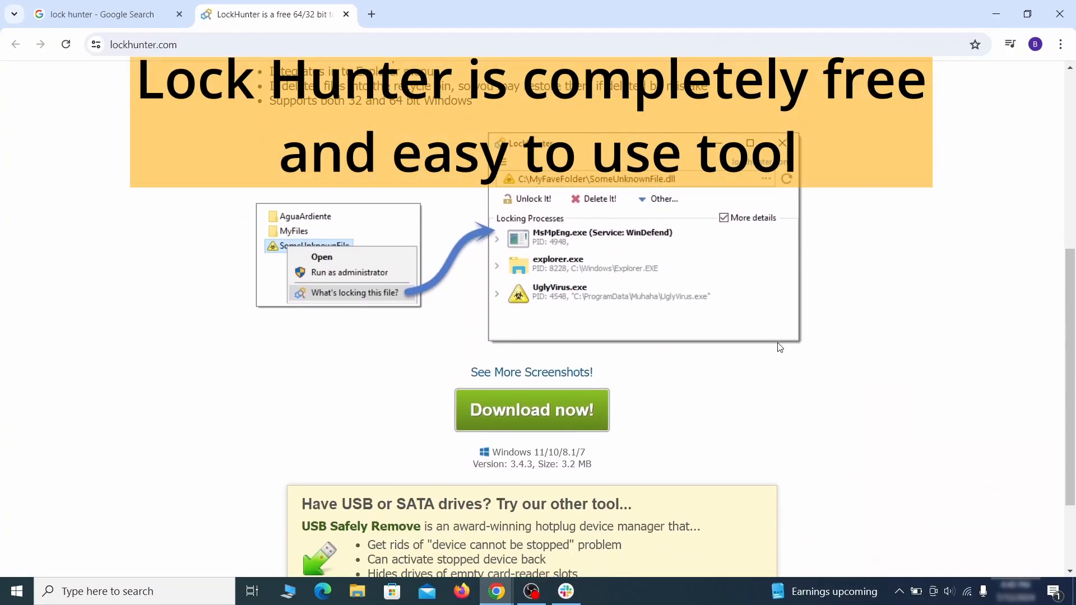
Install LockHunter and right-click EXAMPLE_MALWARE_FOLDER in Program Files.
left_click(531, 410)
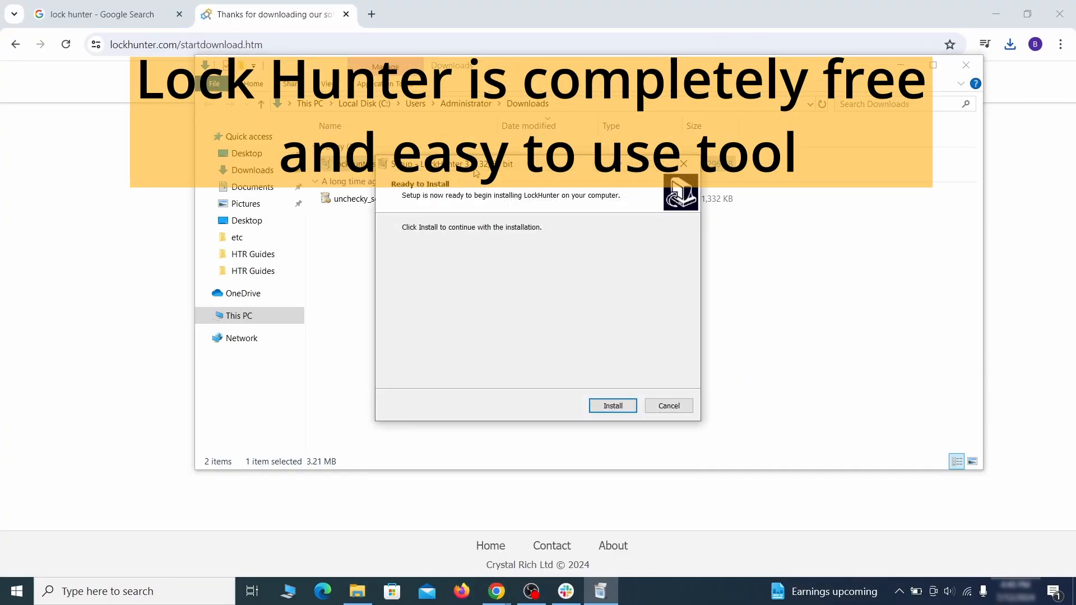
right_click(359, 257)
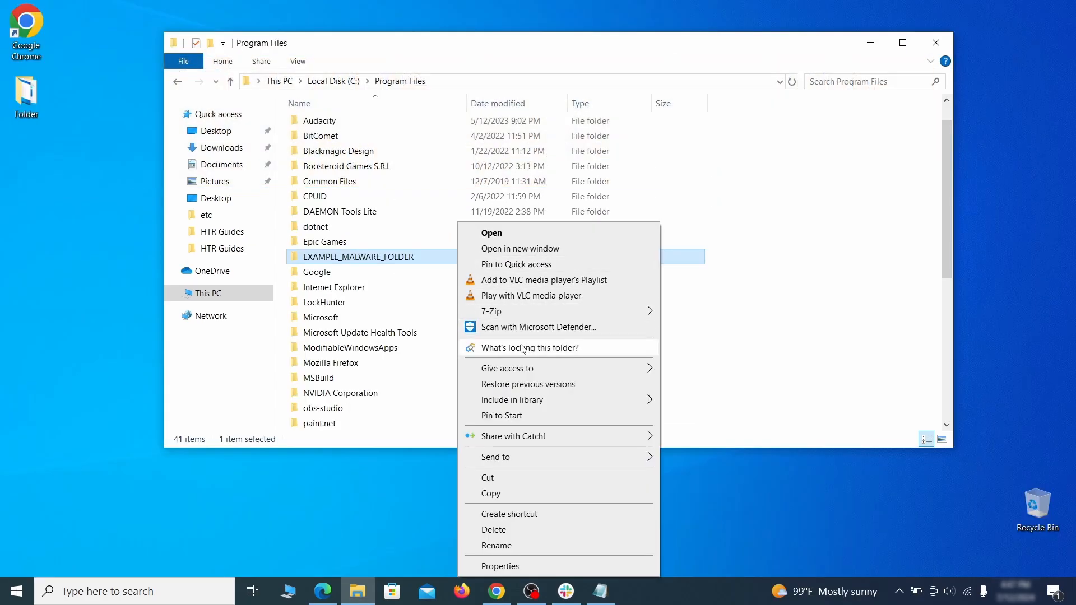
Find what locks EXAMPLE_MALWARE_FOLDER, delete it with LockHunter, confirm, and dismiss the notice.
left_click(527, 347)
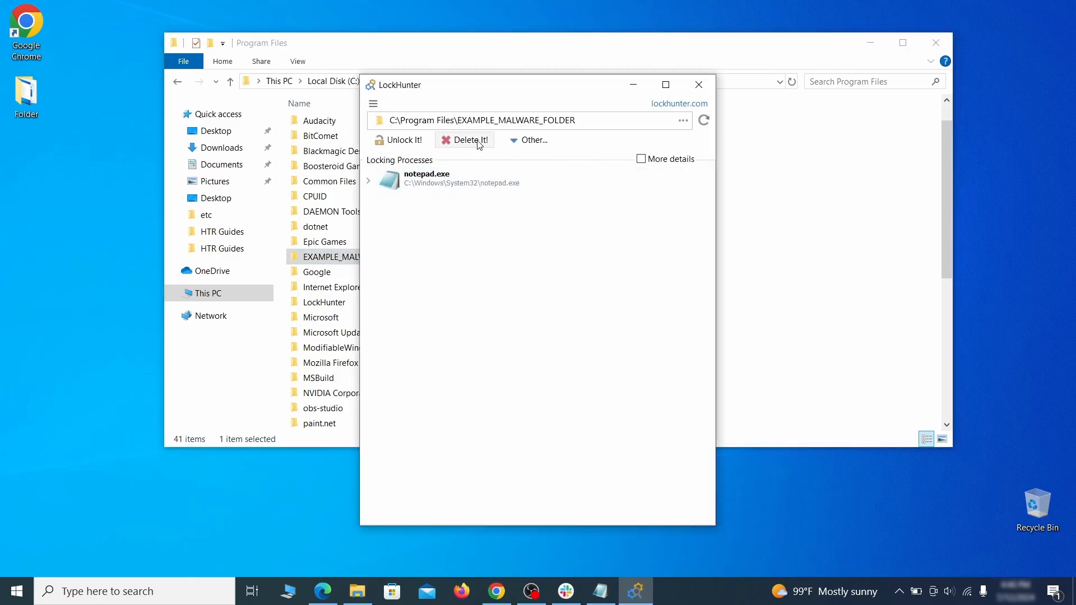
left_click(464, 140)
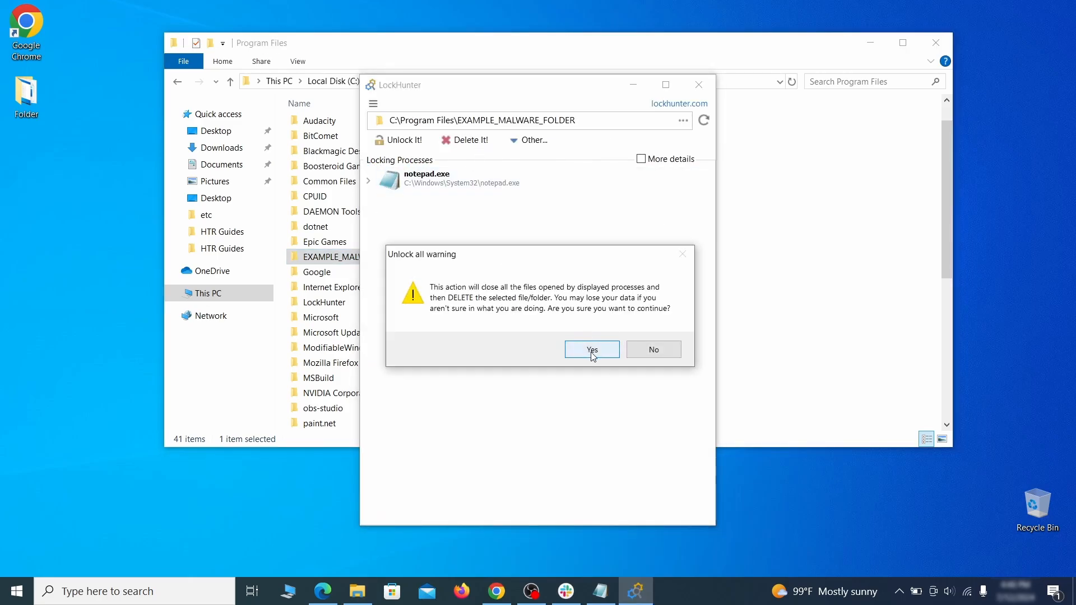
left_click(591, 349)
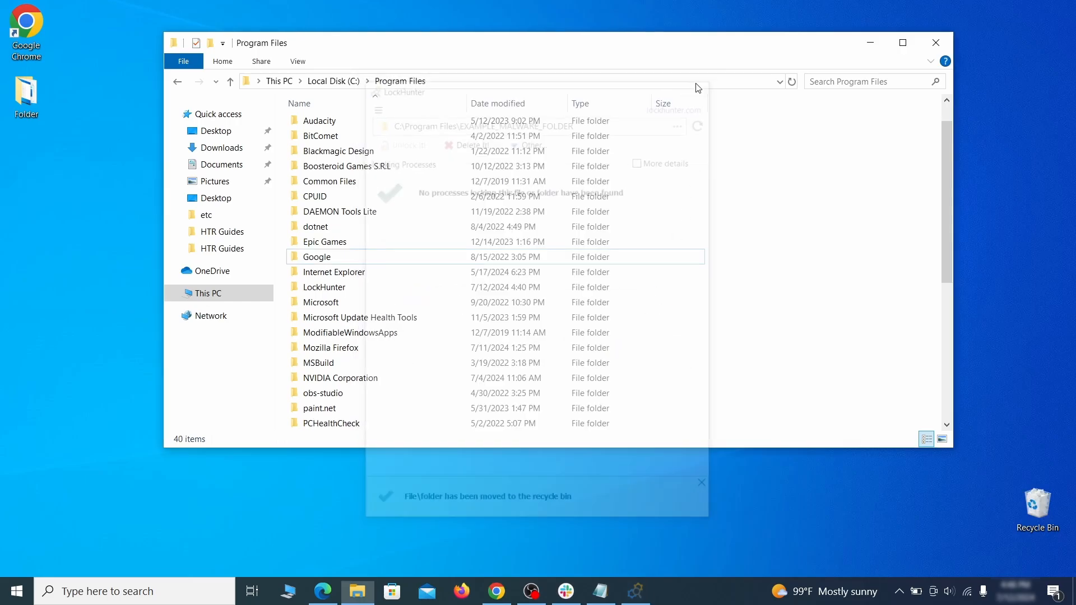
left_click(935, 43)
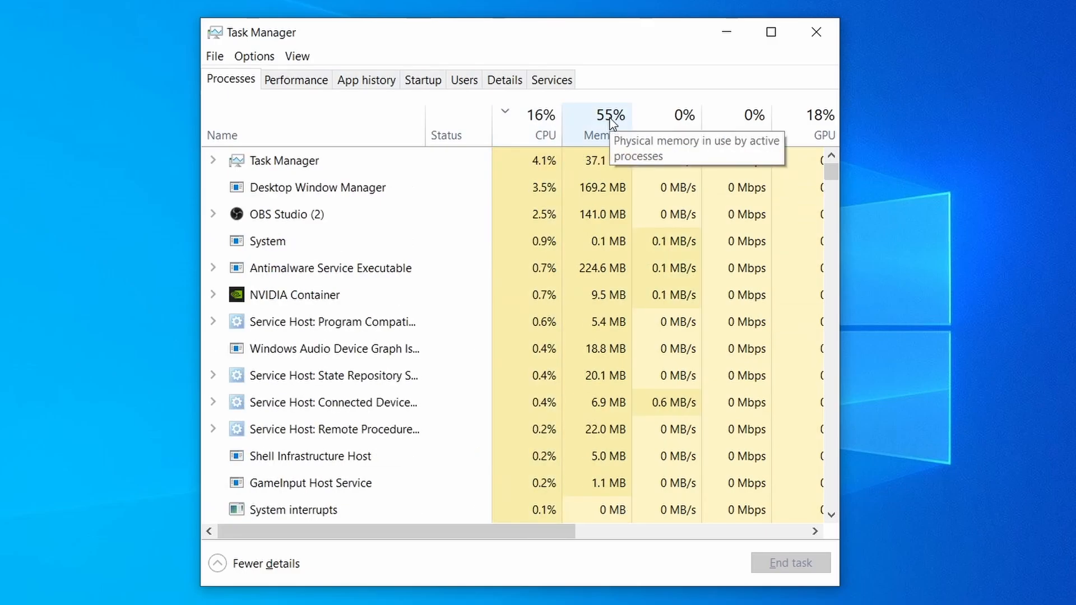
Re-sort Task Manager processes by memory usage to check the malware process is gone.
left_click(541, 114)
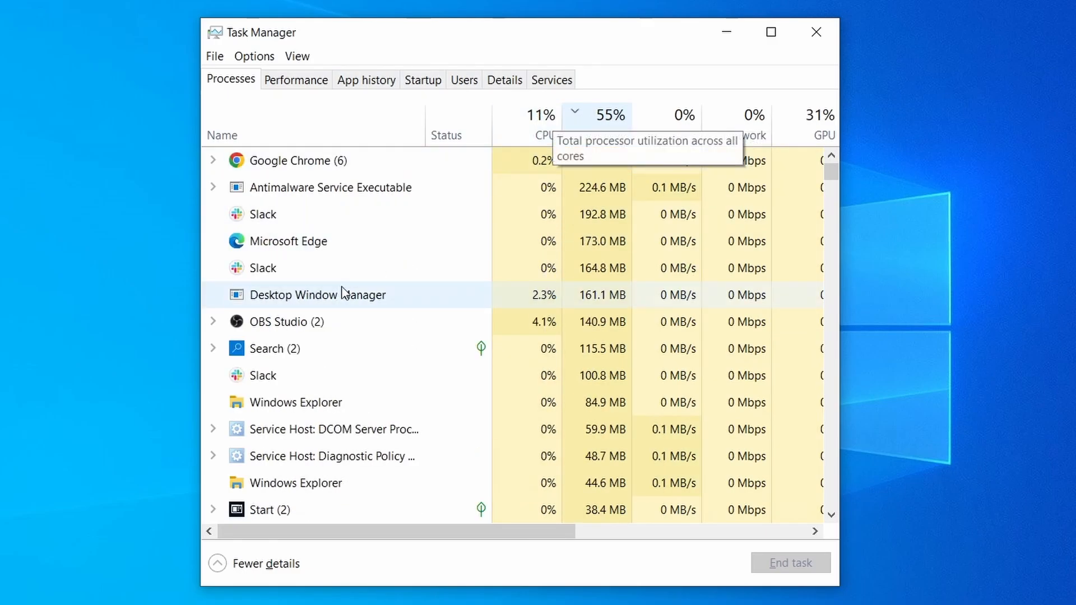
left_click(606, 124)
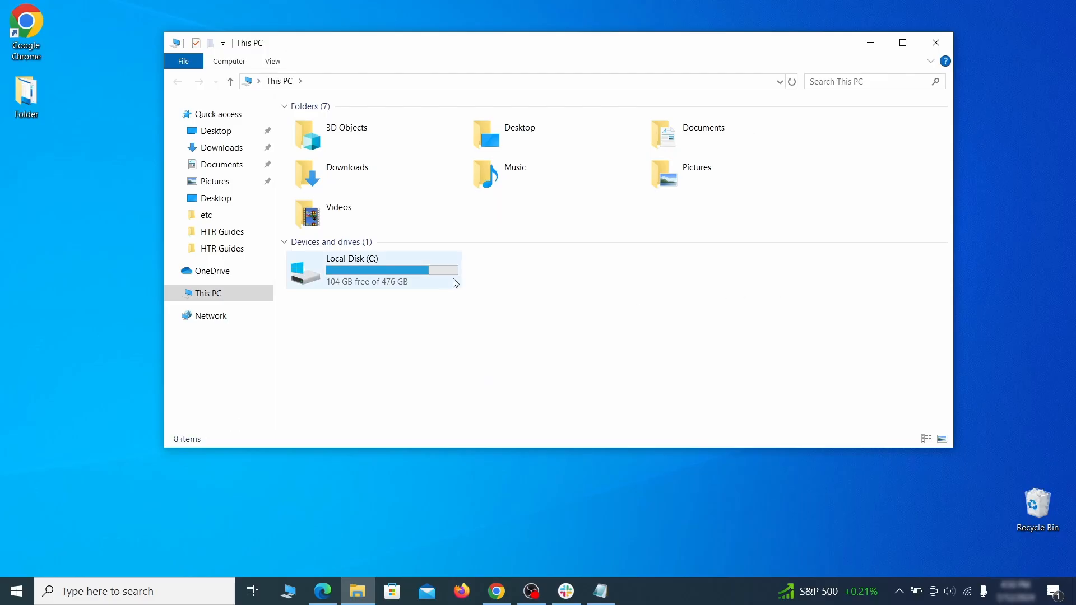
Browse to C:\Users\profile\AppData\Roaming and open EXAMPLE_SUSPICIOUS_FOLDER's context menu.
double_click(352, 269)
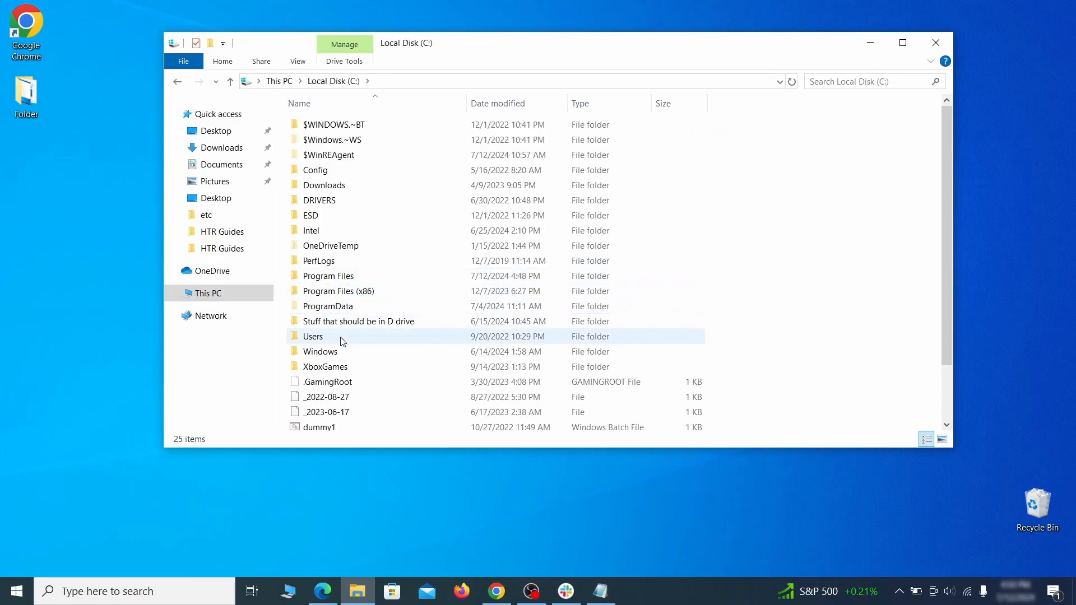
double_click(312, 336)
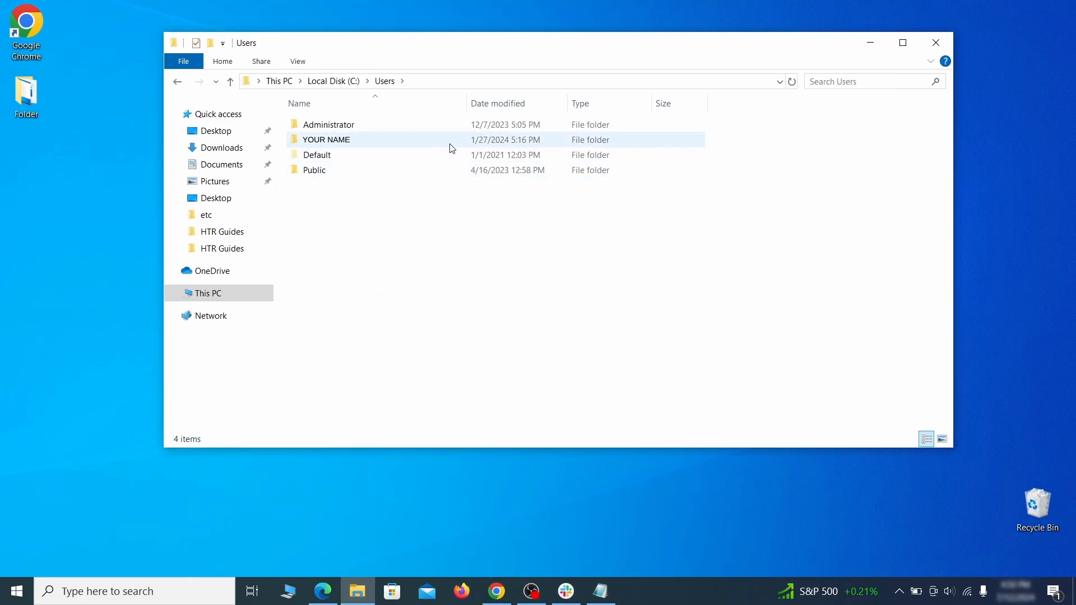
double_click(326, 140)
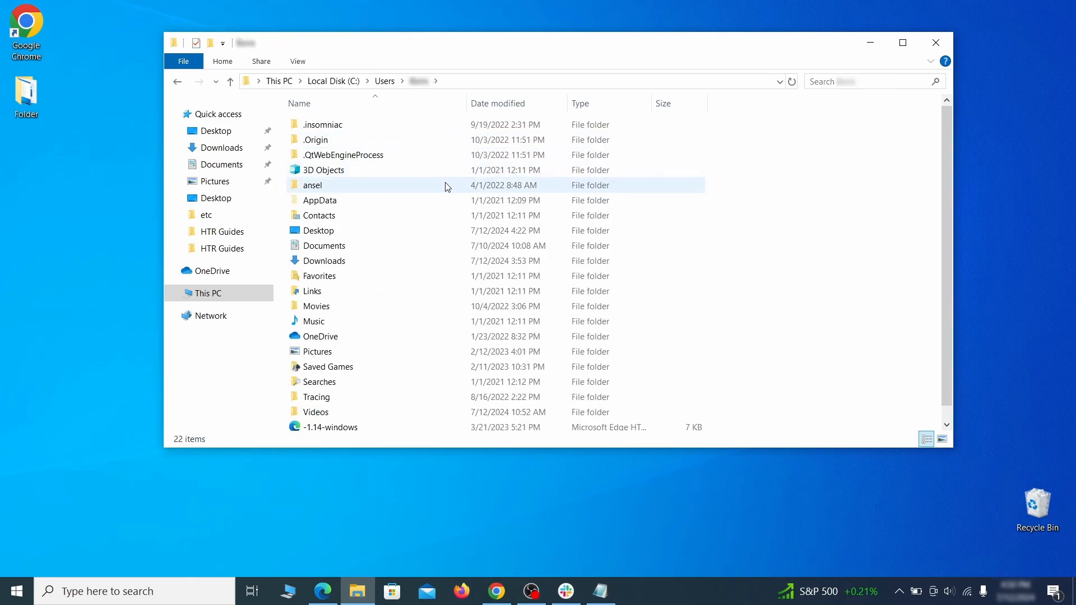
double_click(319, 199)
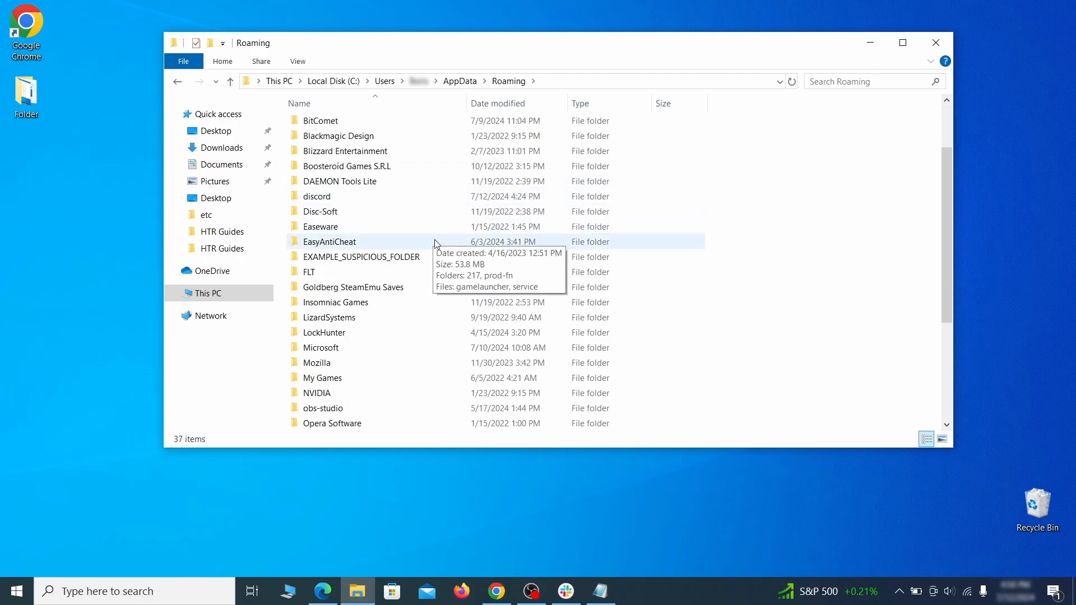
left_click(362, 257)
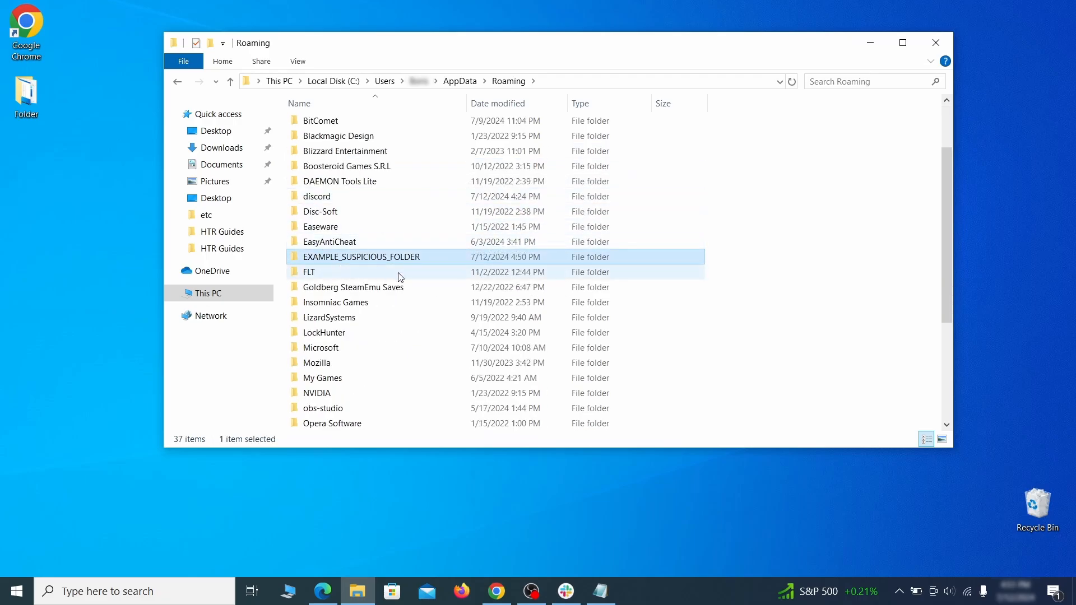
right_click(362, 257)
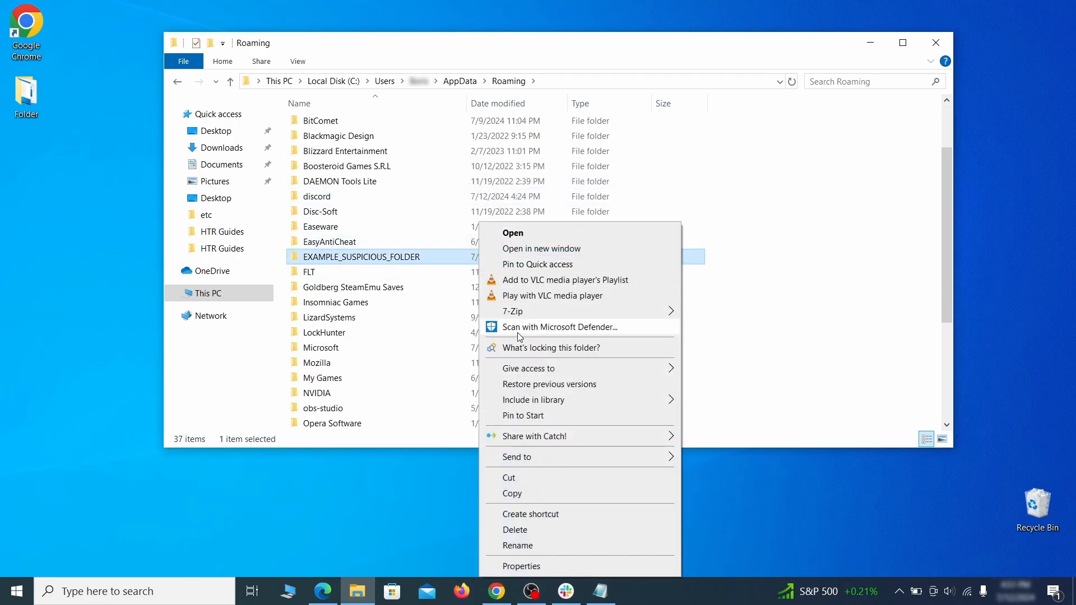
left_click(516, 530)
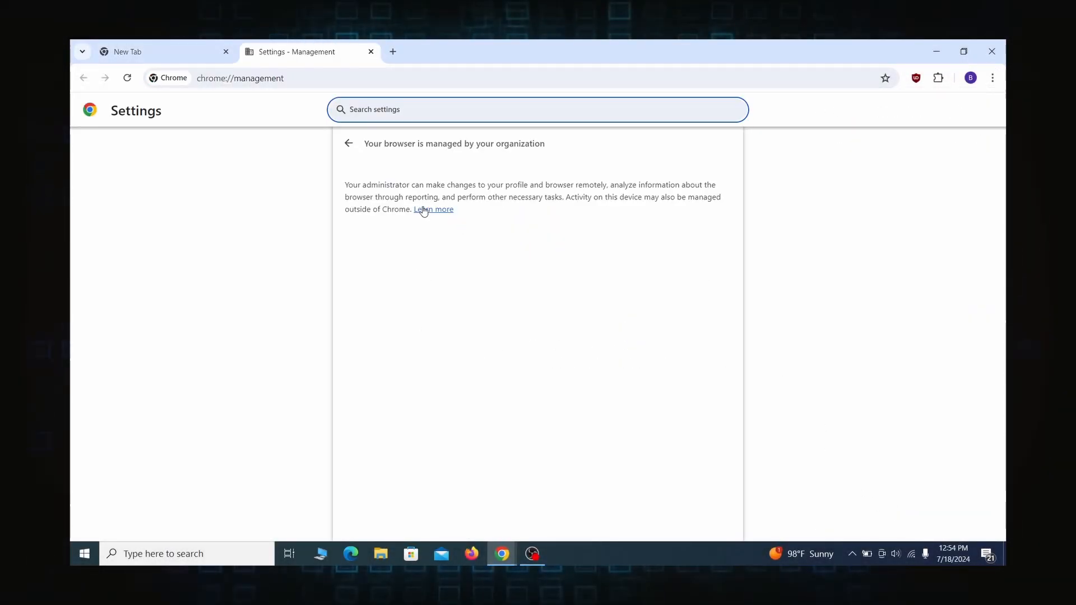
Read more about Chrome's 'managed by your organization' notice on chrome://management.
left_click(991, 51)
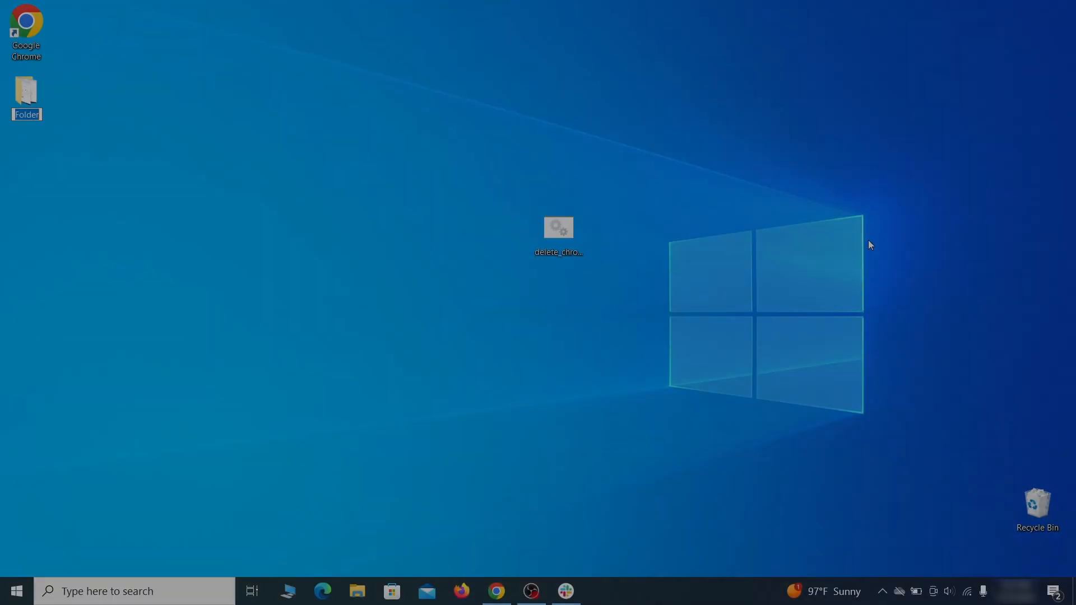
Remove Classic Administrative Templates from Computer Configuration via Add/Remove Templates, then close the editor.
type("edit")
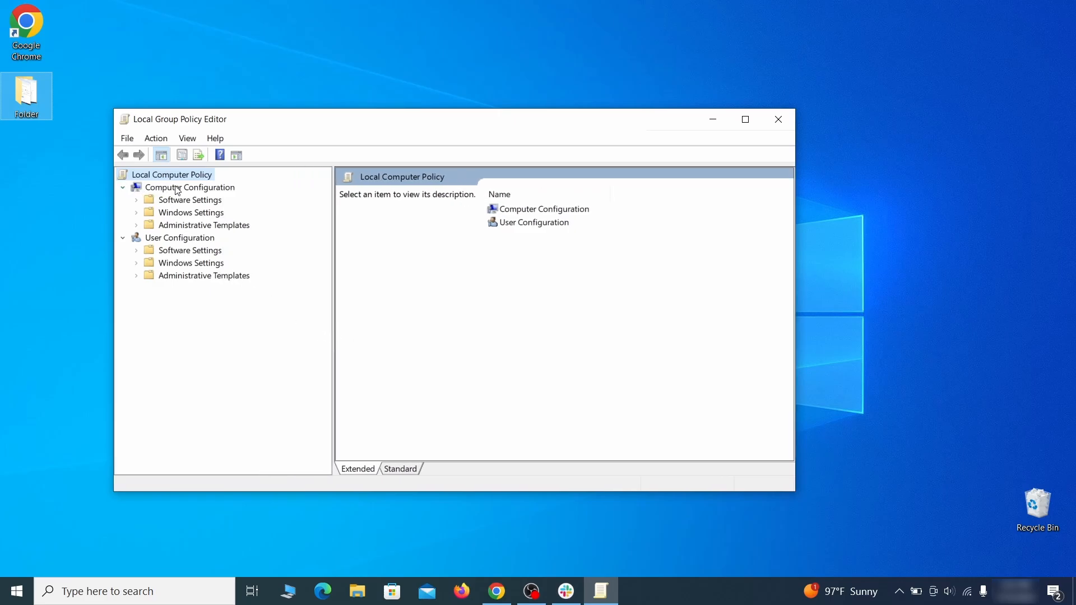
left_click(189, 187)
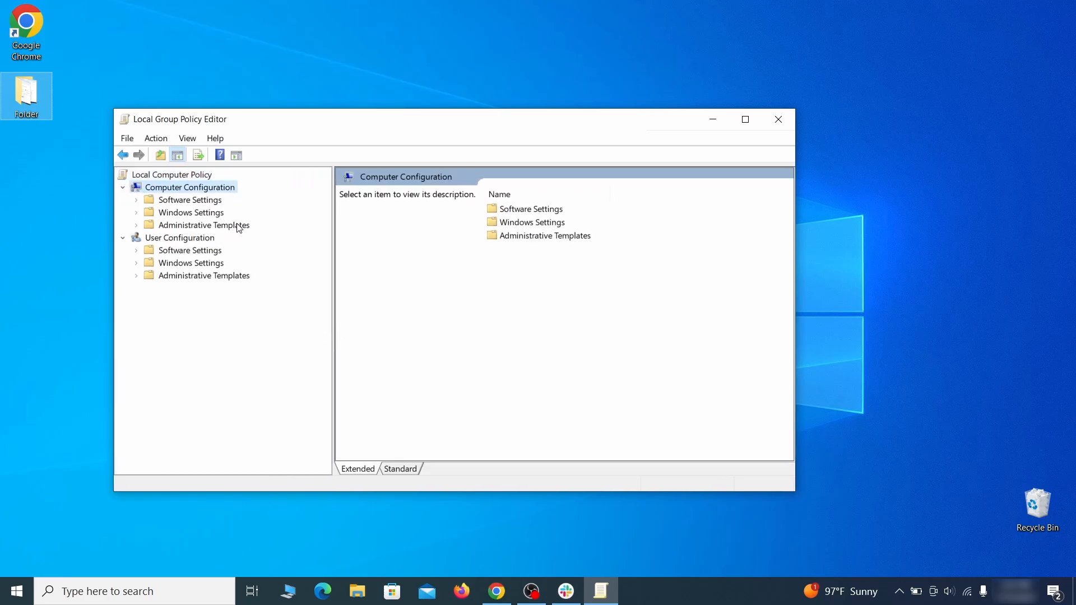
right_click(203, 226)
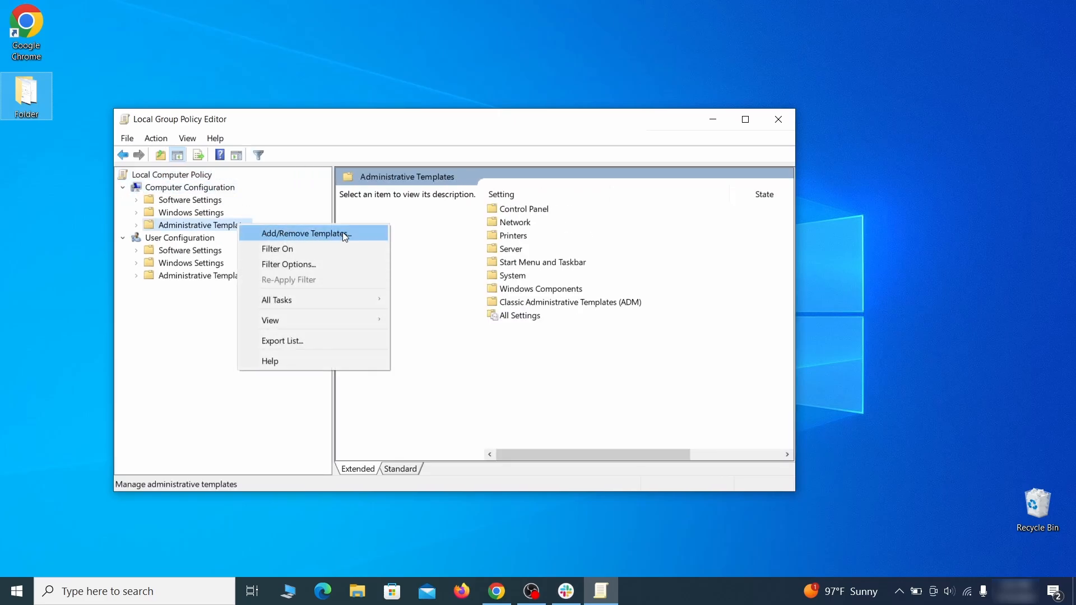
left_click(304, 233)
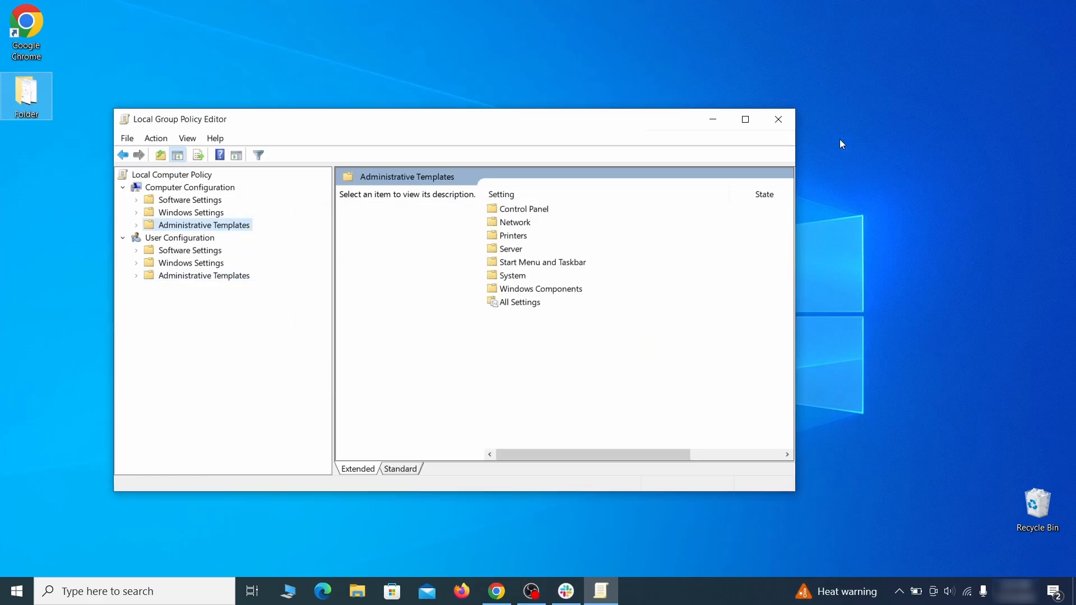
left_click(13, 590)
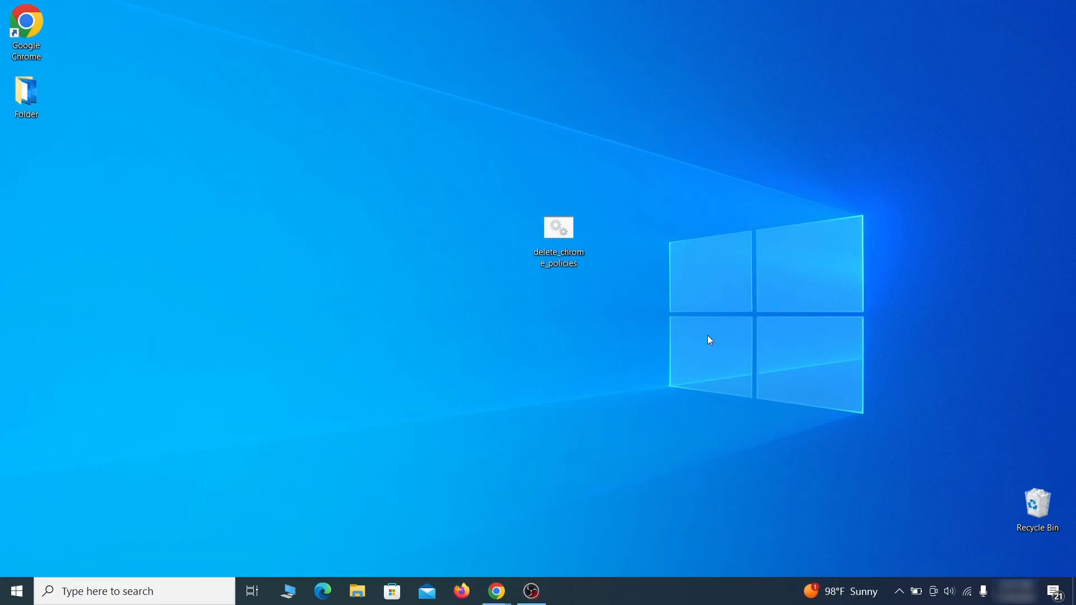
Expand HKEY_LOCAL_MACHINE > BCD00000000 > Objects and browse into an object's Elements keys.
left_click(1059, 45)
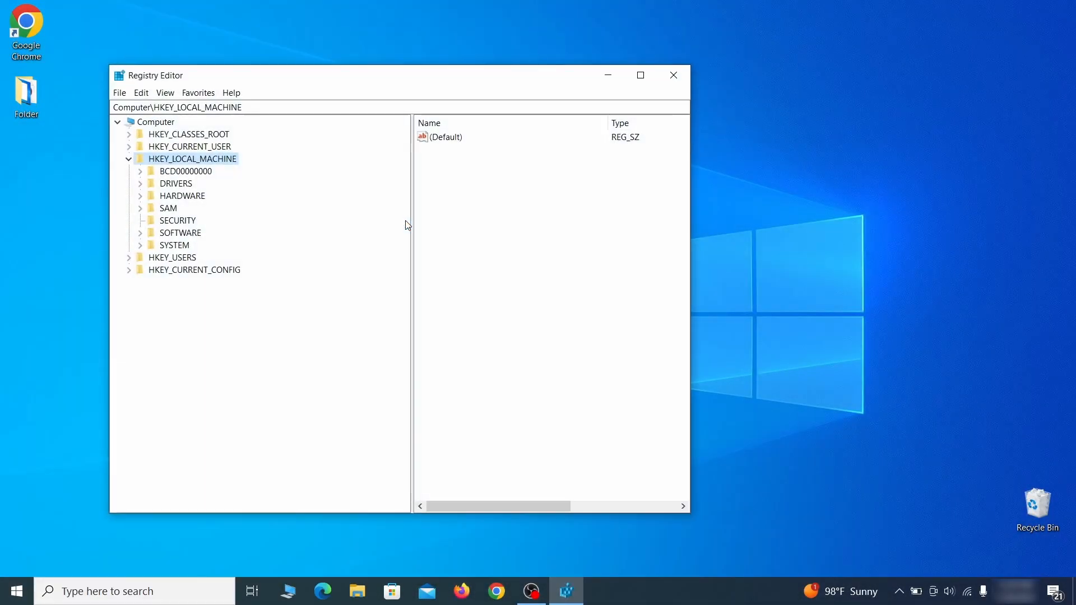
left_click(141, 171)
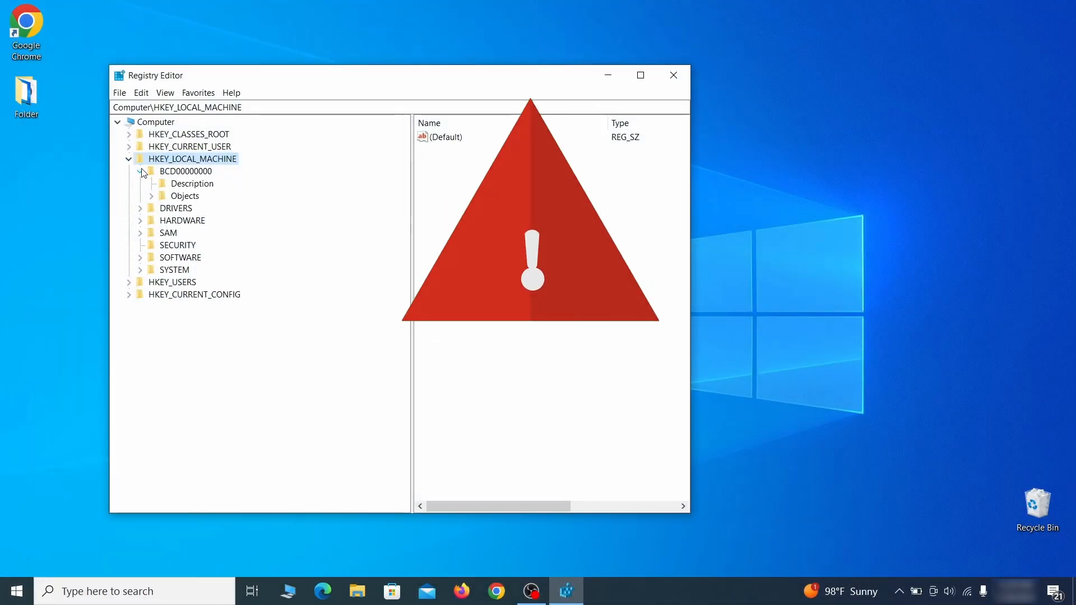
left_click(151, 196)
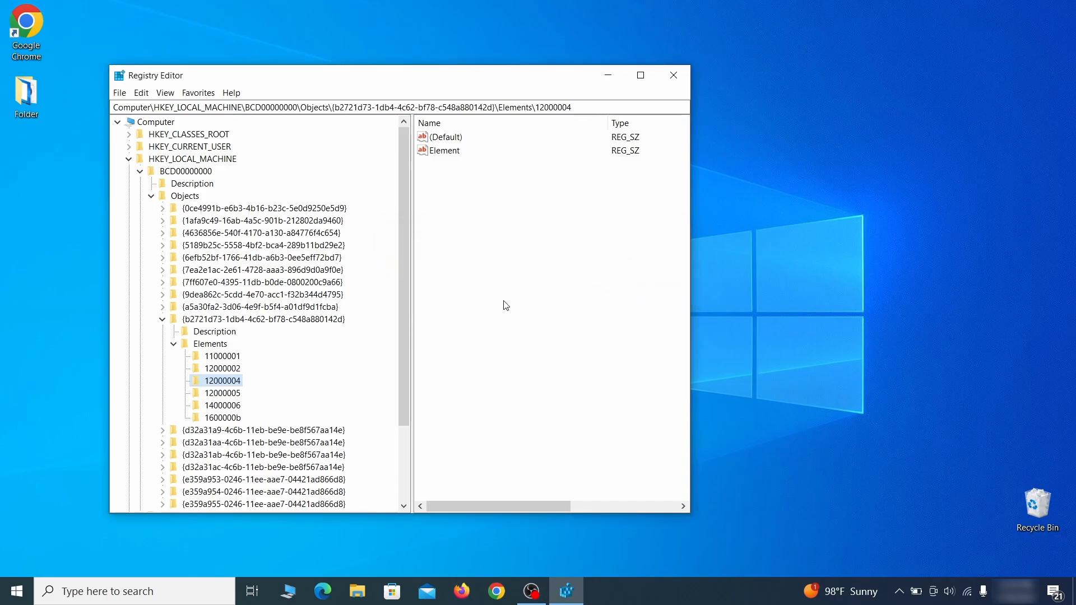
scroll("down", 3)
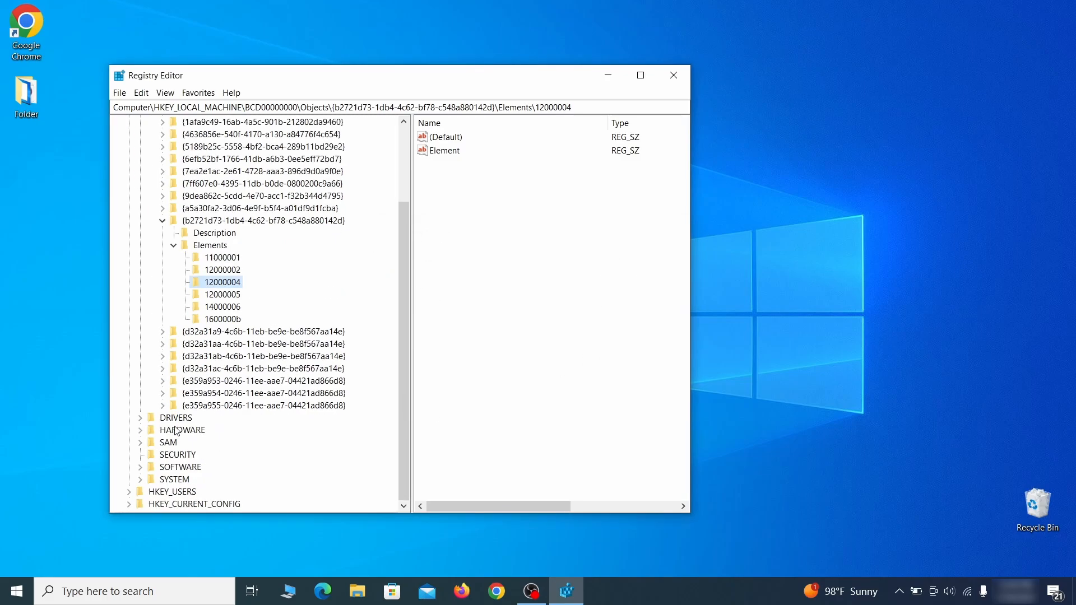
left_click(140, 442)
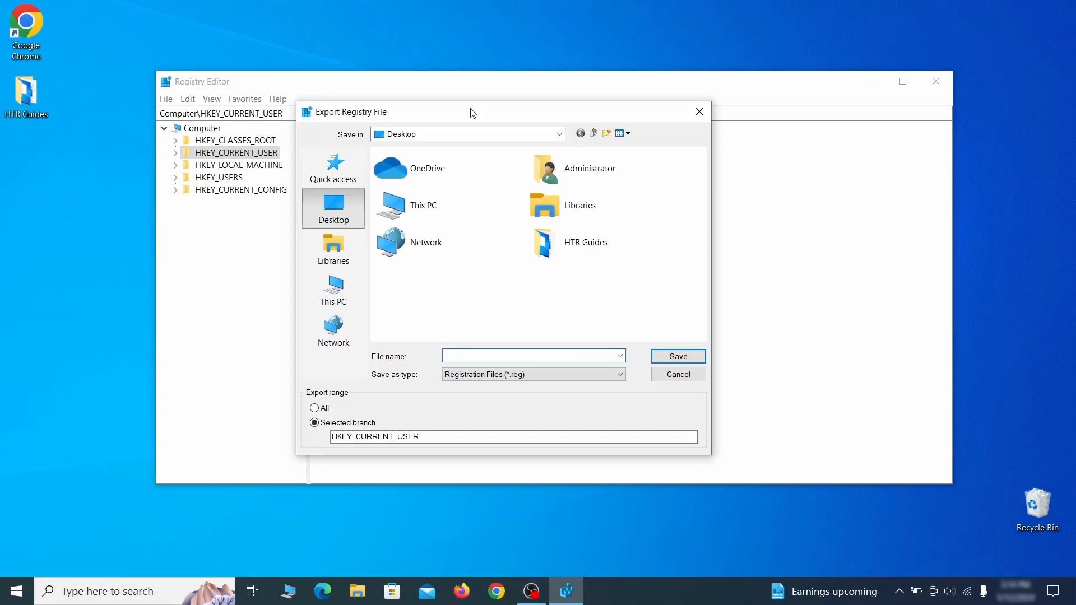
Export the registry backup as 'Registry Backup 1' on the Desktop.
type("Registry")
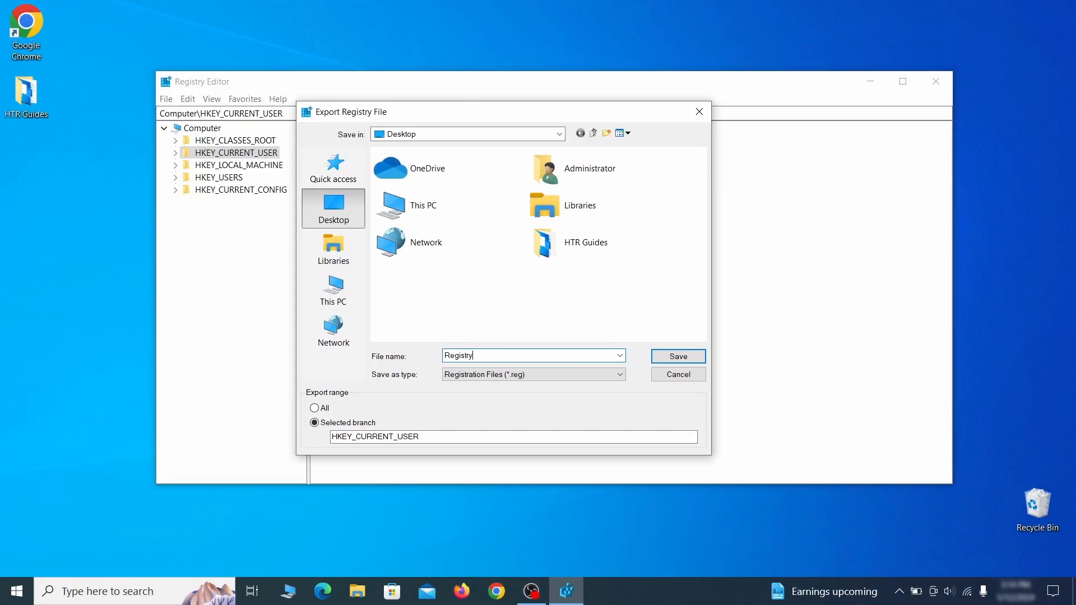
type("Backup 1")
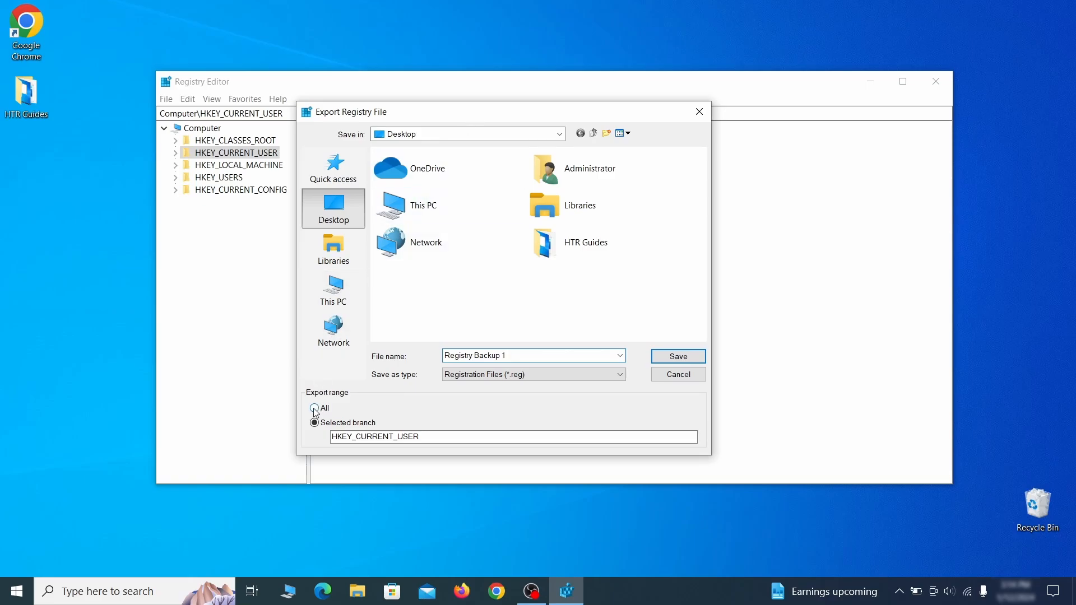
left_click(676, 357)
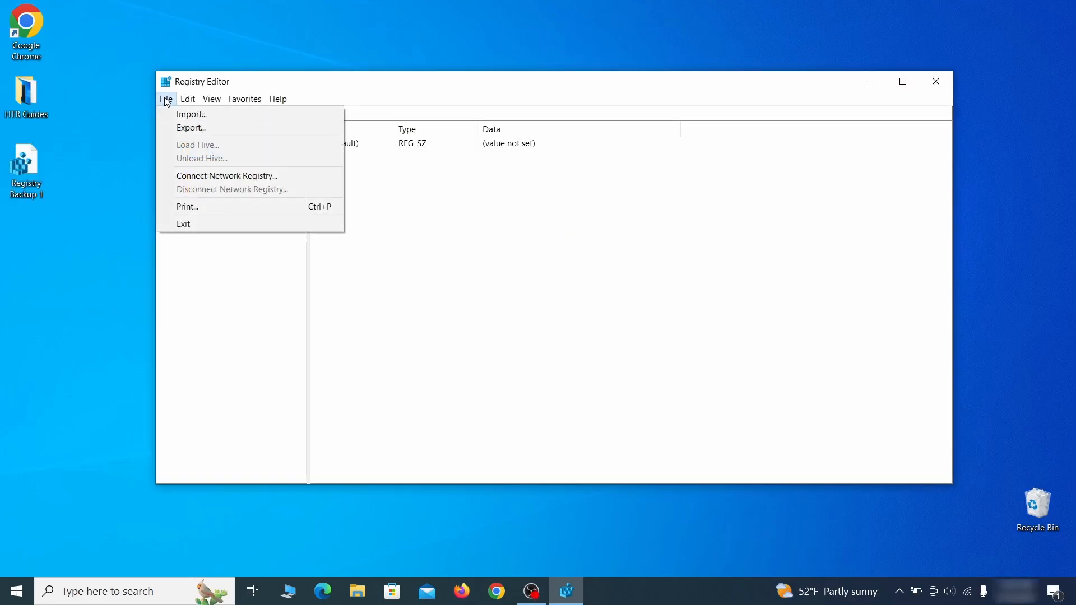
Import the Registry Backup 1 file back into the registry.
left_click(192, 114)
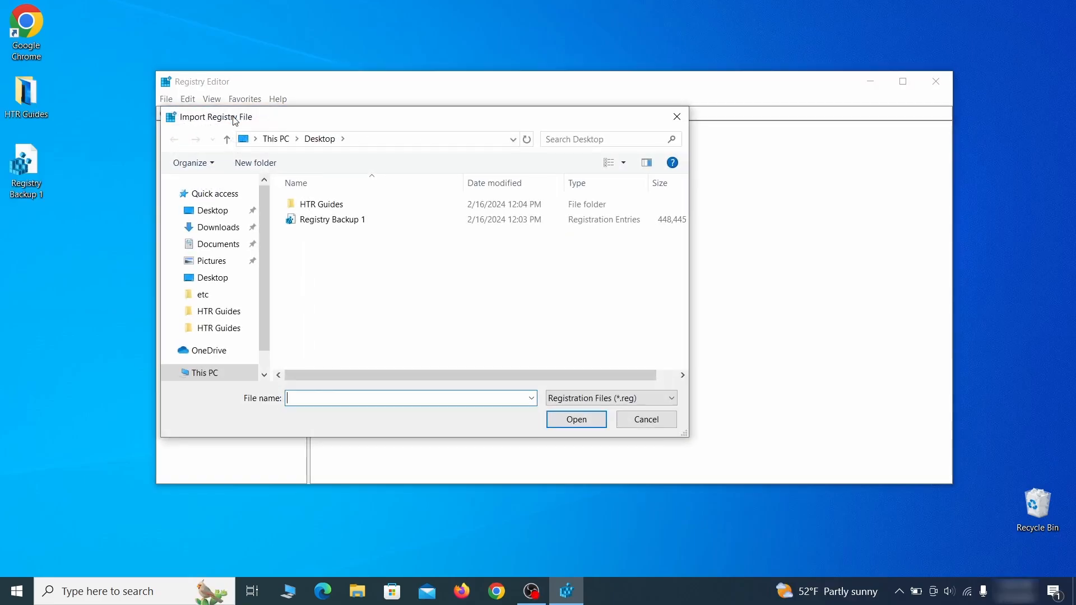
left_click(333, 219)
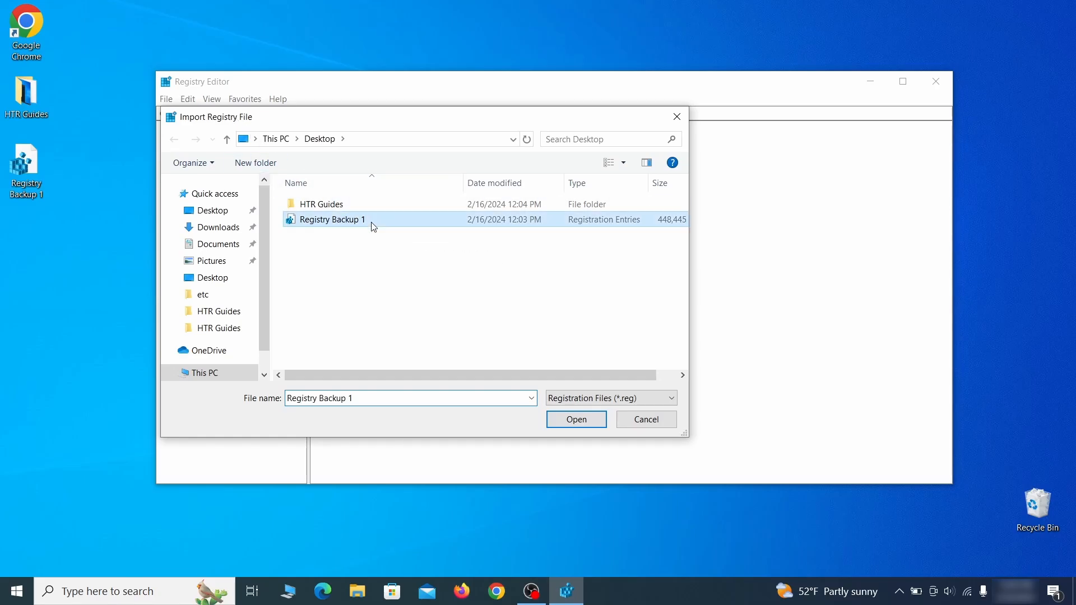
left_click(495, 591)
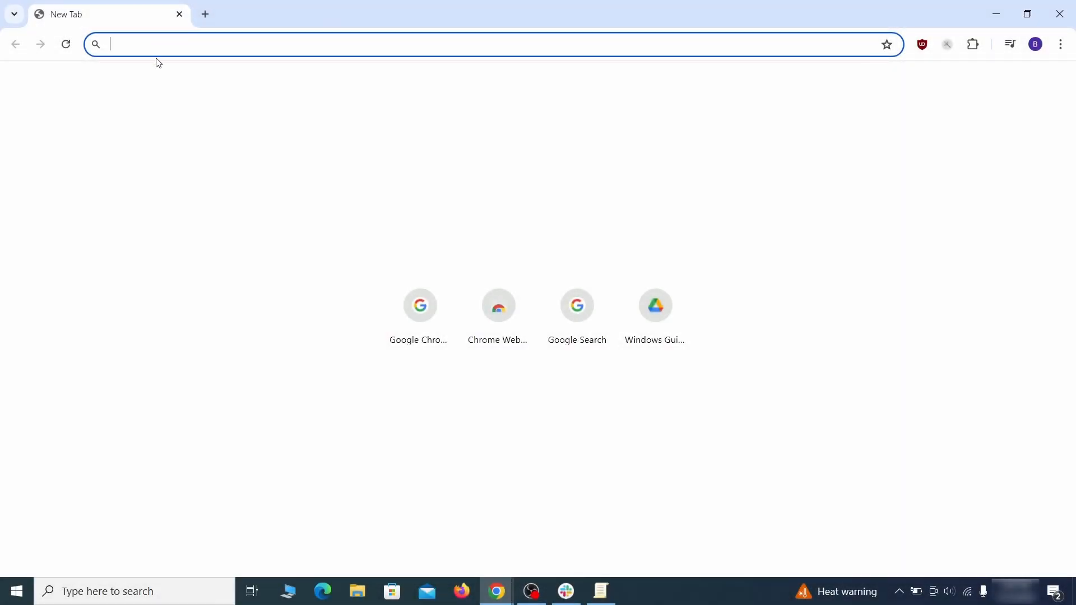
Go to chrome://policy and paste the copied policy value into Notepad.
type("chrome://policy")
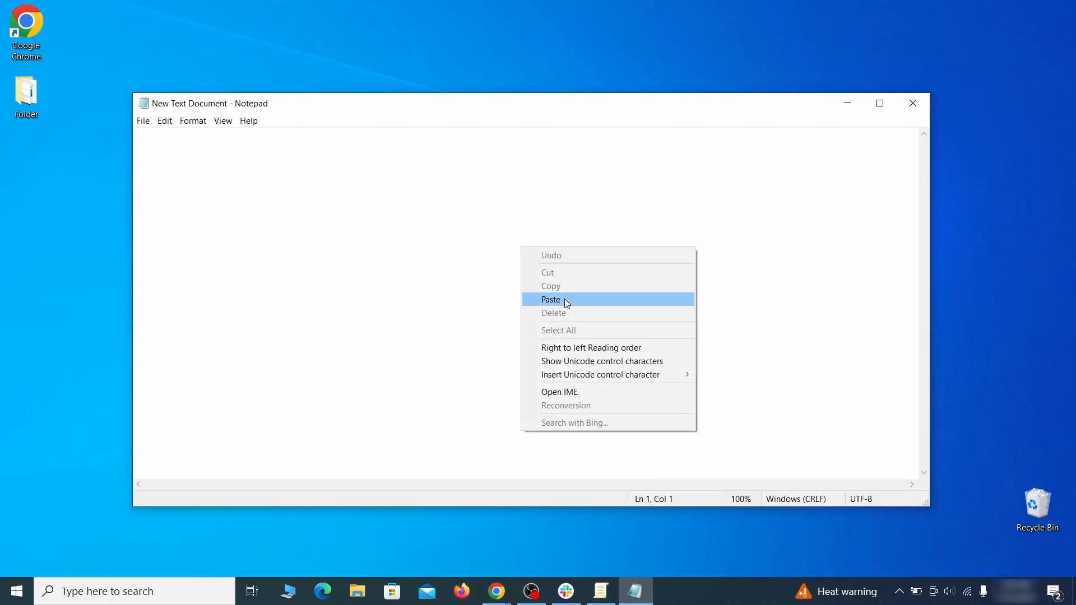
left_click(551, 300)
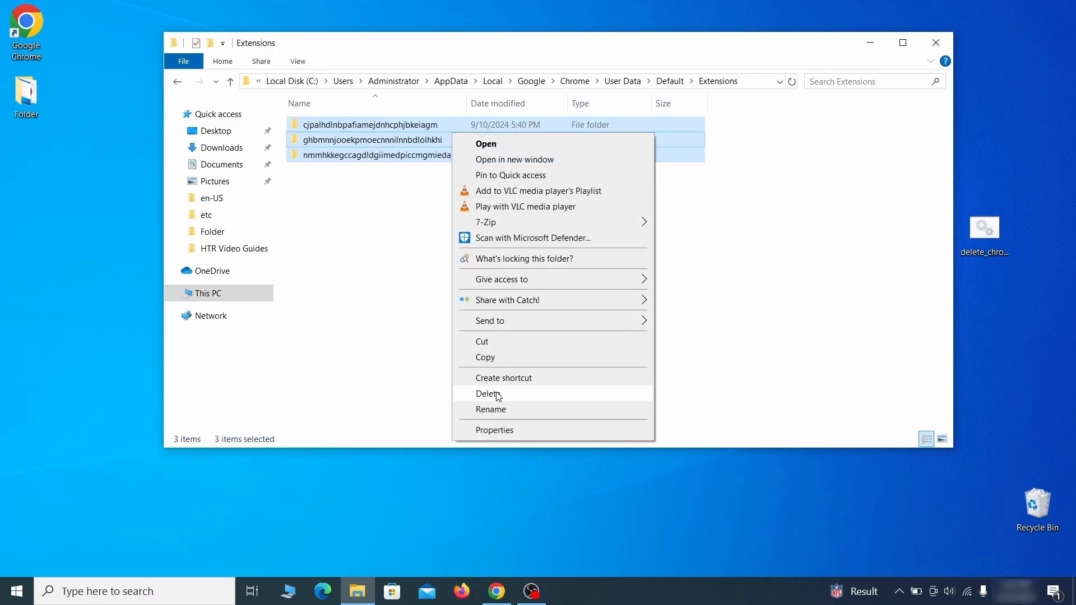
Delete the three extension folders from Chrome's Default Extensions folder and close the window.
left_click(488, 393)
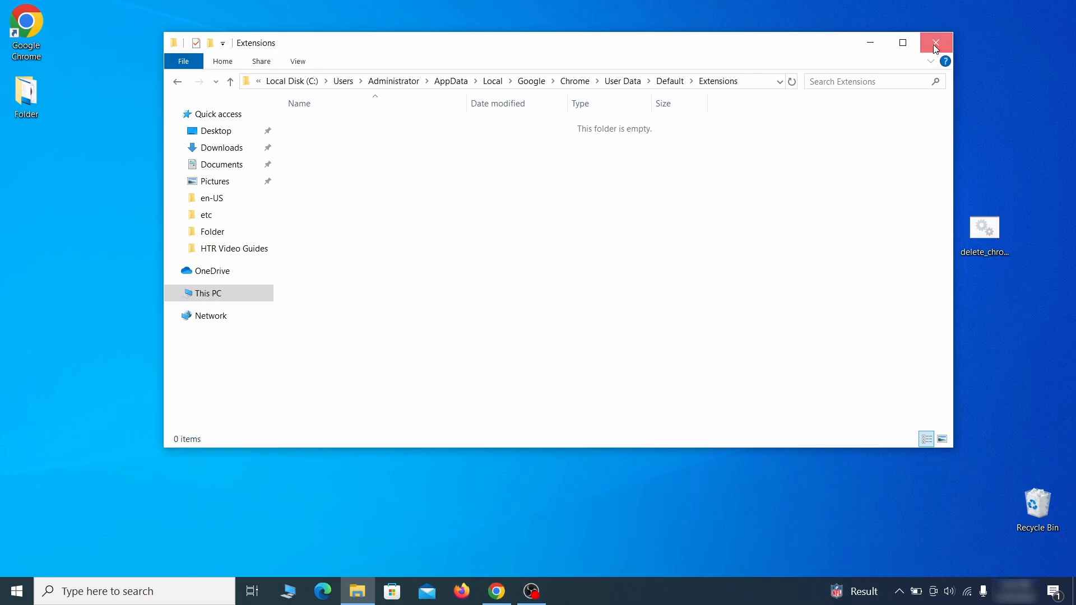
left_click(934, 43)
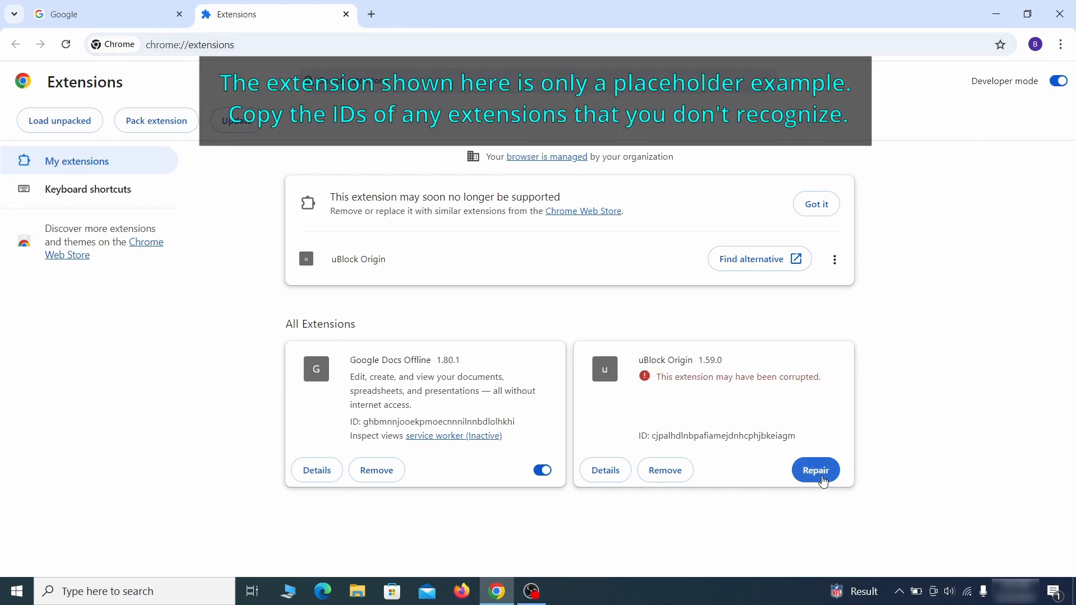
Enable Developer mode on chrome://extensions and copy Wonder Search's extension ID into Notepad.
left_click(816, 470)
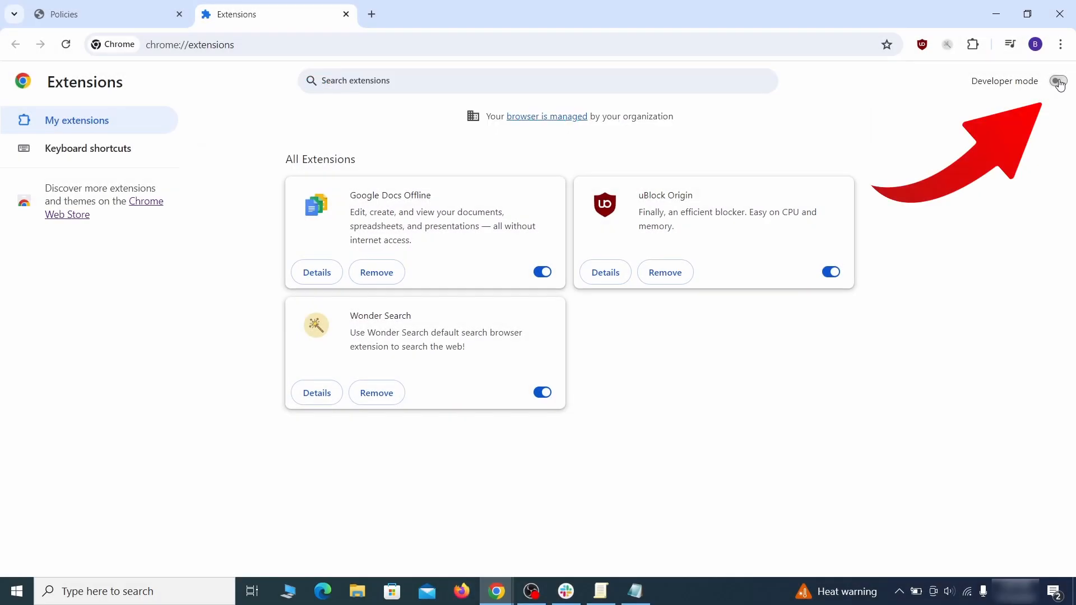
left_click(1057, 81)
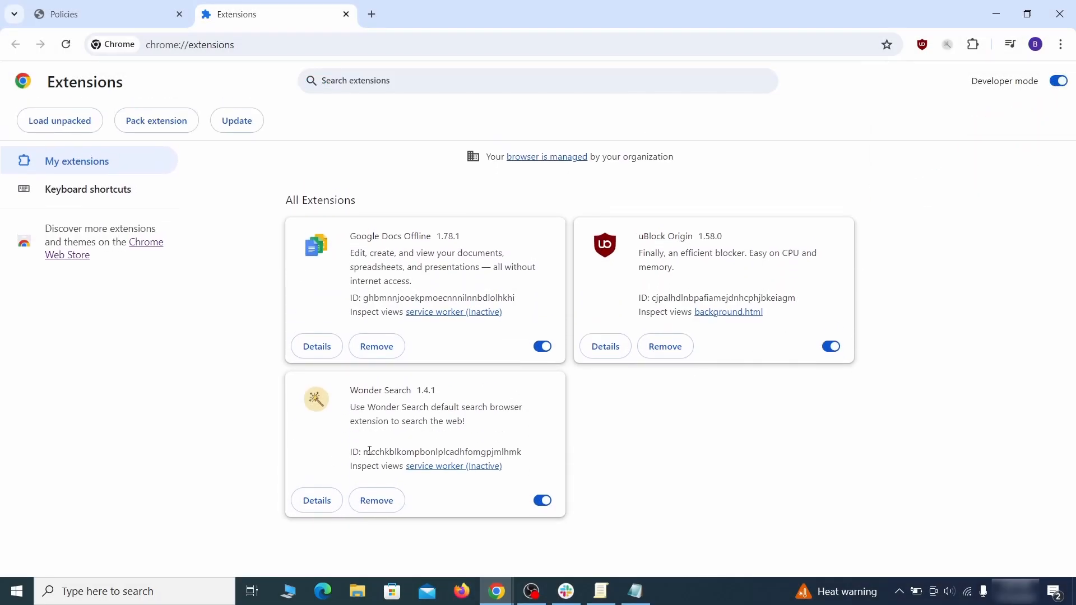
right_click(442, 452)
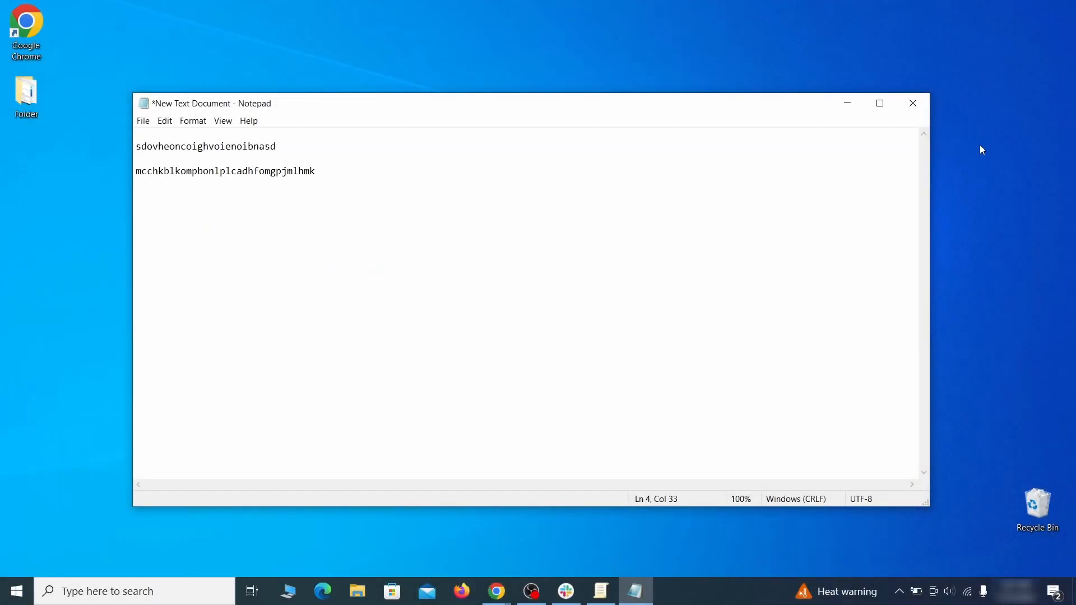
Run regedit as administrator, find the homepage value, and delete Chrome's Recommended policy key.
type("regedit")
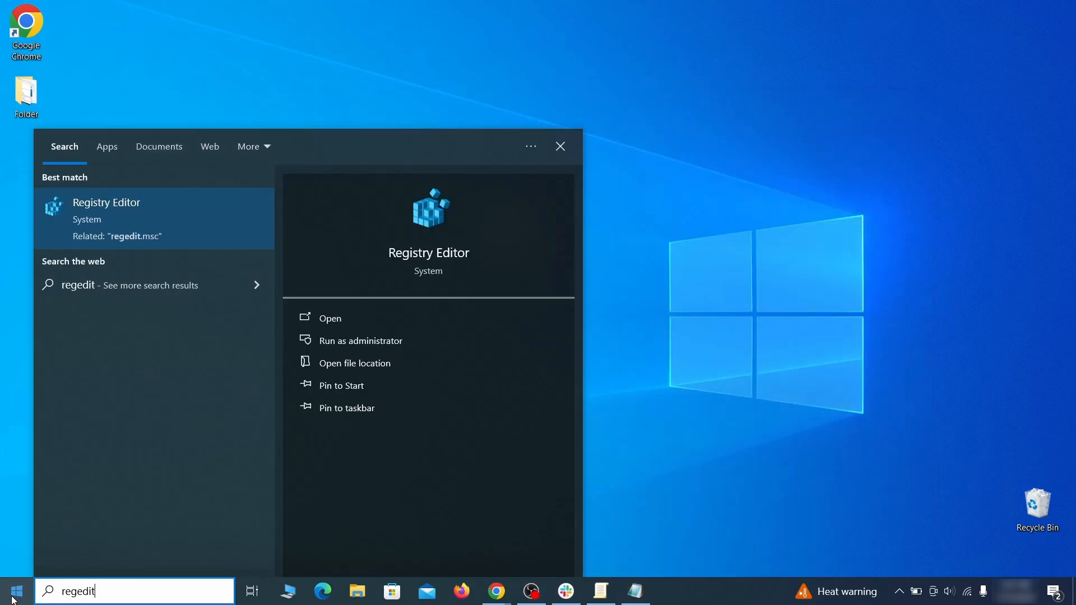
right_click(106, 201)
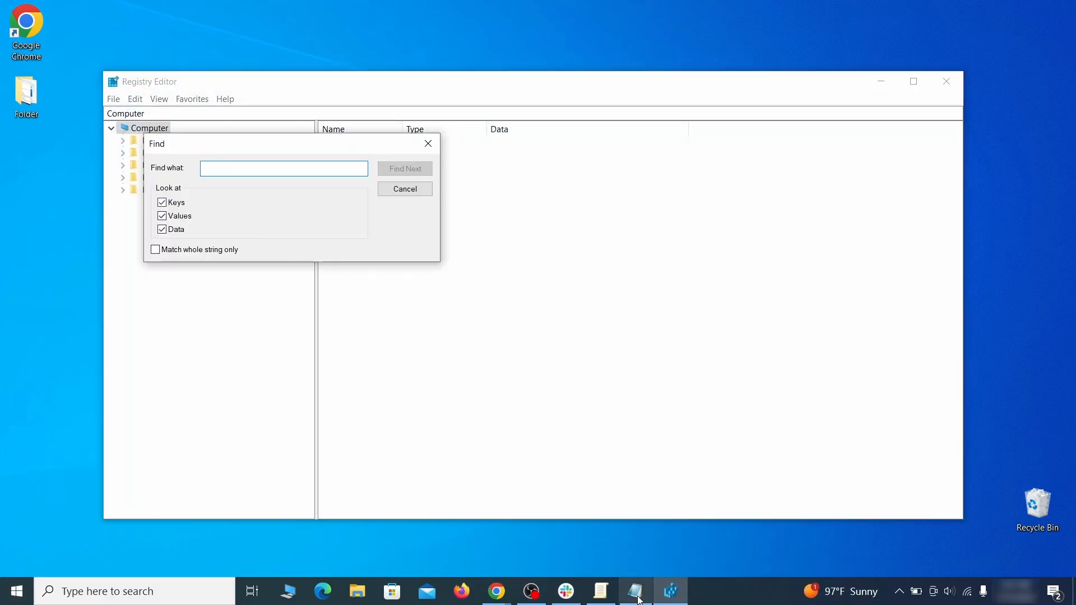
left_click(633, 591)
type("sdovheoncoighvoienoibnasd")
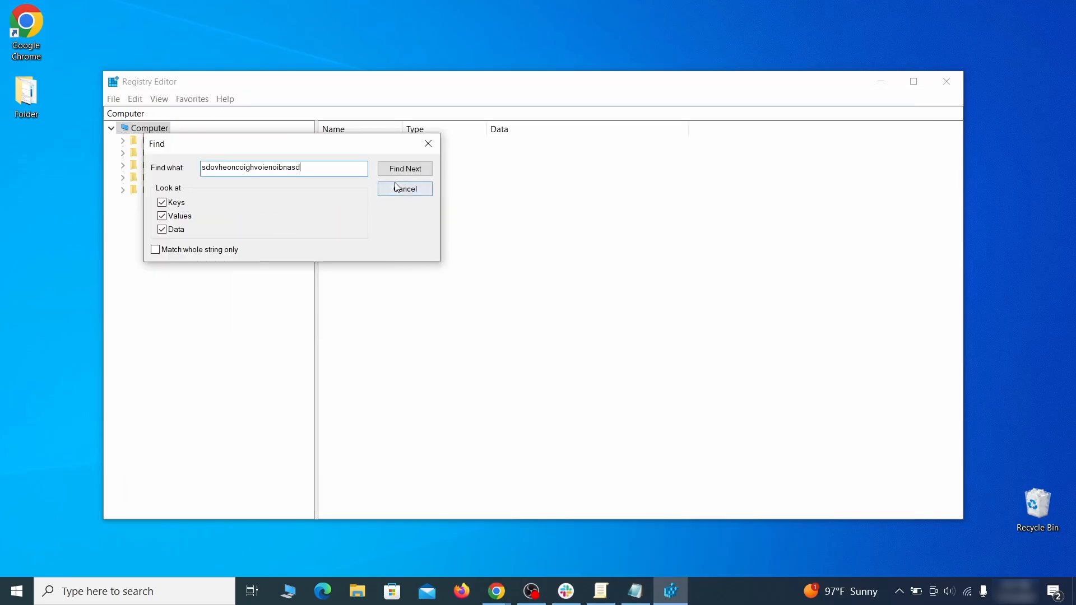
left_click(405, 168)
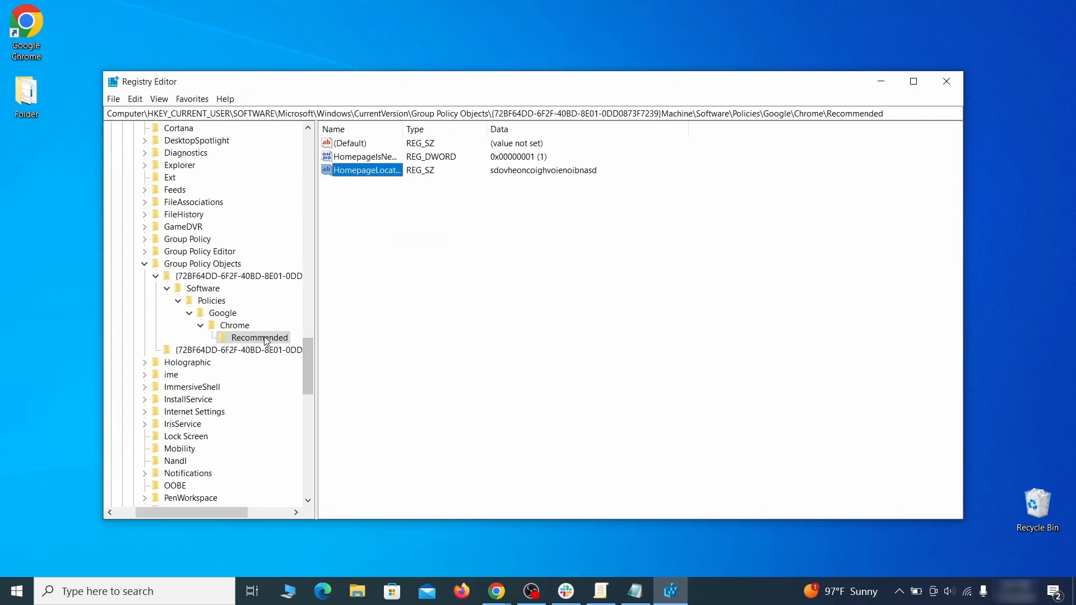
left_click(258, 337)
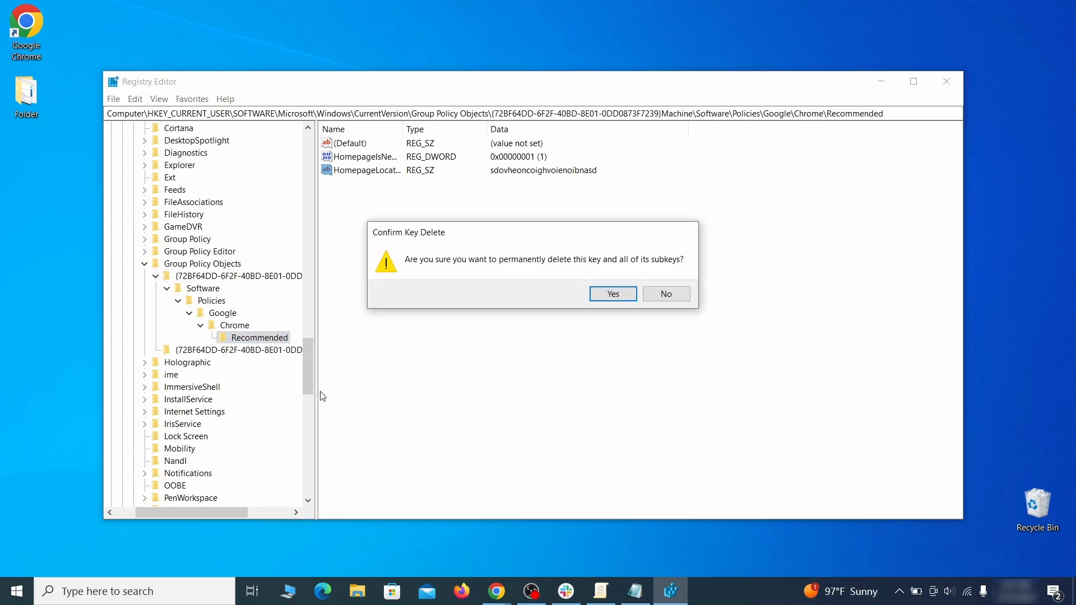
left_click(612, 294)
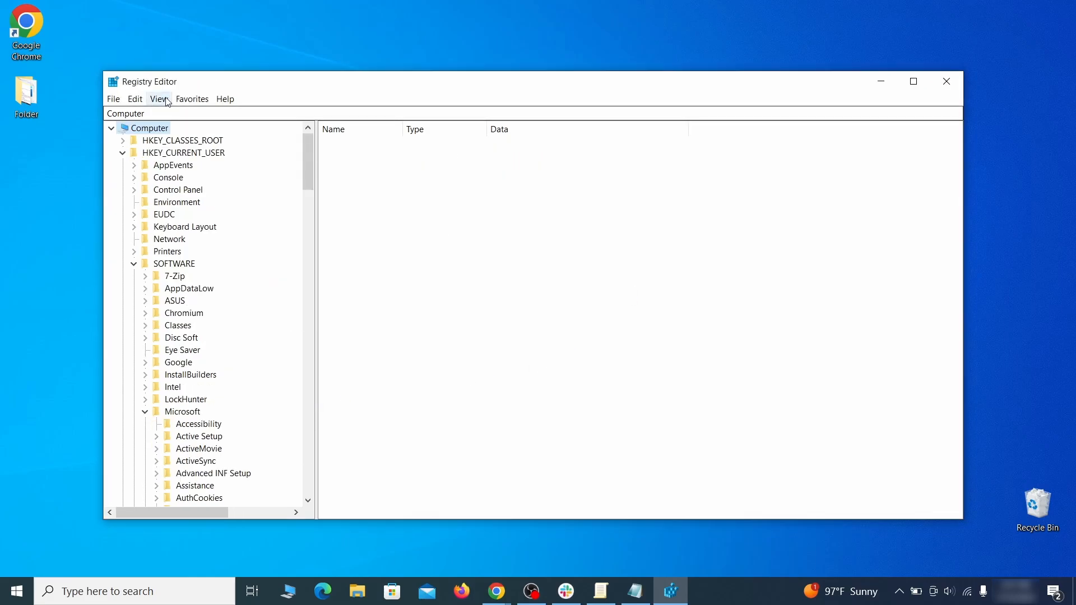
Attempt to delete the HKEY_LOCAL_MACHINE Google Chrome key and dismiss the deletion error.
right_click(243, 239)
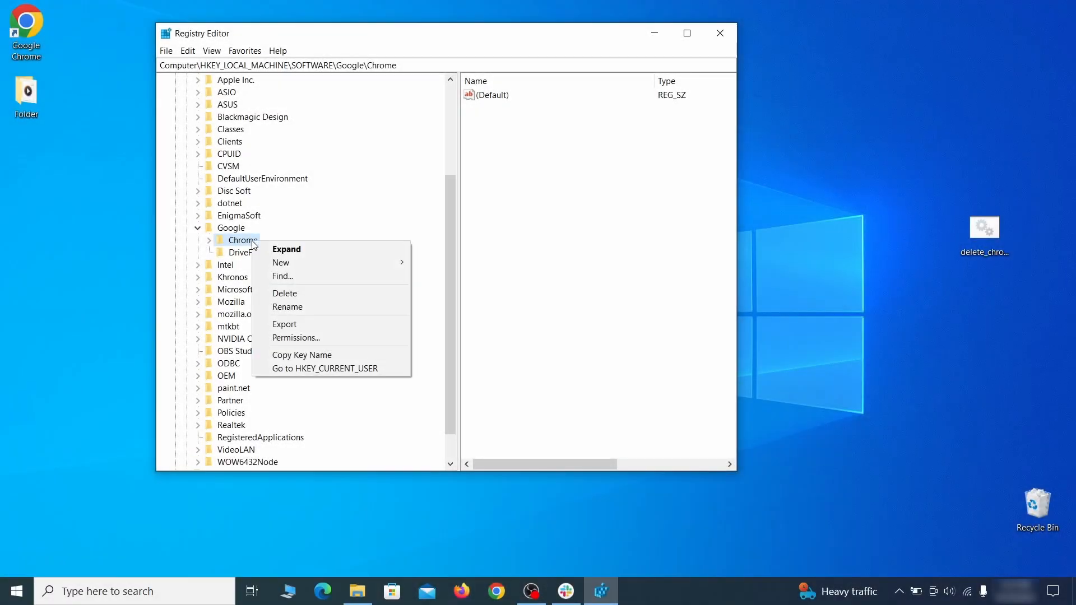
left_click(284, 293)
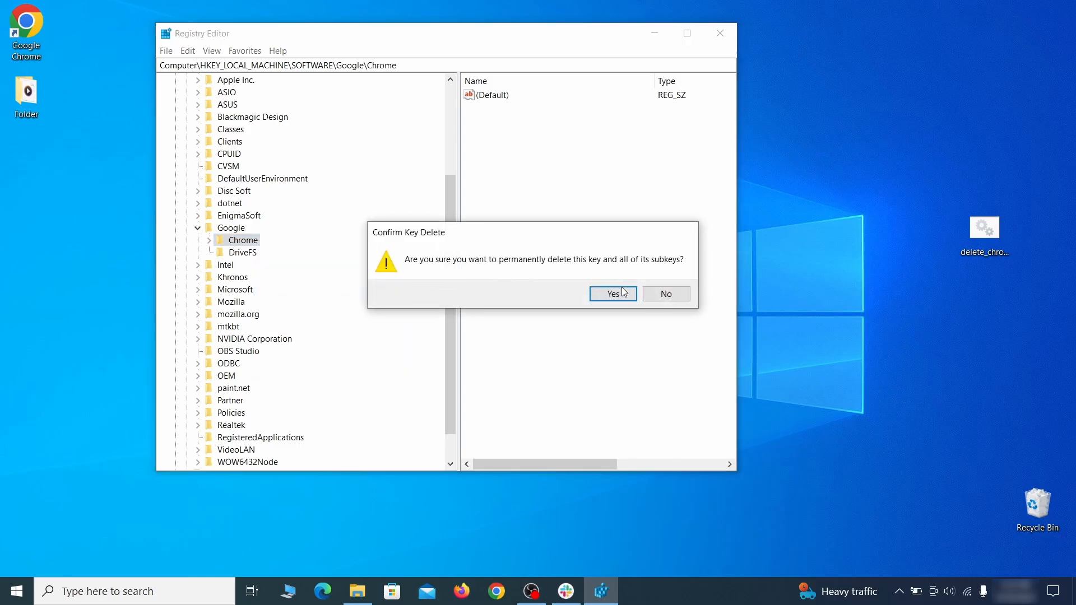
left_click(610, 293)
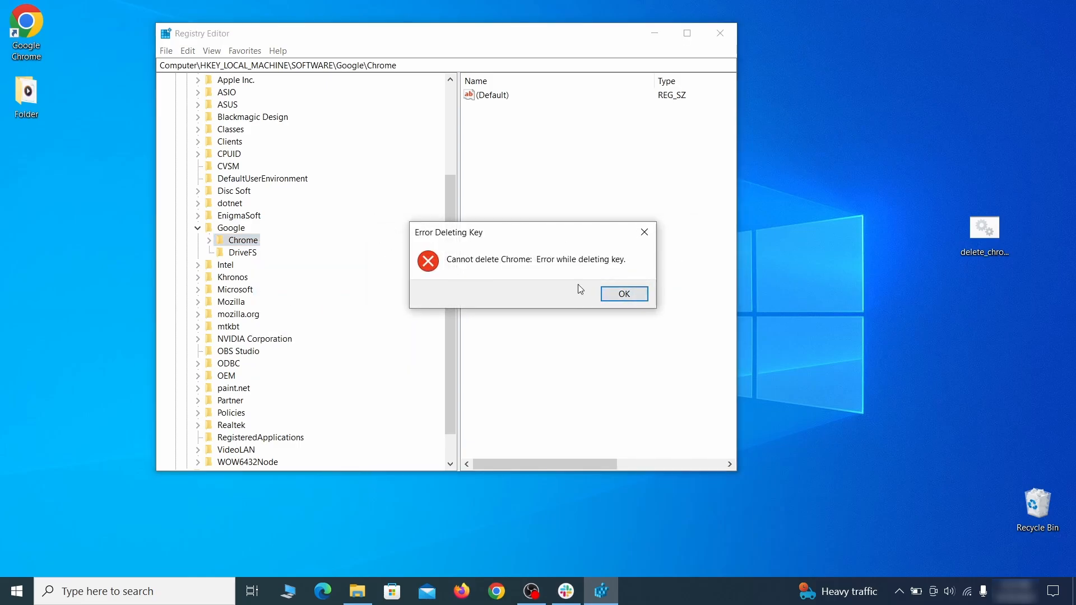
left_click(624, 293)
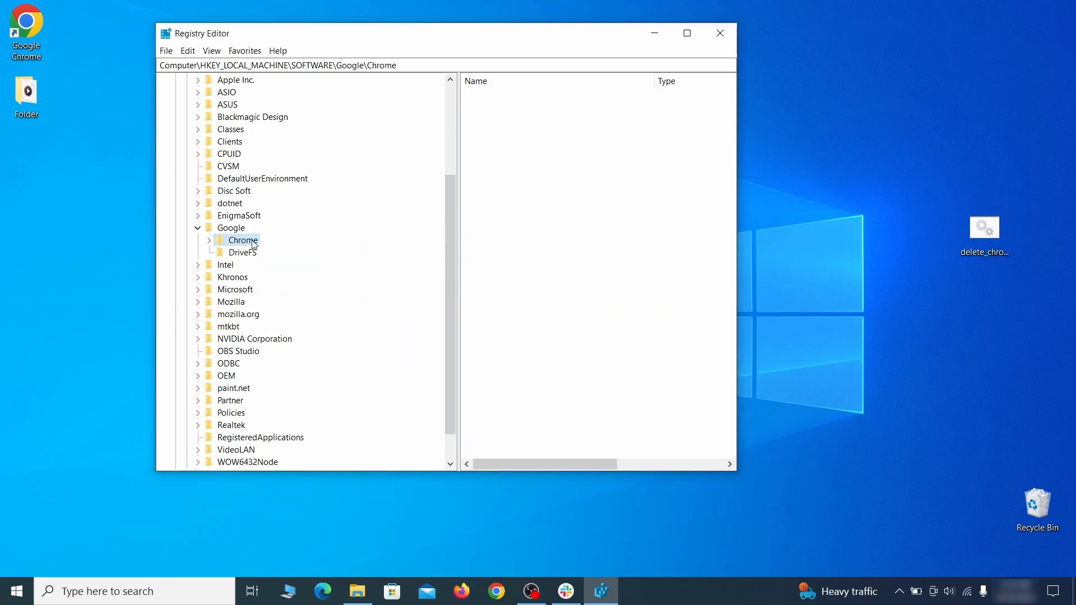
Make Everyone the owner of the Chrome key and replace child permission entries.
right_click(242, 241)
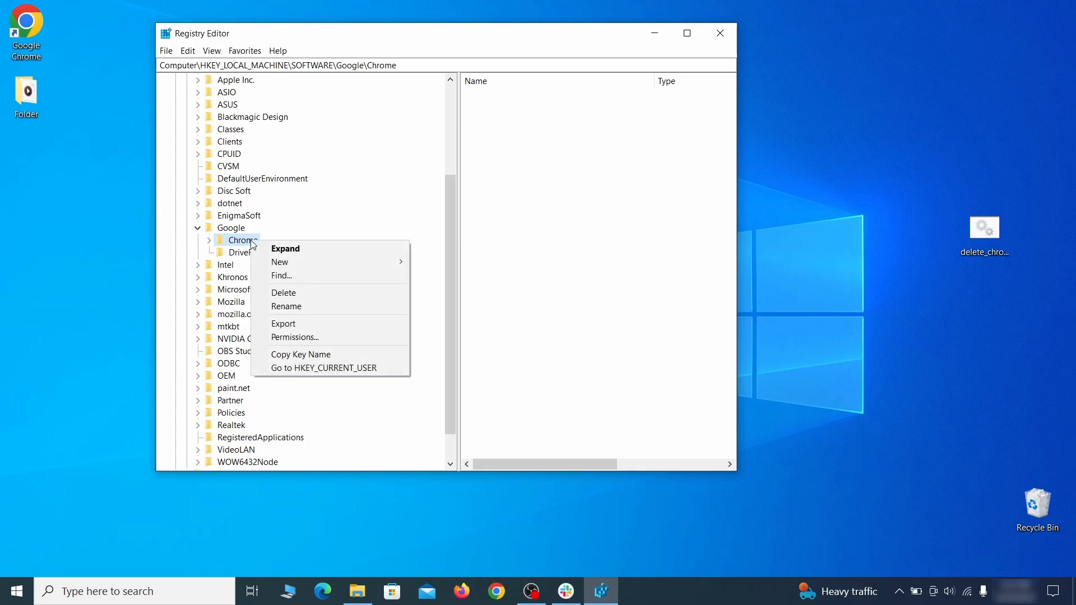
left_click(294, 337)
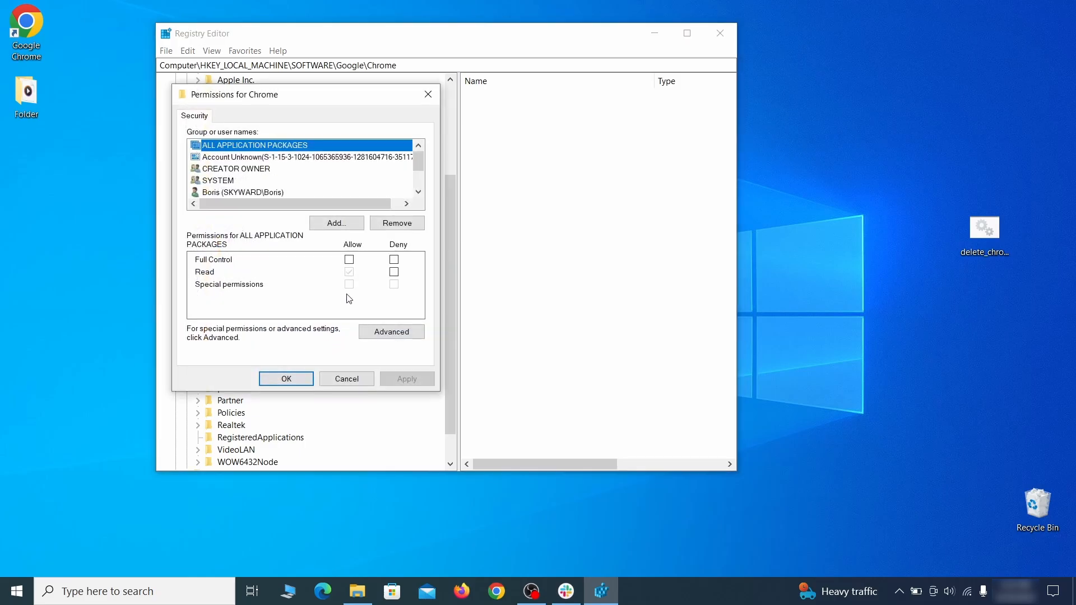
left_click(391, 332)
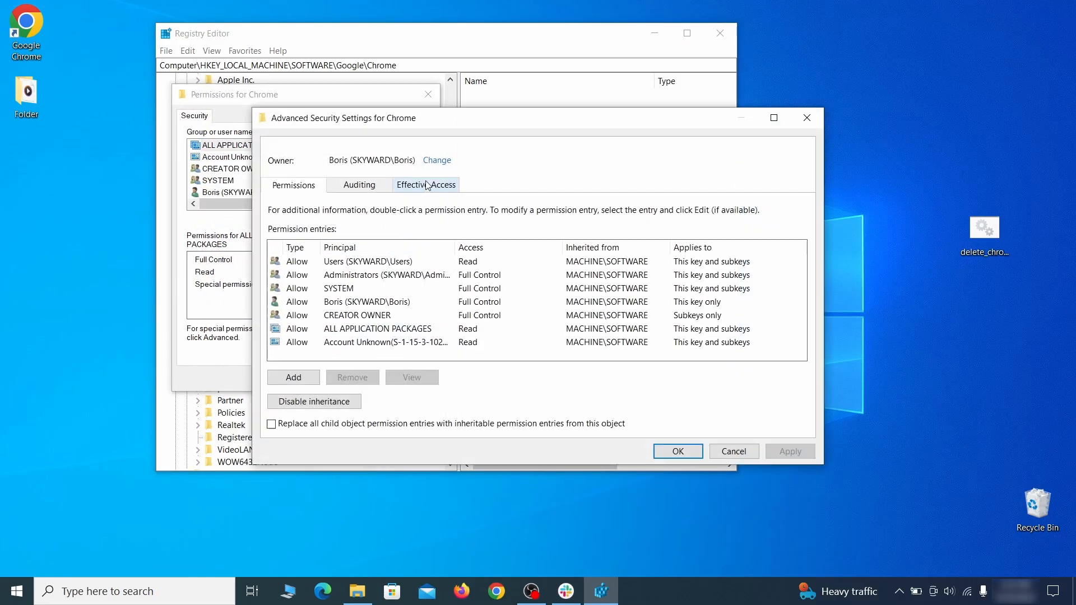
type("everyone")
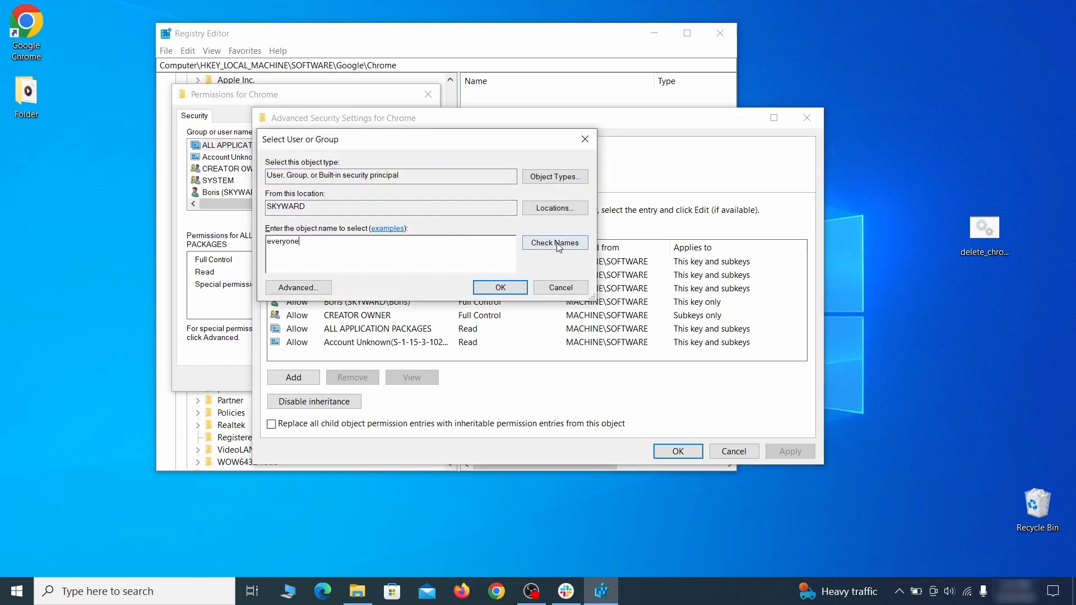
left_click(555, 242)
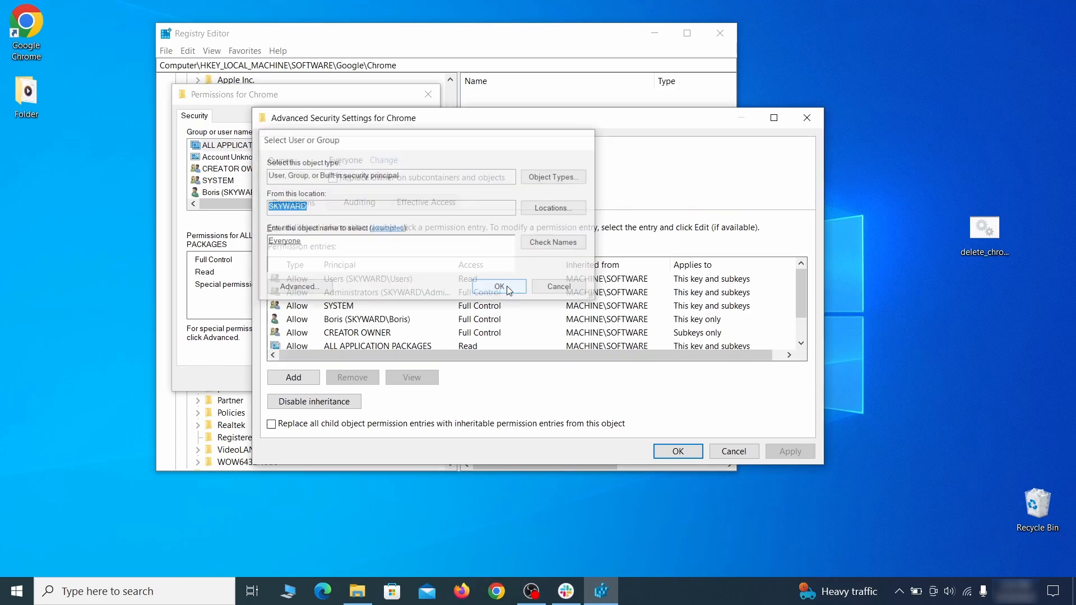
left_click(498, 287)
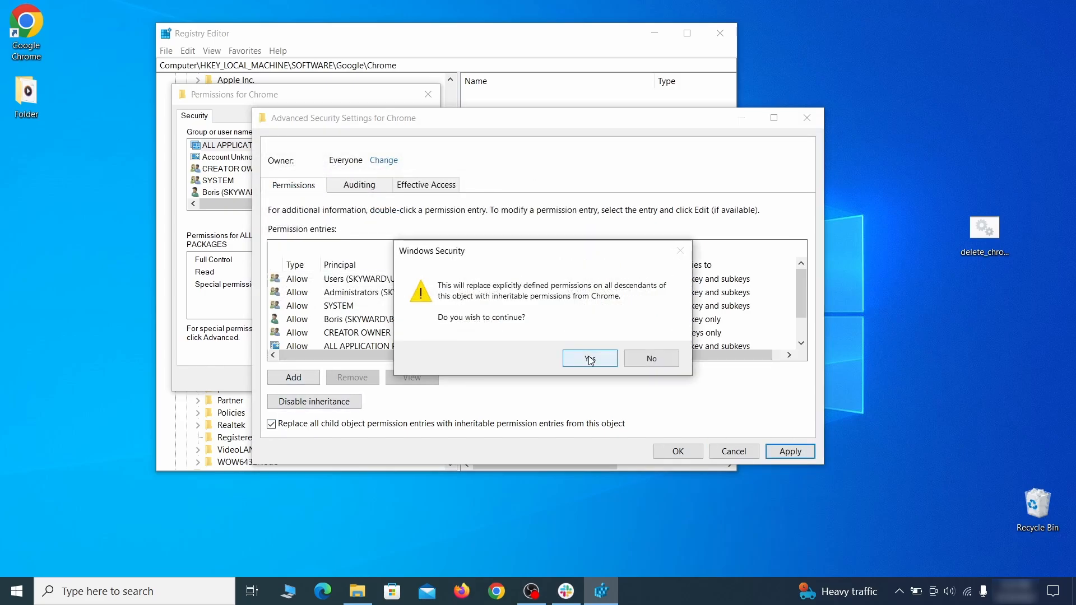
left_click(588, 358)
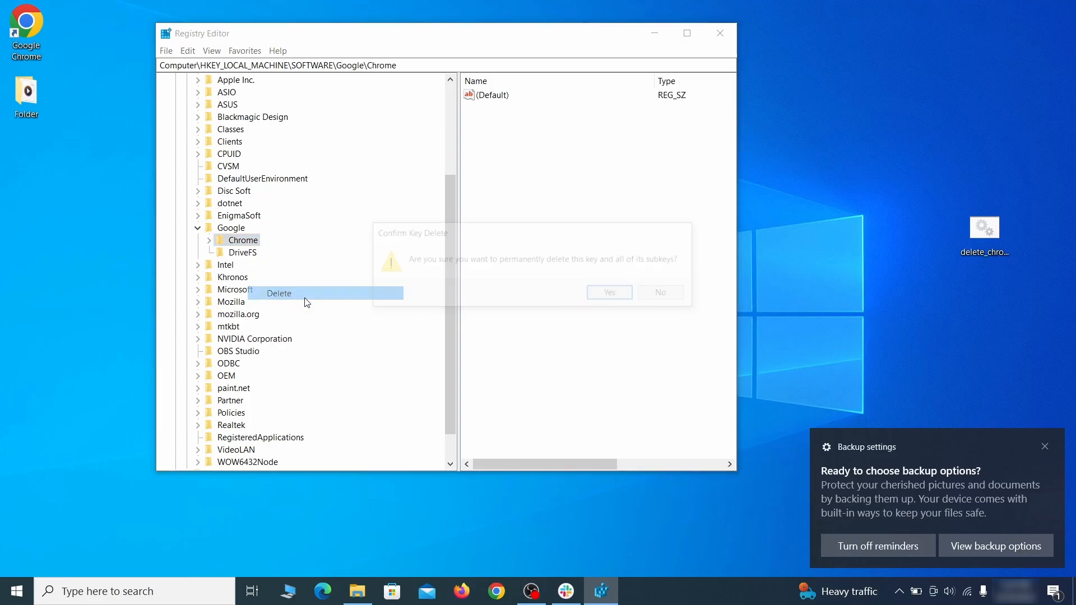
Confirm the pending key deletions, then delete CloudManagementEnrollmentToken from Google Update's ClientState key.
left_click(608, 292)
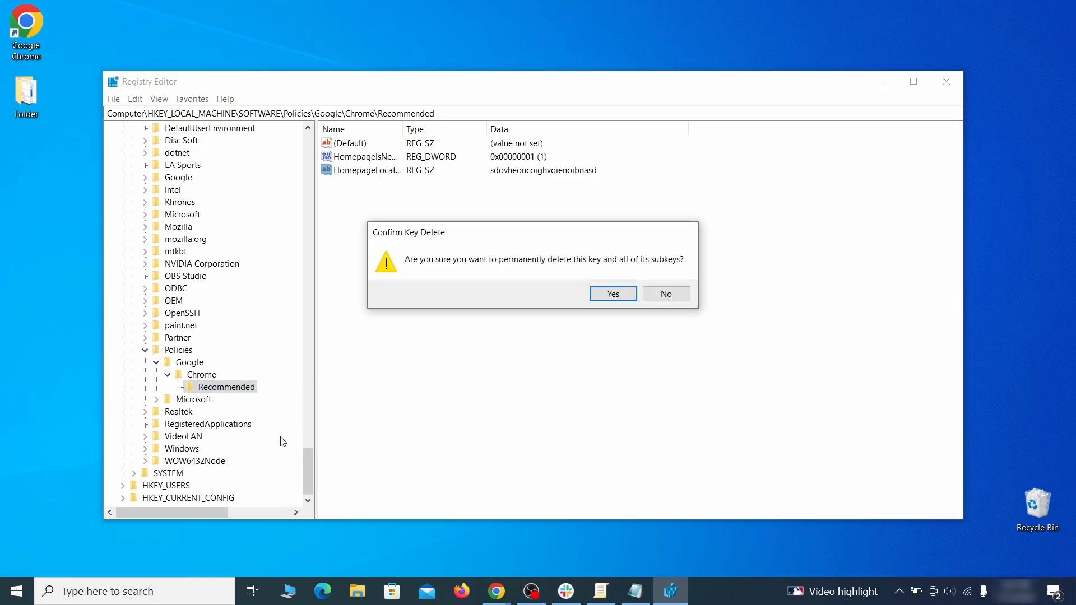
left_click(612, 294)
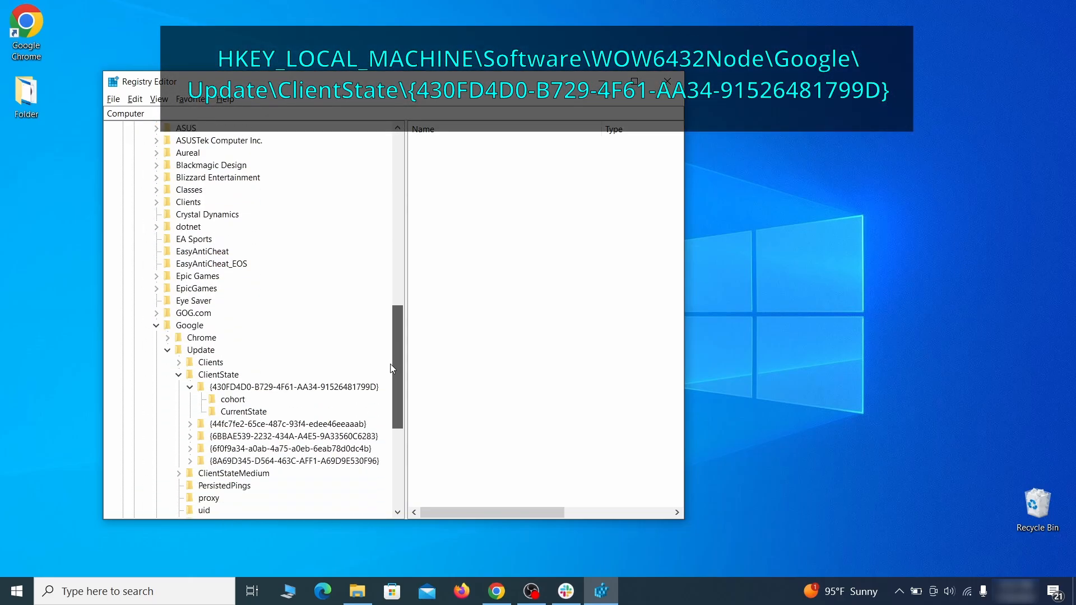
scroll("down", 3)
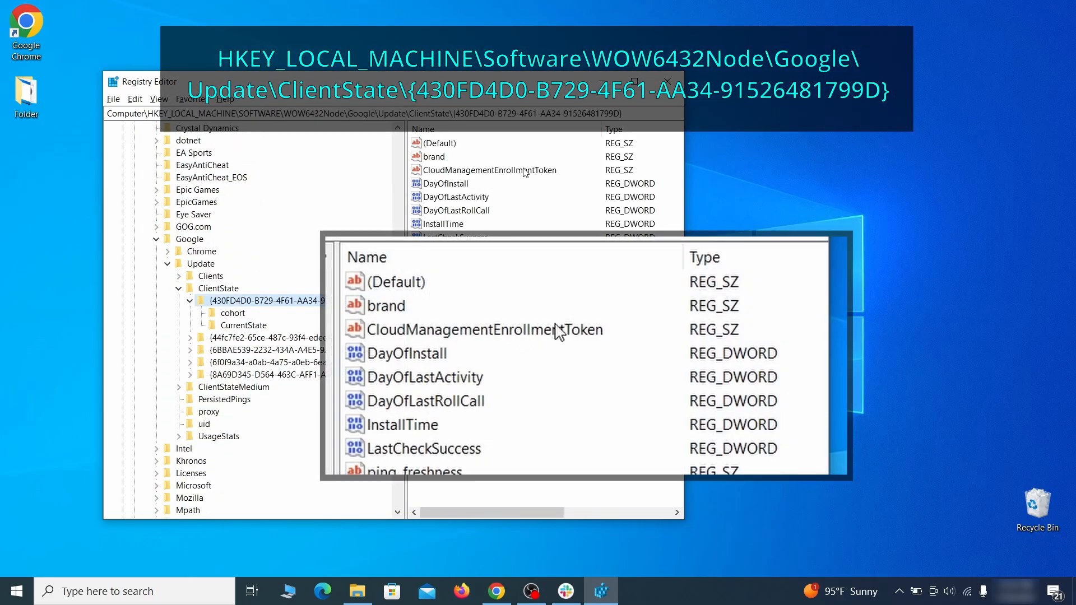
left_click(482, 330)
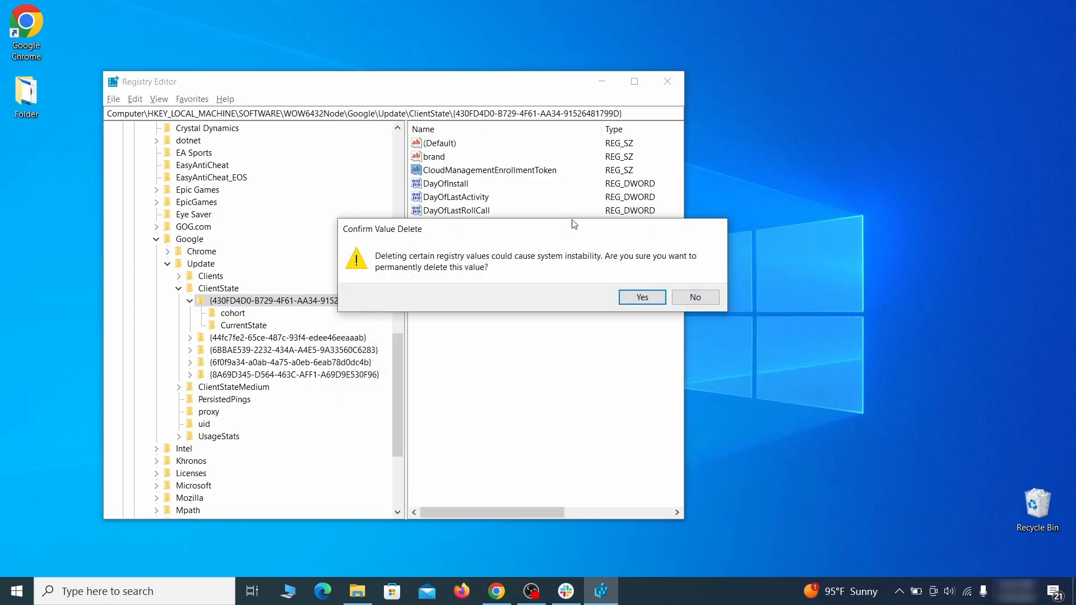
left_click(640, 297)
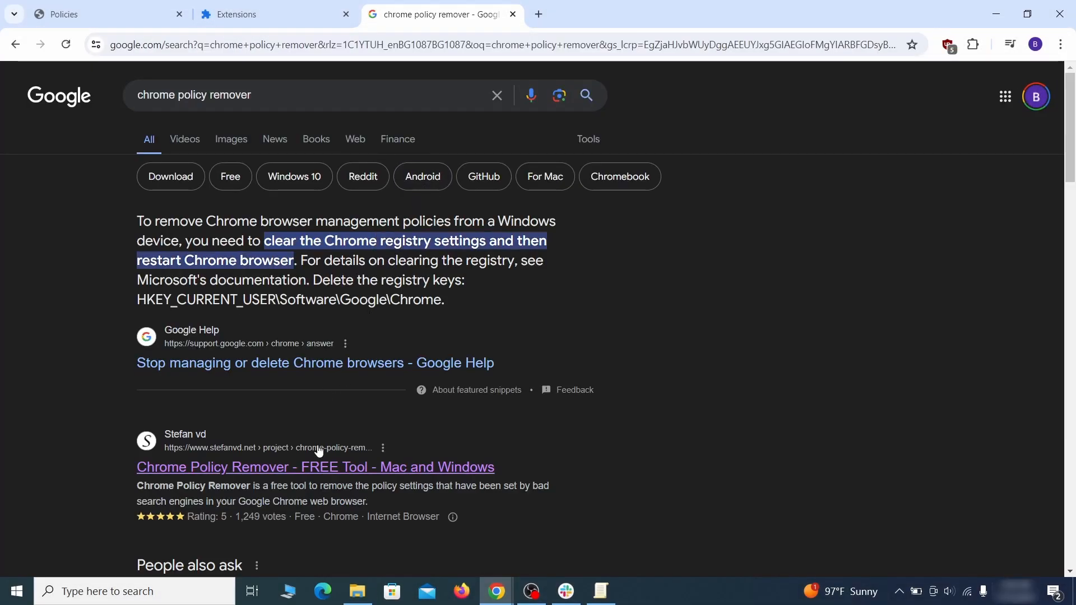
Download delete_chrome_policies.bat from stefanvd.net's Chrome Policy Remover page and show it in its folder.
left_click(315, 467)
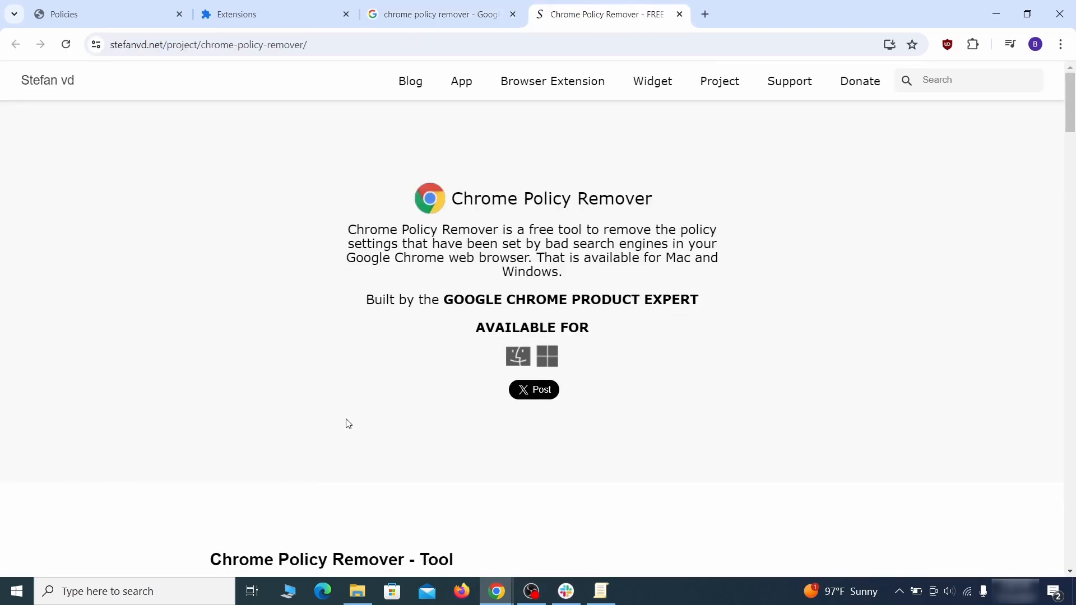
scroll("down", 3)
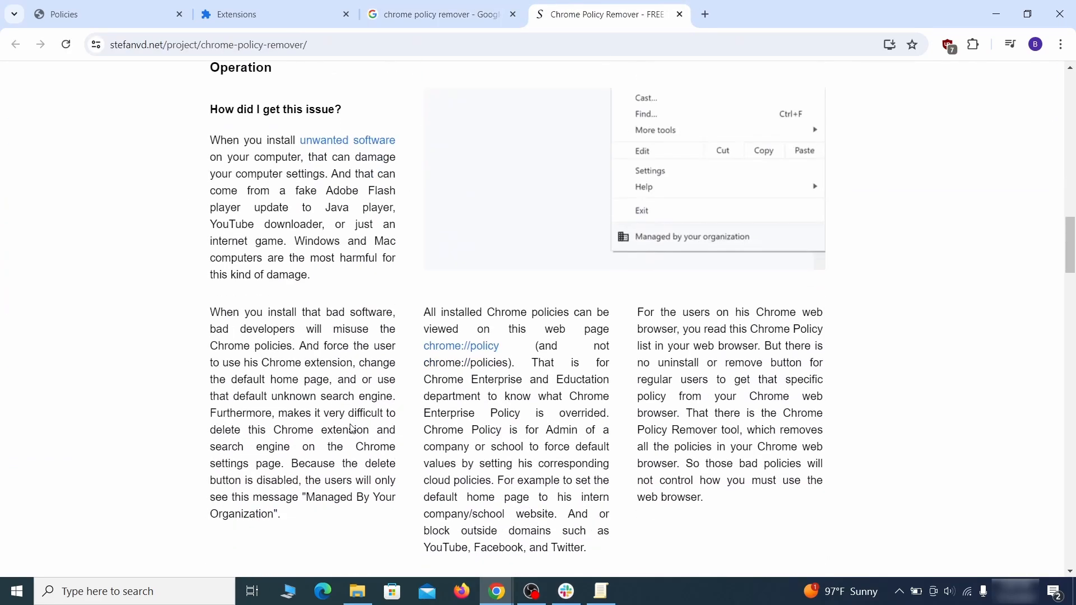
scroll("down", 3)
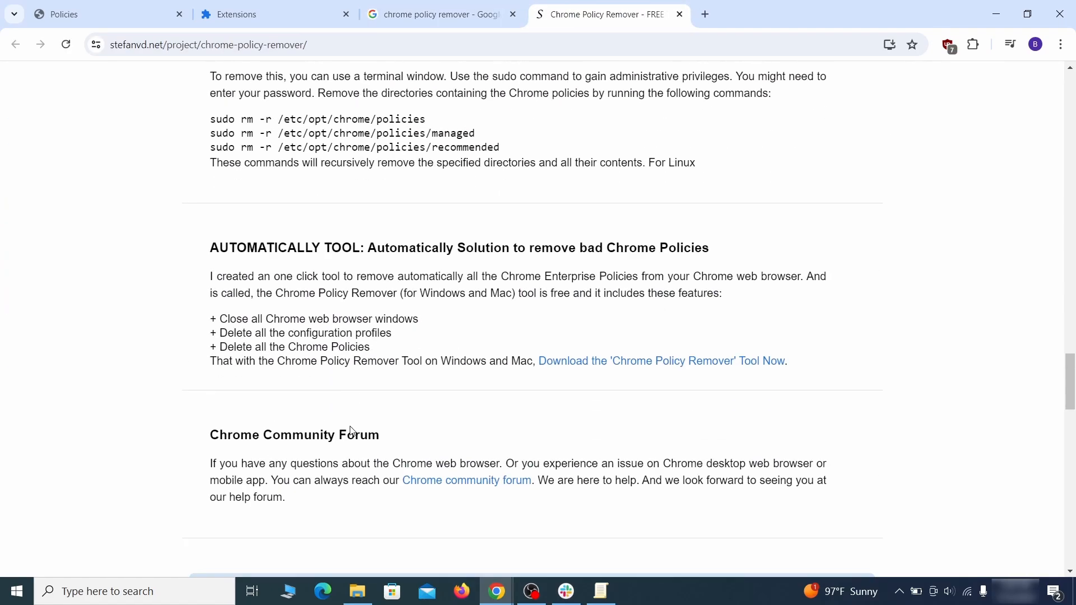
scroll("down", 3)
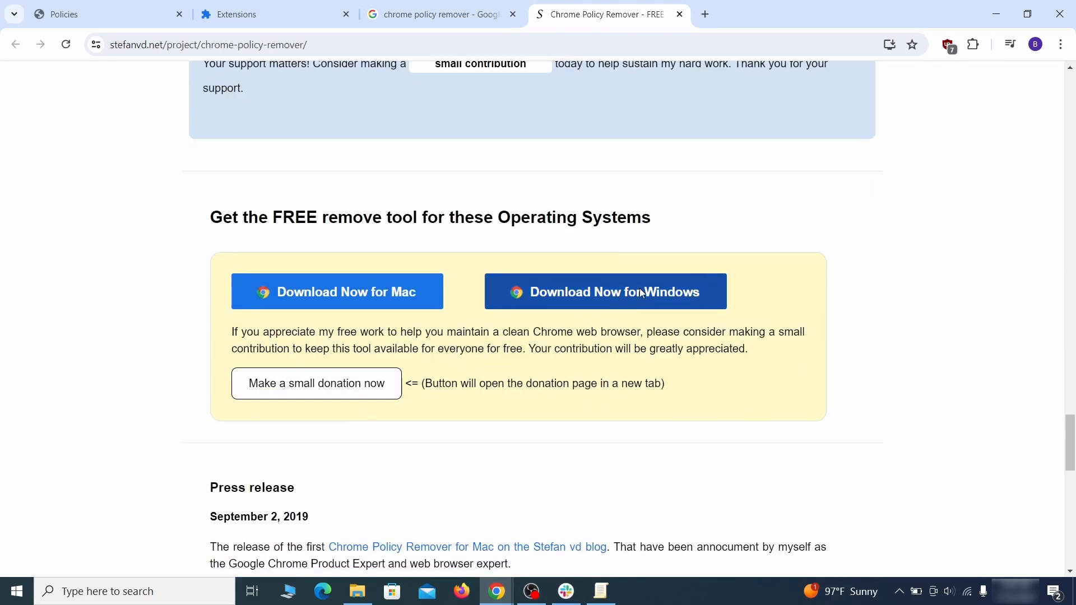
left_click(605, 290)
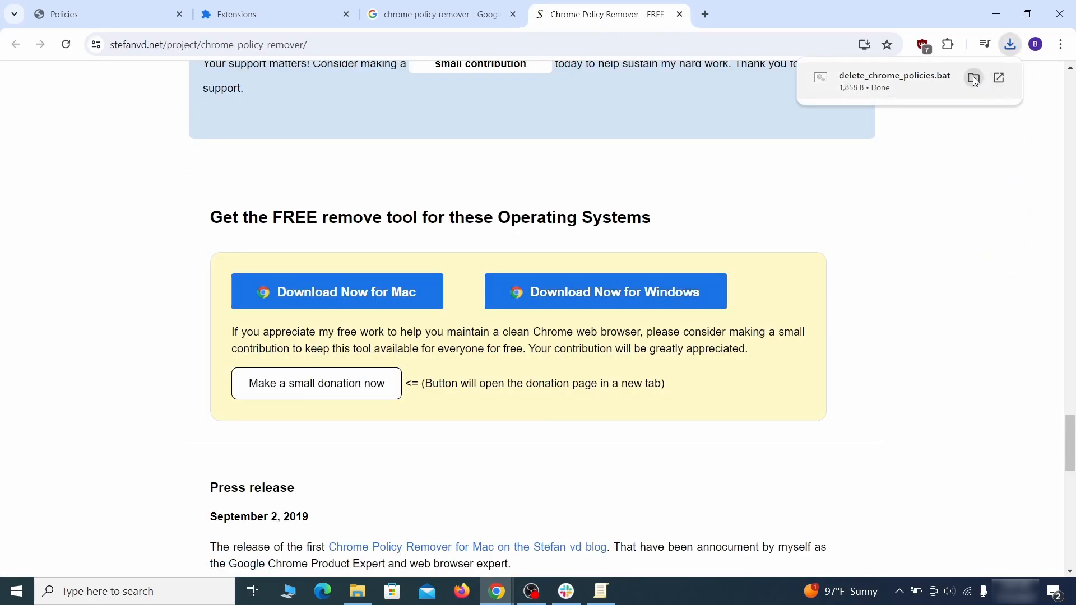
left_click(974, 78)
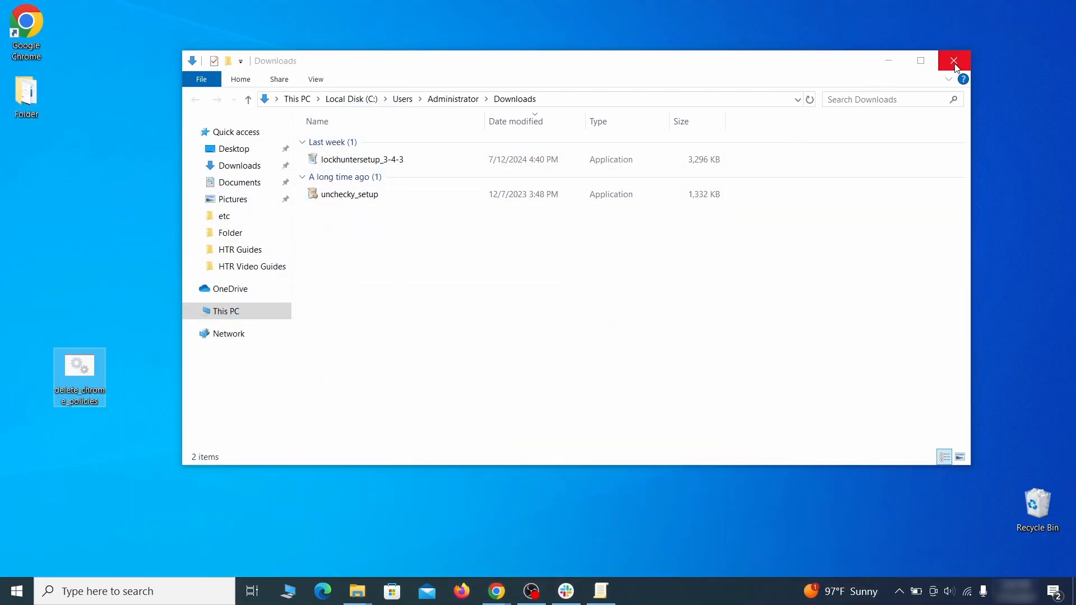
Run delete_chrome_policies from the desktop past the SmartScreen warning, then close its console.
left_click(953, 61)
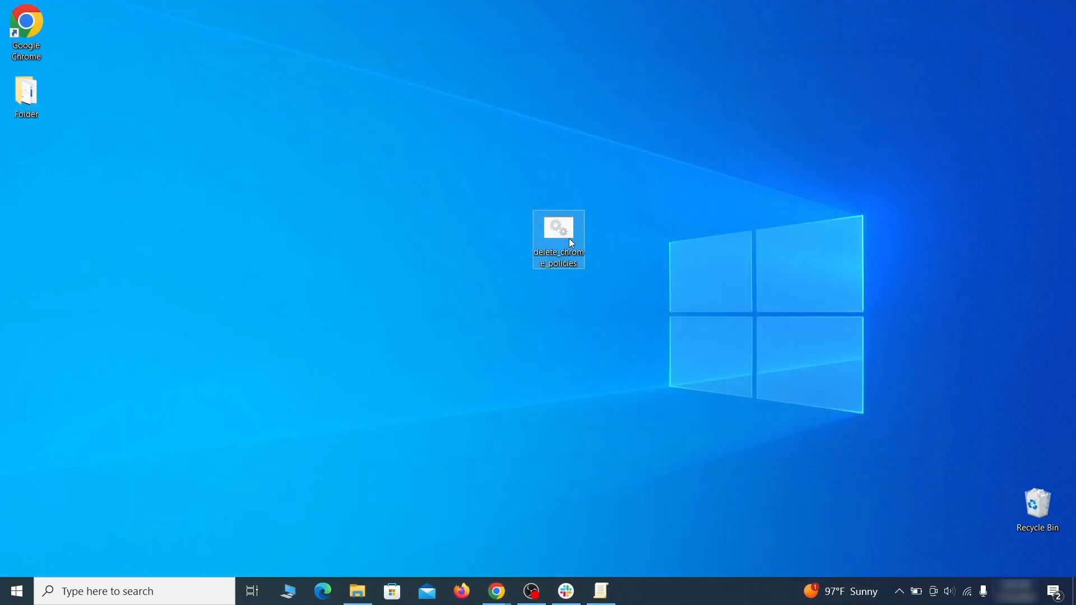
left_click(644, 291)
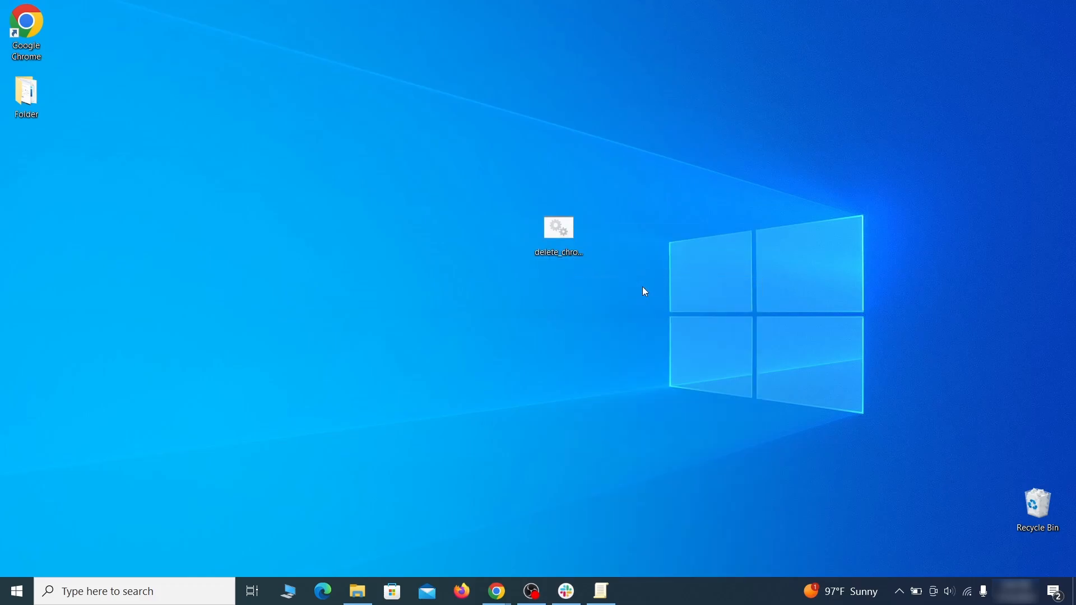
double_click(558, 227)
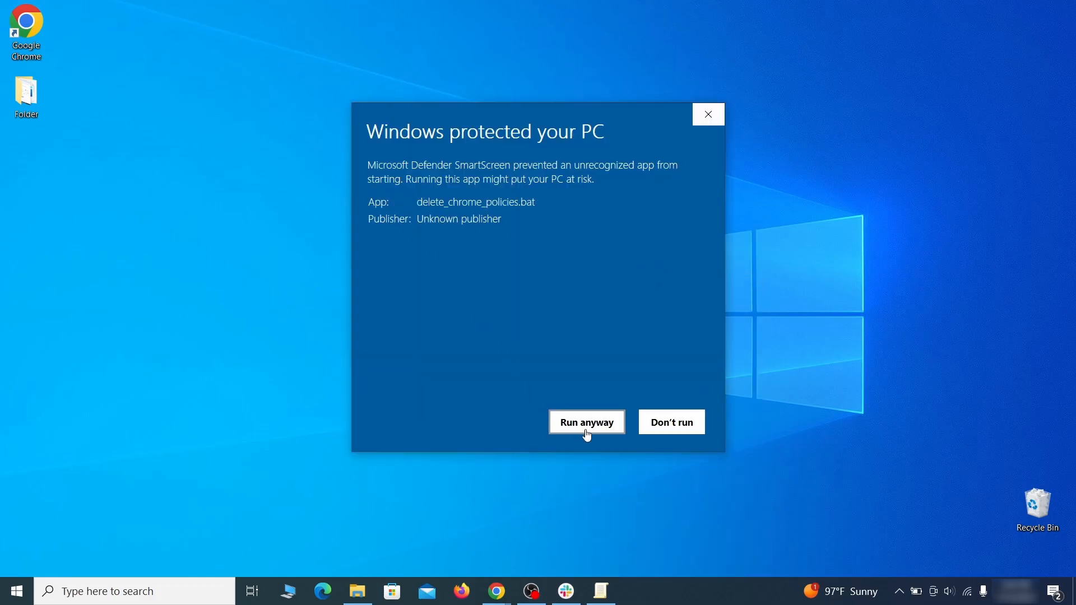
left_click(586, 422)
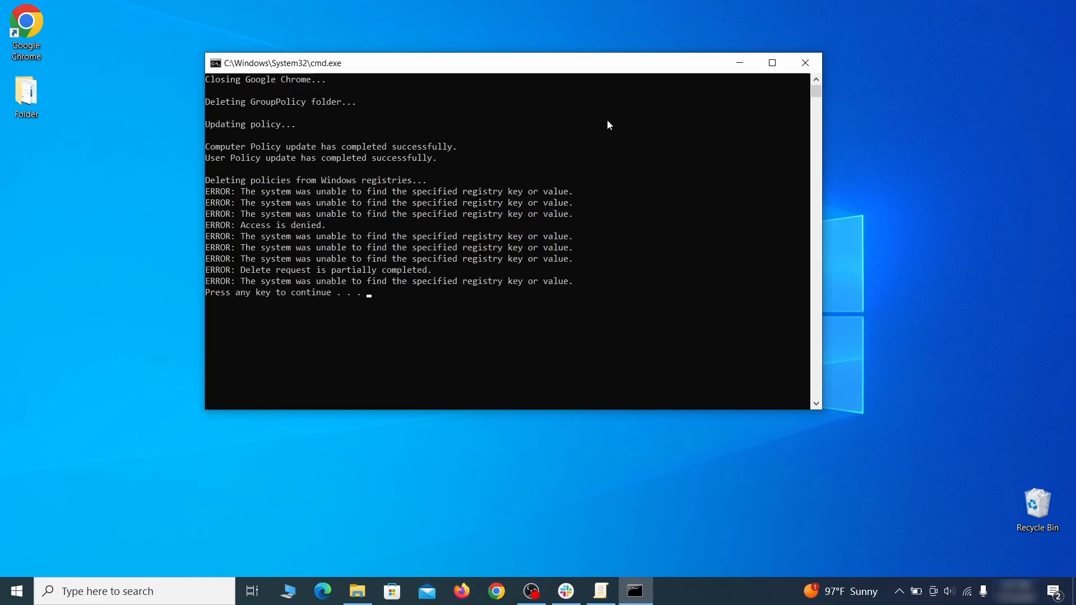
key("enter")
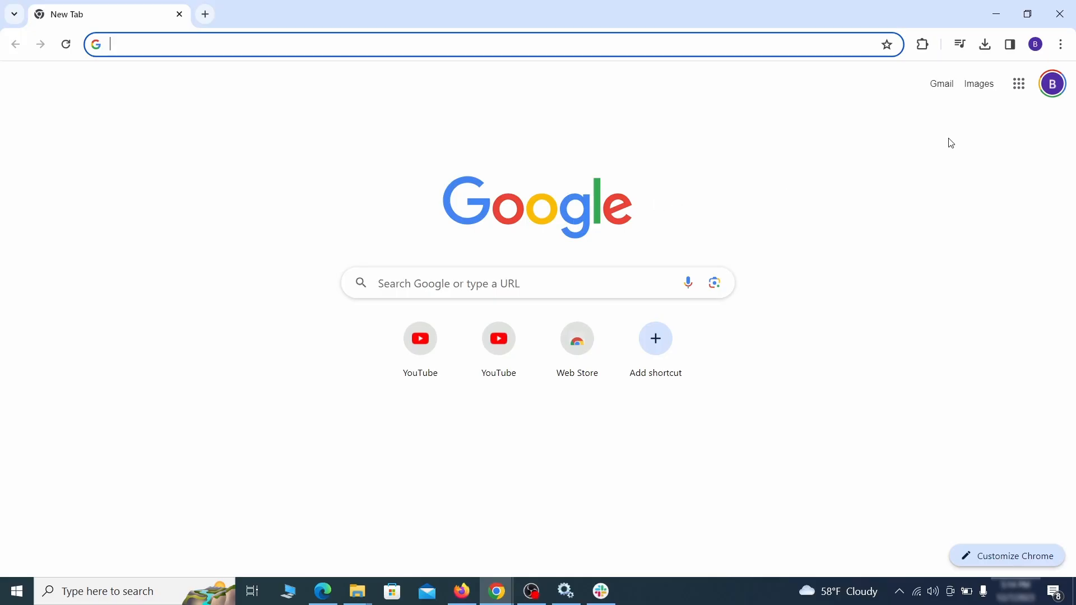
Toggle off the Add to Zola Button extension on Chrome's Manage Extensions page.
left_click(1061, 43)
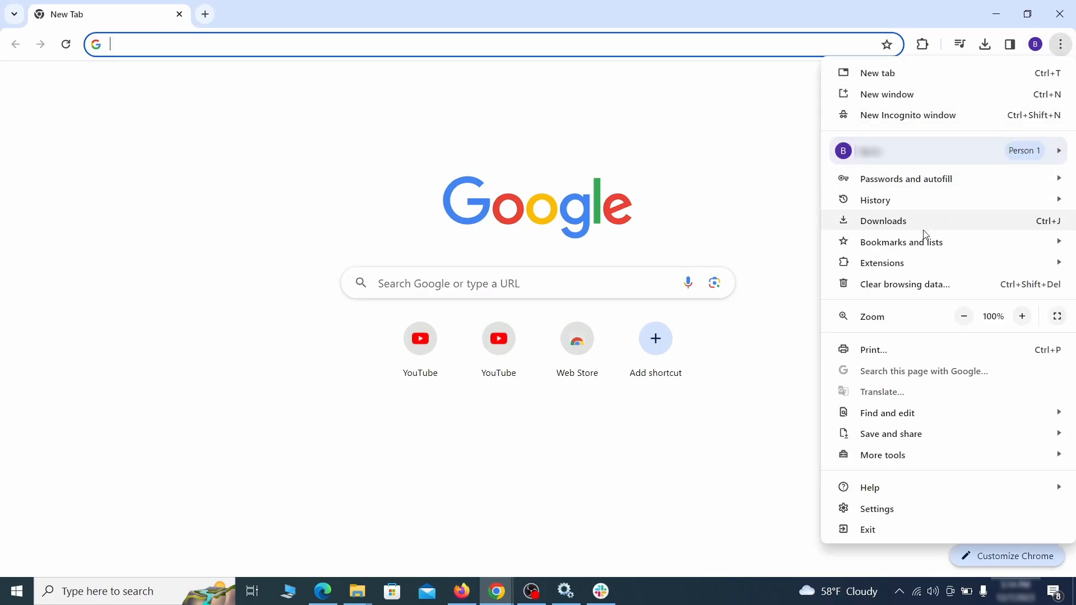
left_click(882, 263)
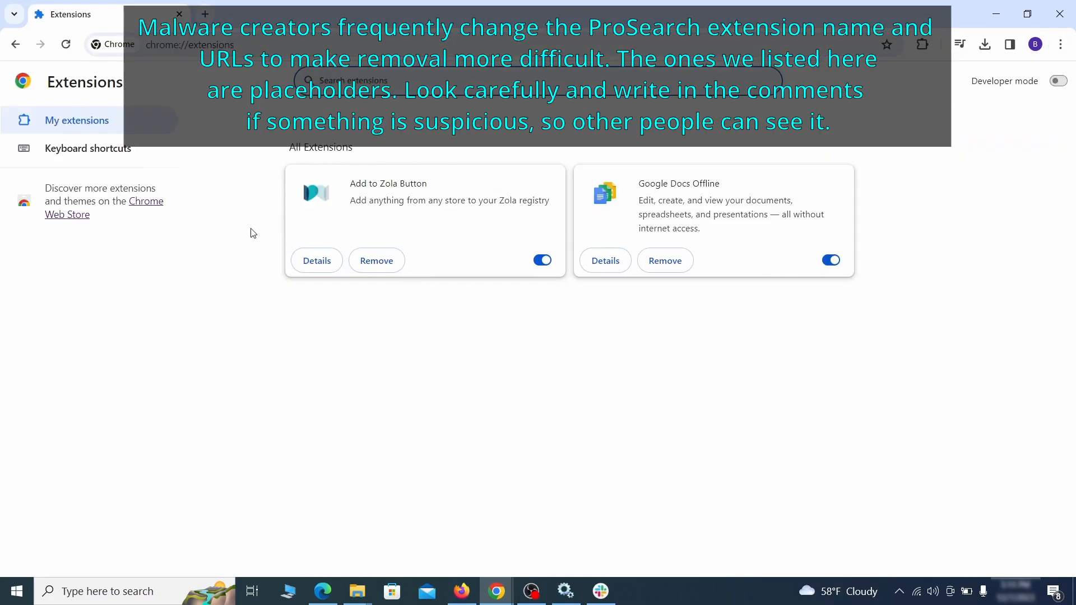
mouse_move(459, 286)
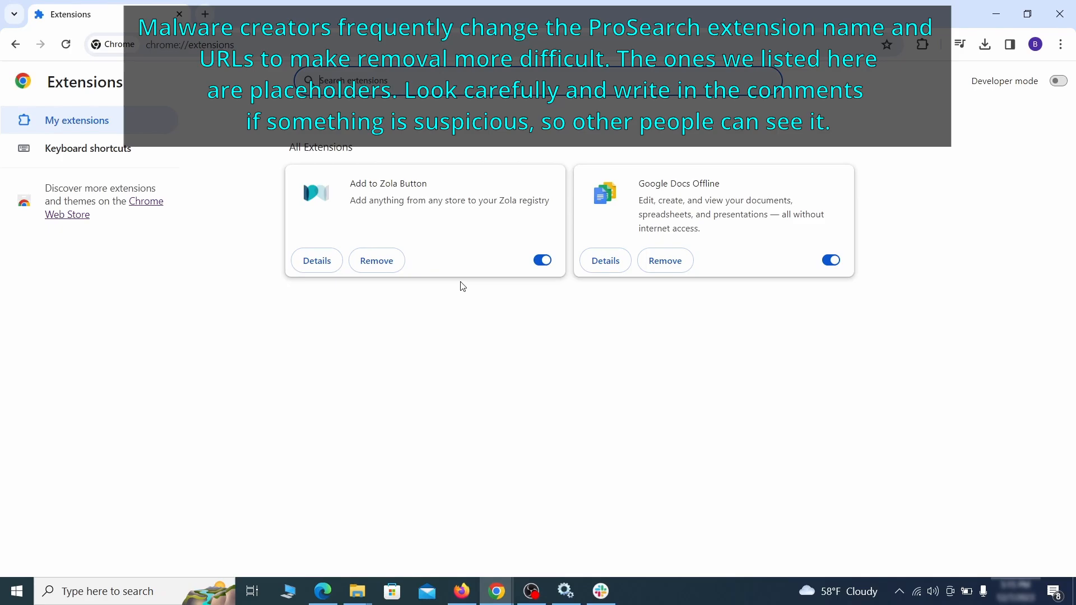
left_click(541, 260)
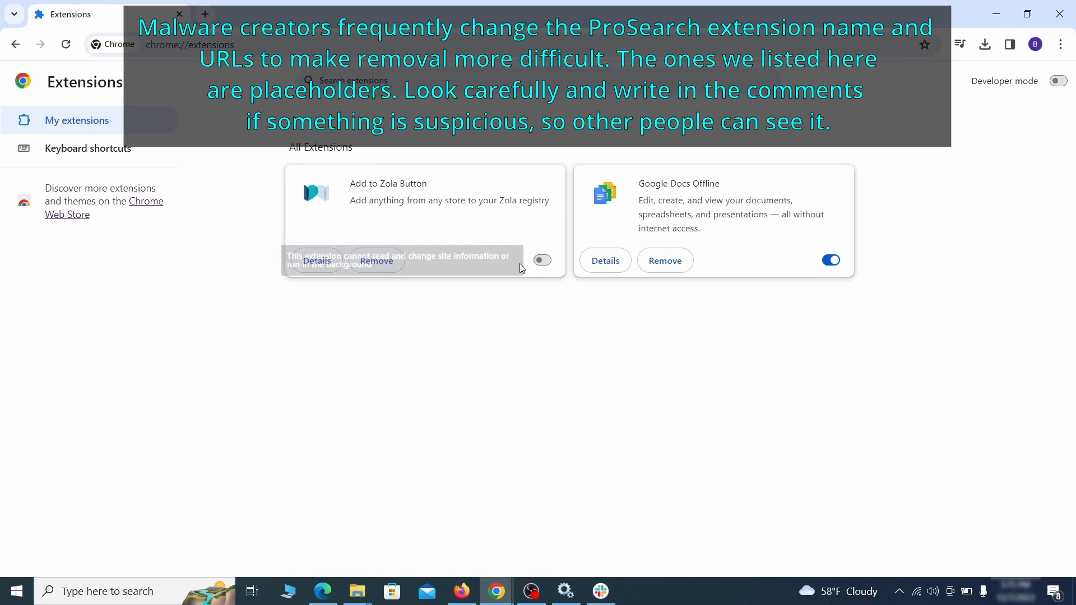
left_click(376, 260)
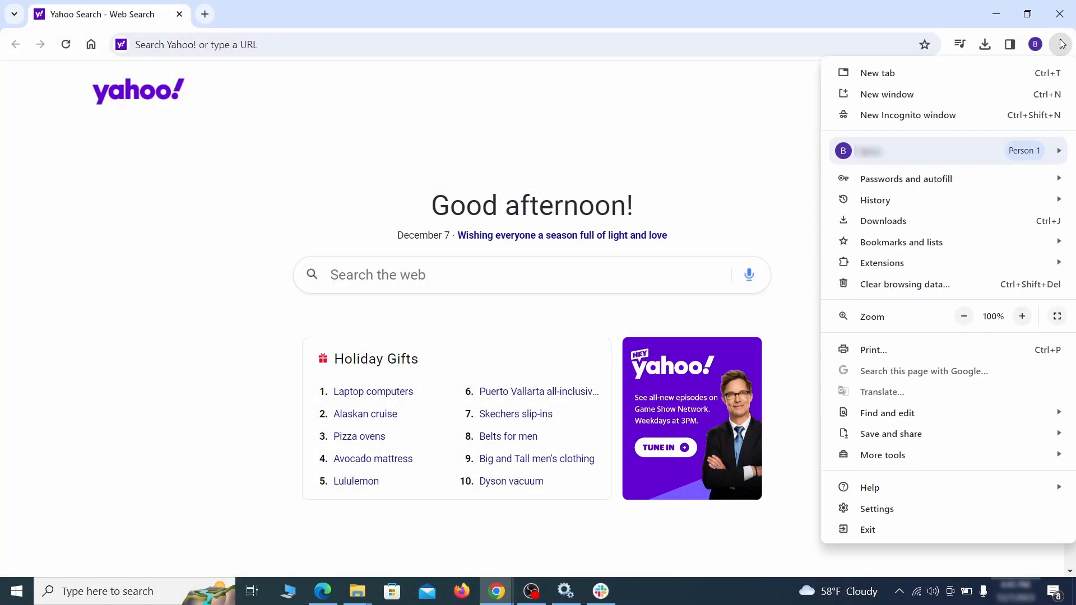
Clear Chrome's browsing data with autofill, site settings and hosted app data included.
left_click(877, 508)
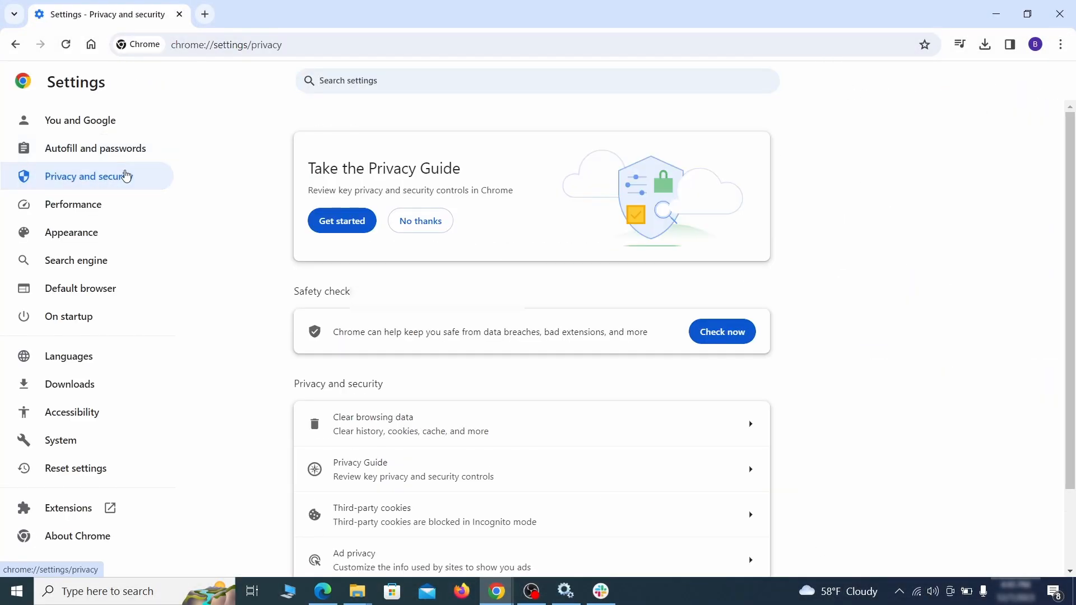
scroll("down", 3)
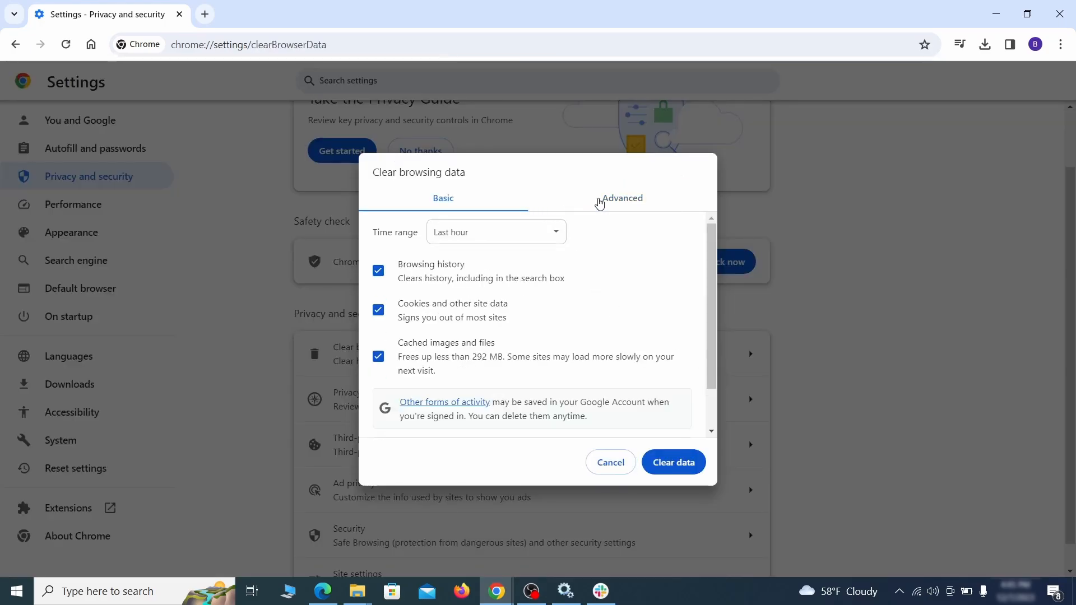
left_click(622, 198)
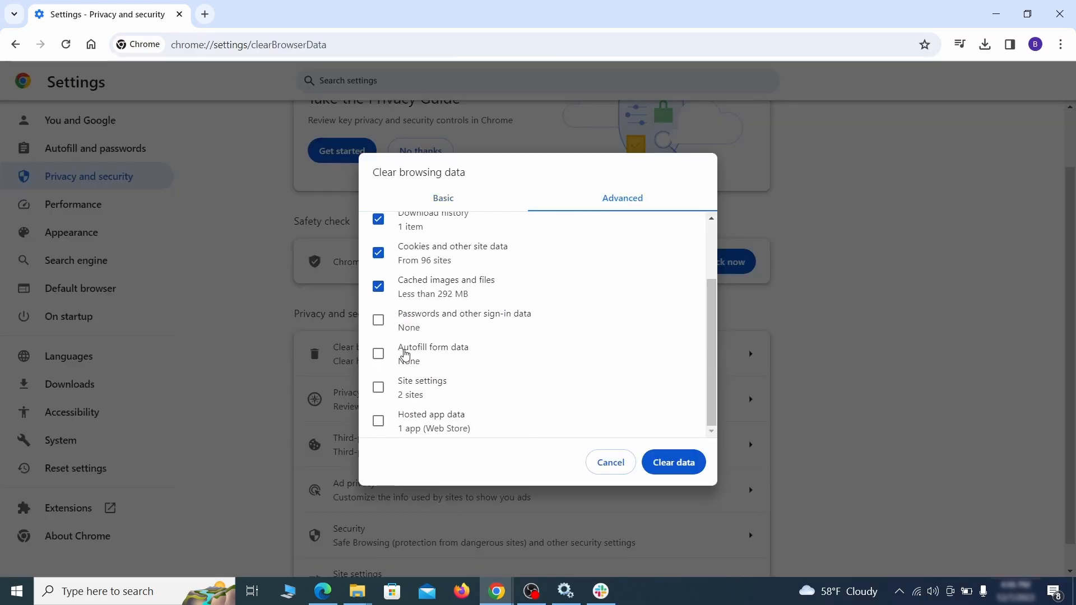
left_click(378, 421)
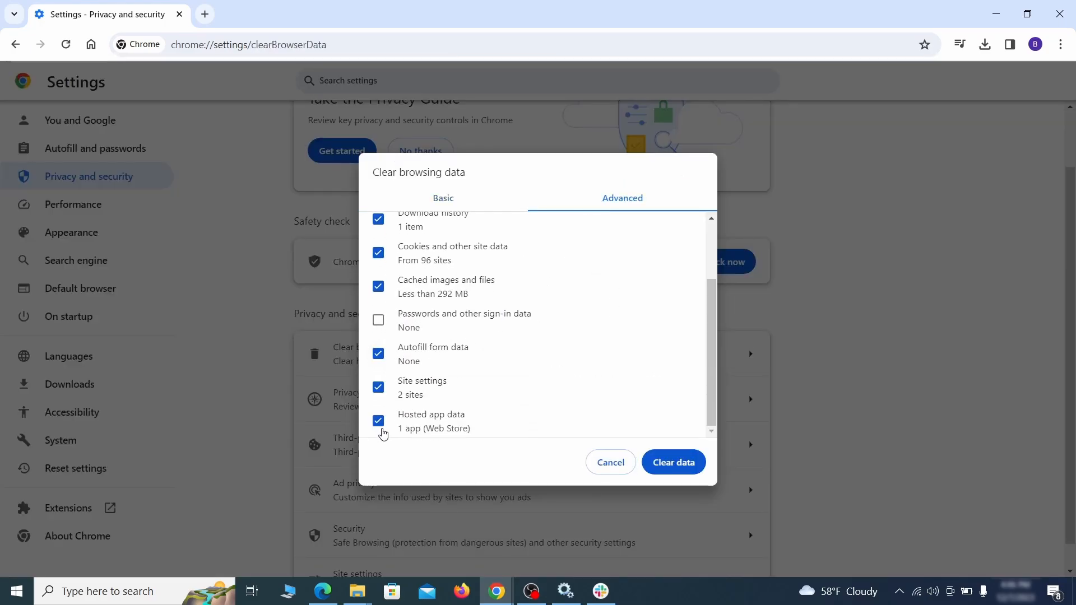
left_click(672, 462)
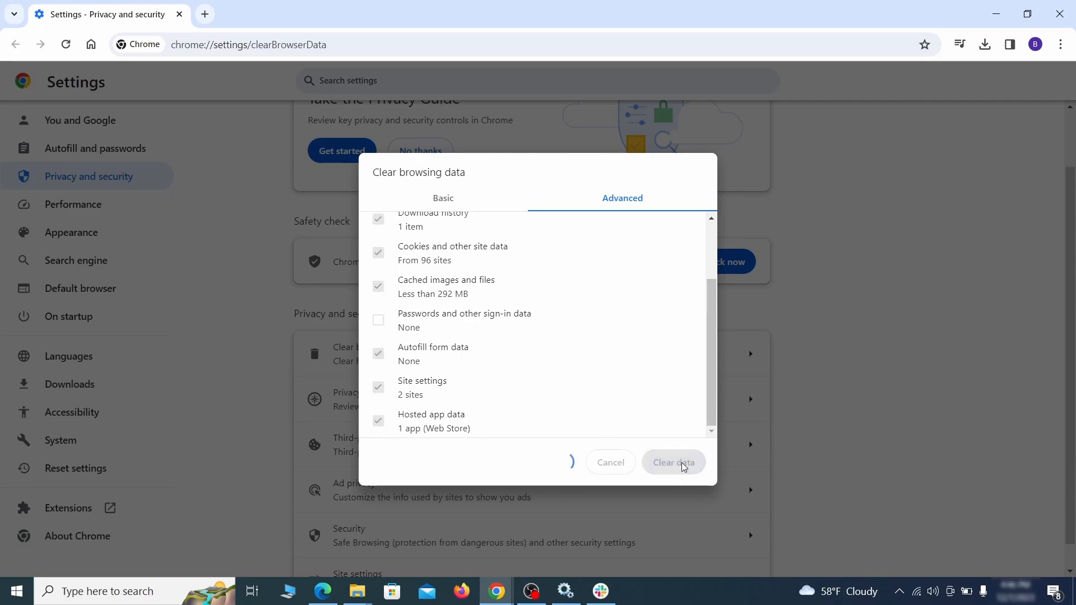
left_click(672, 462)
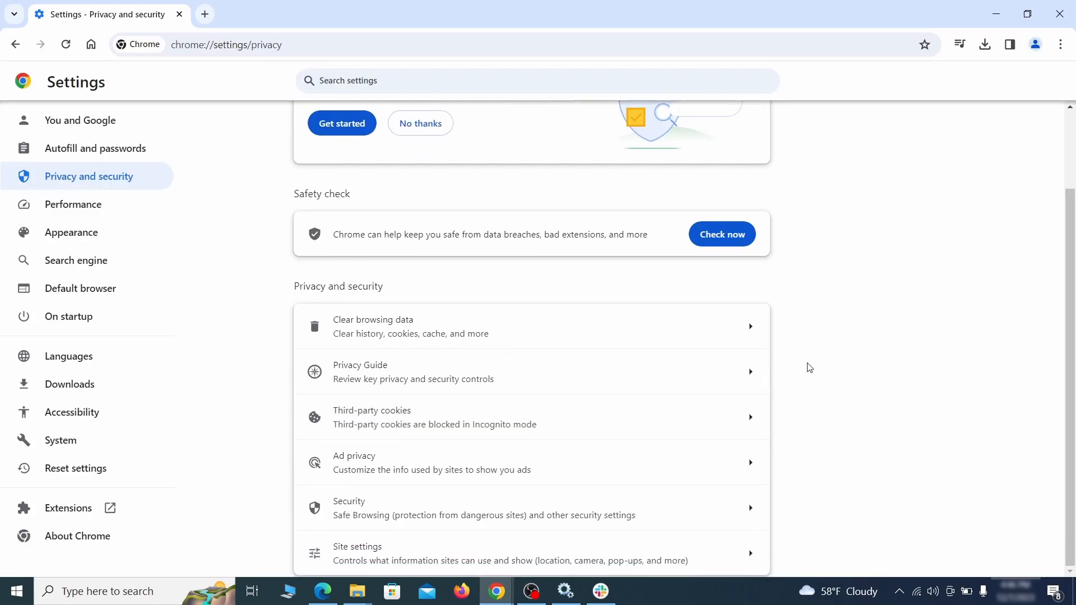
Review Chrome's notification permissions, where ExampleRougeURL.com is listed as allowed.
left_click(358, 553)
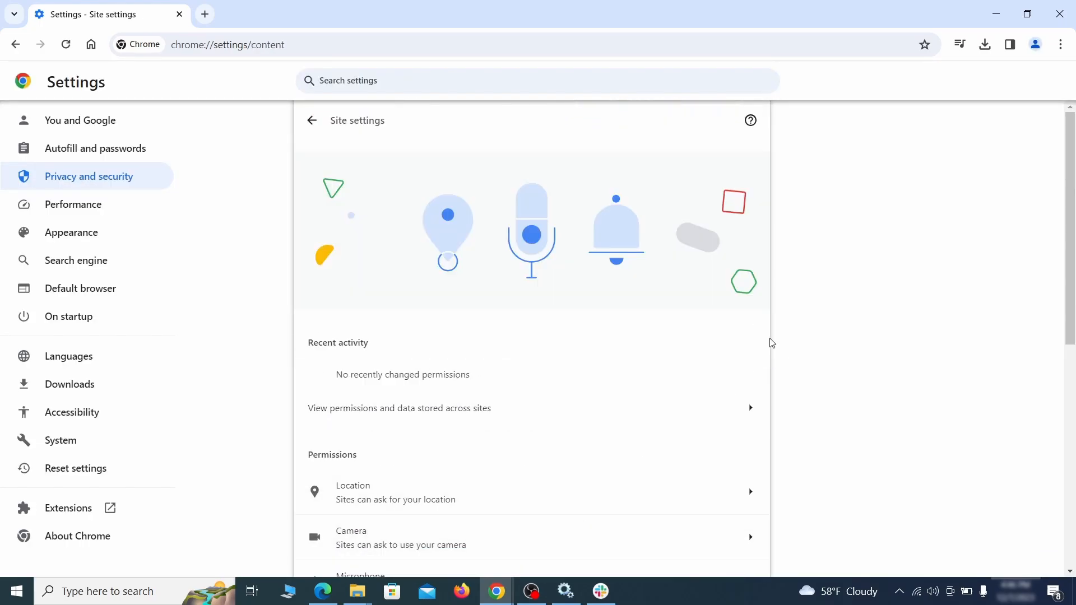
scroll("down", 3)
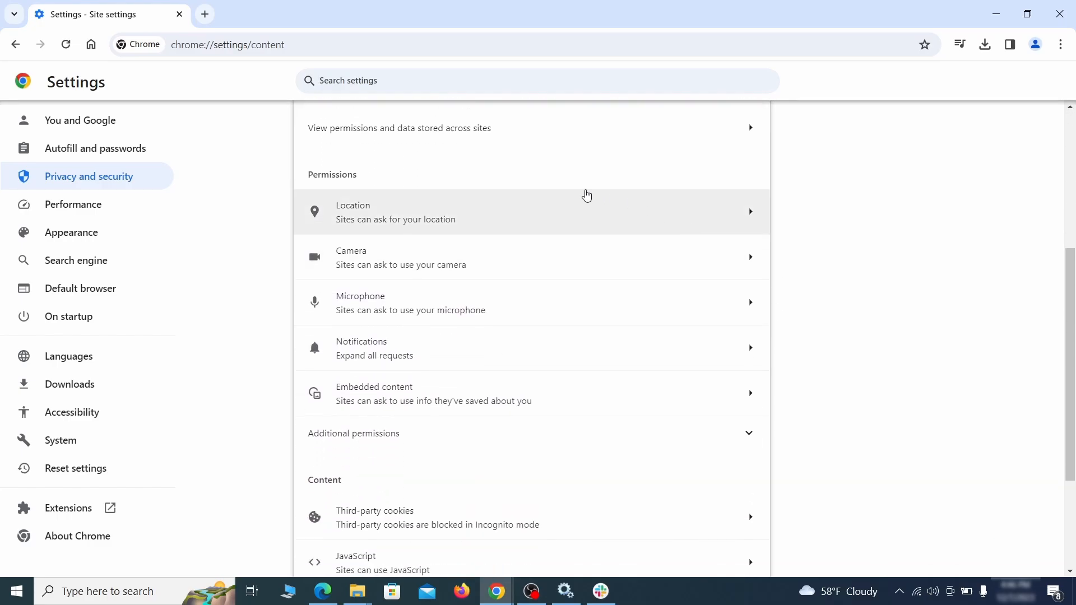
left_click(361, 348)
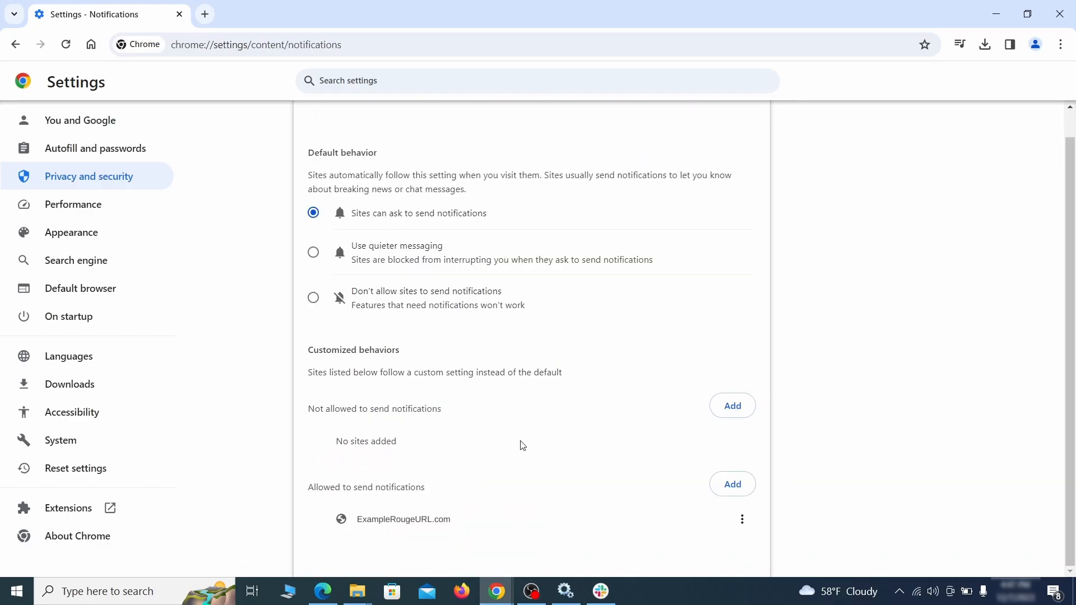
mouse_move(742, 519)
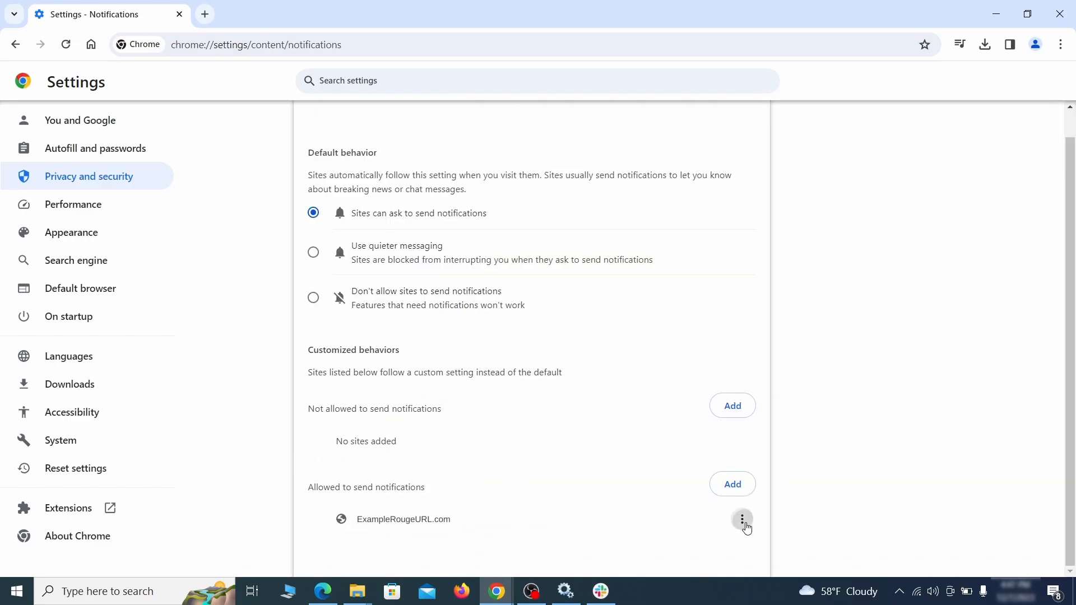
left_click(15, 45)
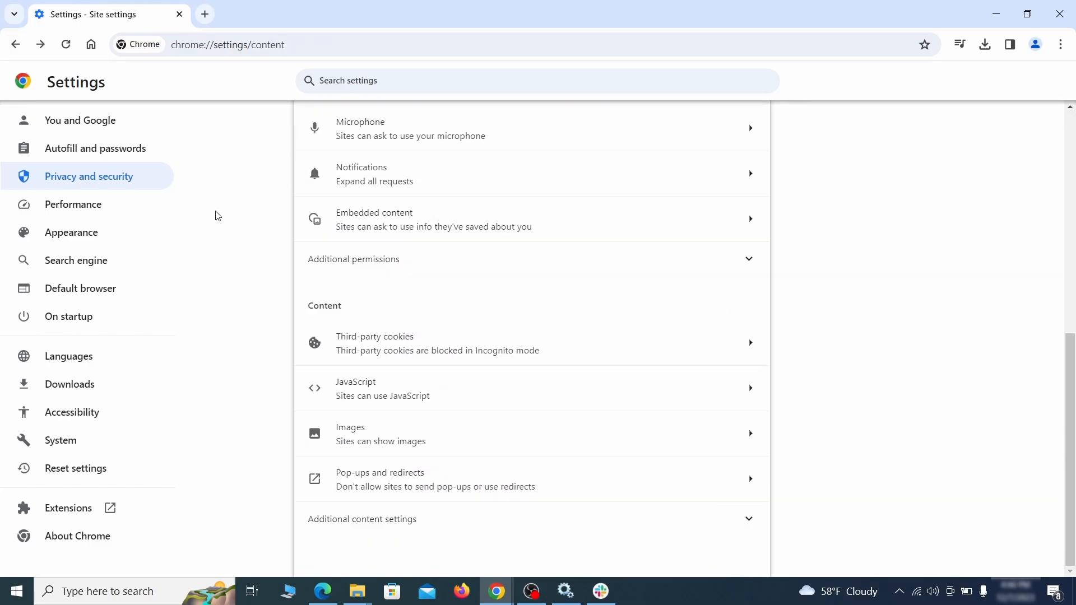
Delete the ExampleRougeURL.com custom home page address in Appearance and turn off Show home button.
left_click(70, 232)
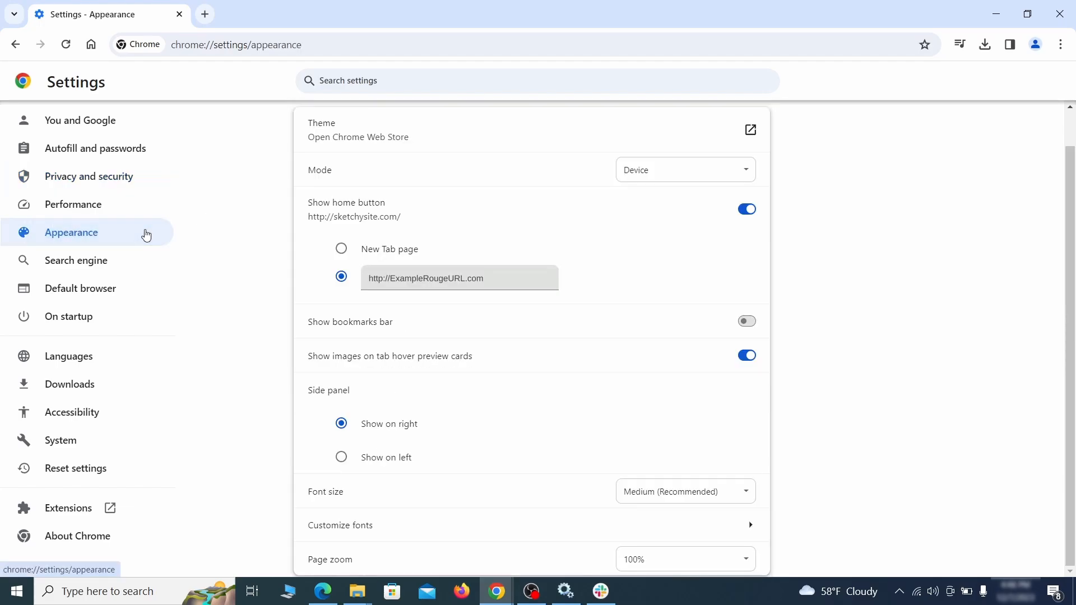
mouse_move(351, 306)
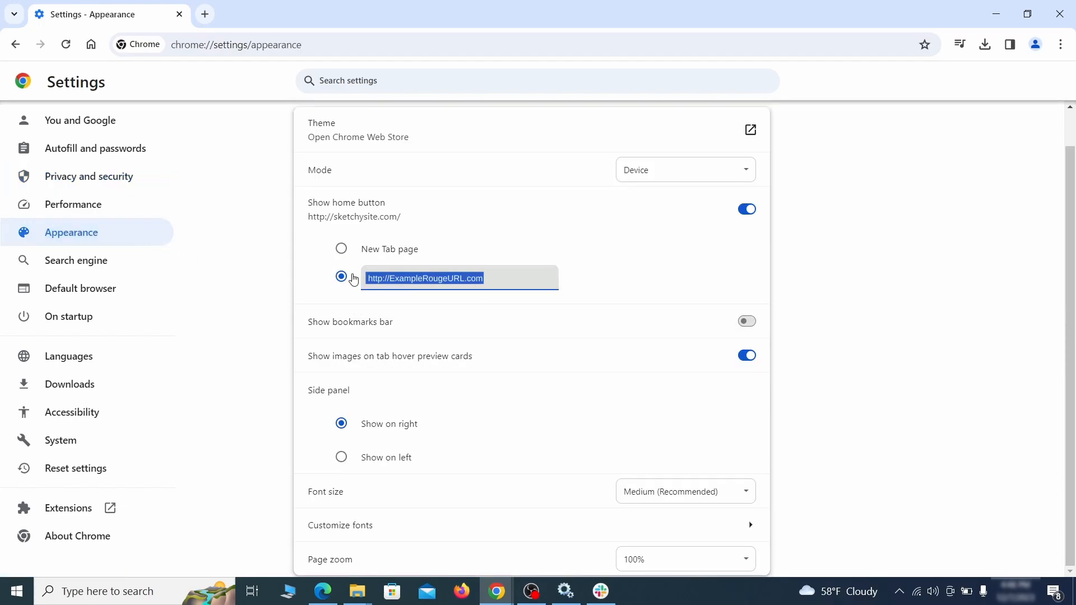
key("Delete")
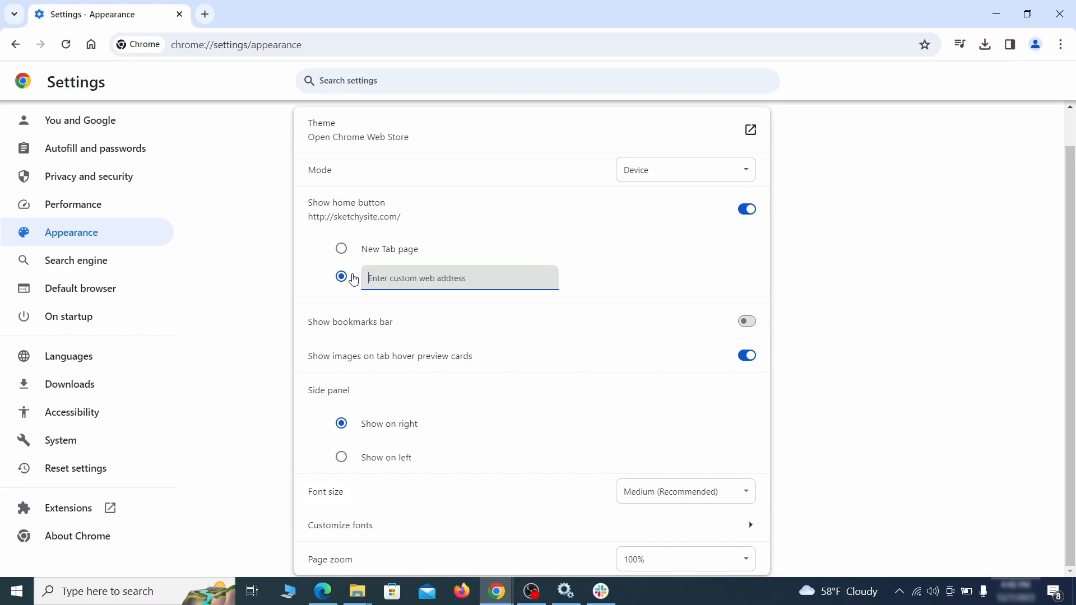
left_click(744, 209)
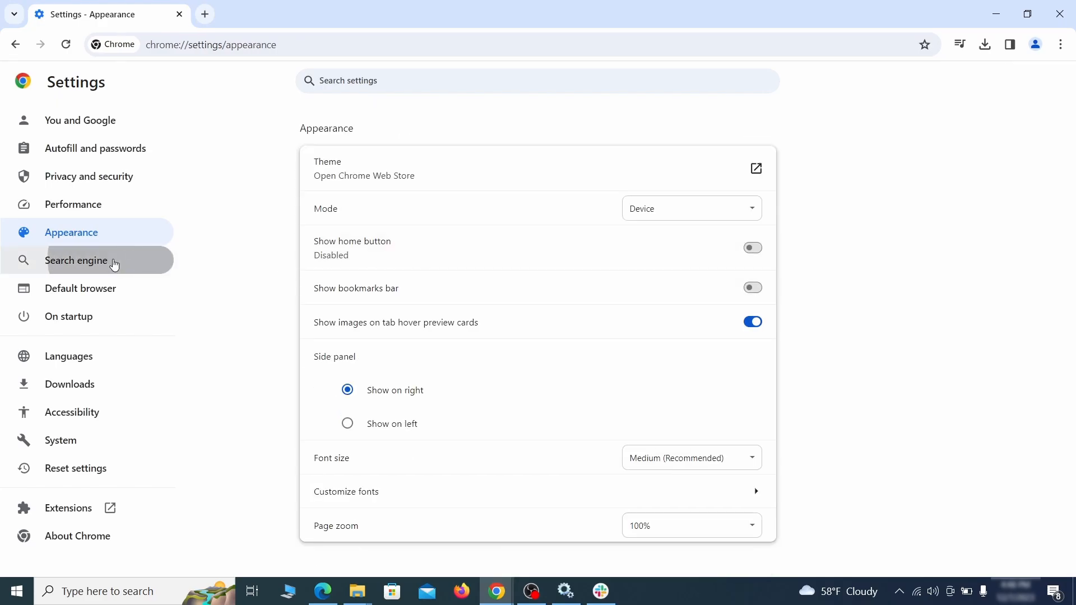
Choose Google as default search engine and delete the ExampleRougeURL.com shortcut in Manage search engines.
left_click(76, 260)
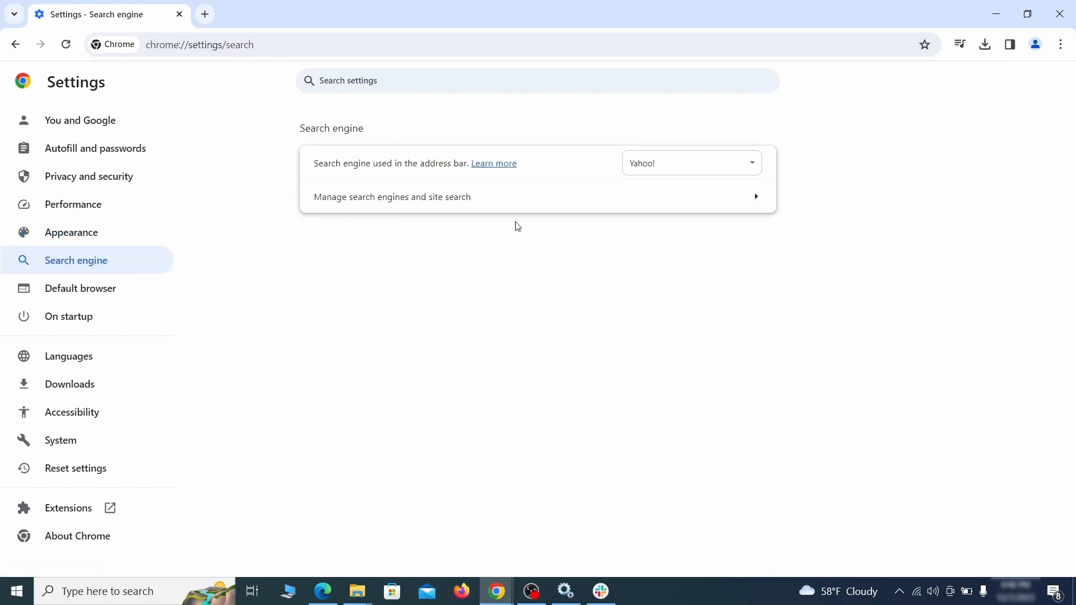
left_click(690, 163)
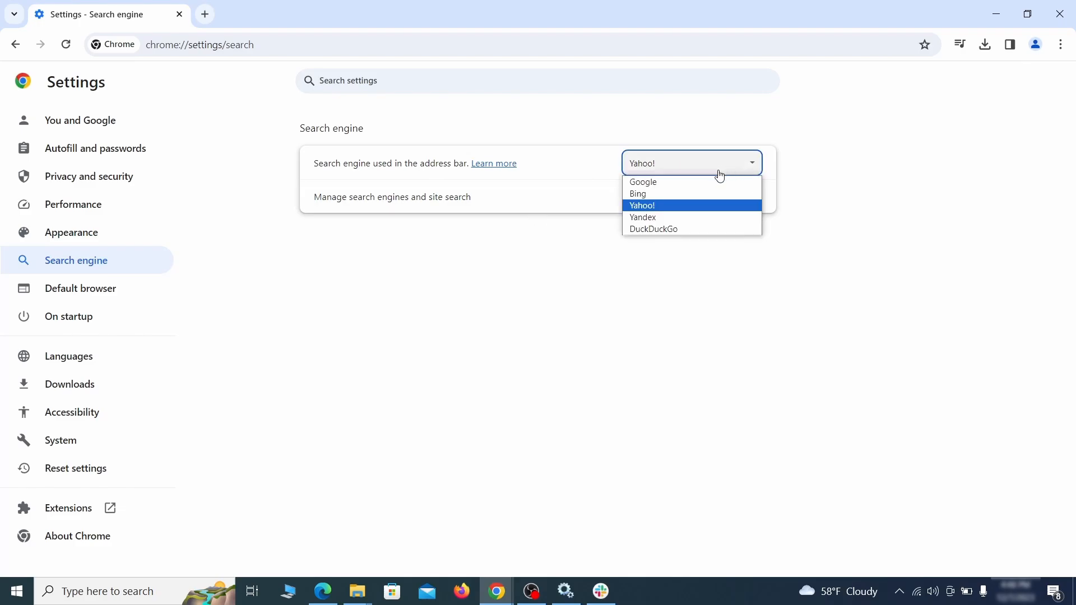
left_click(392, 196)
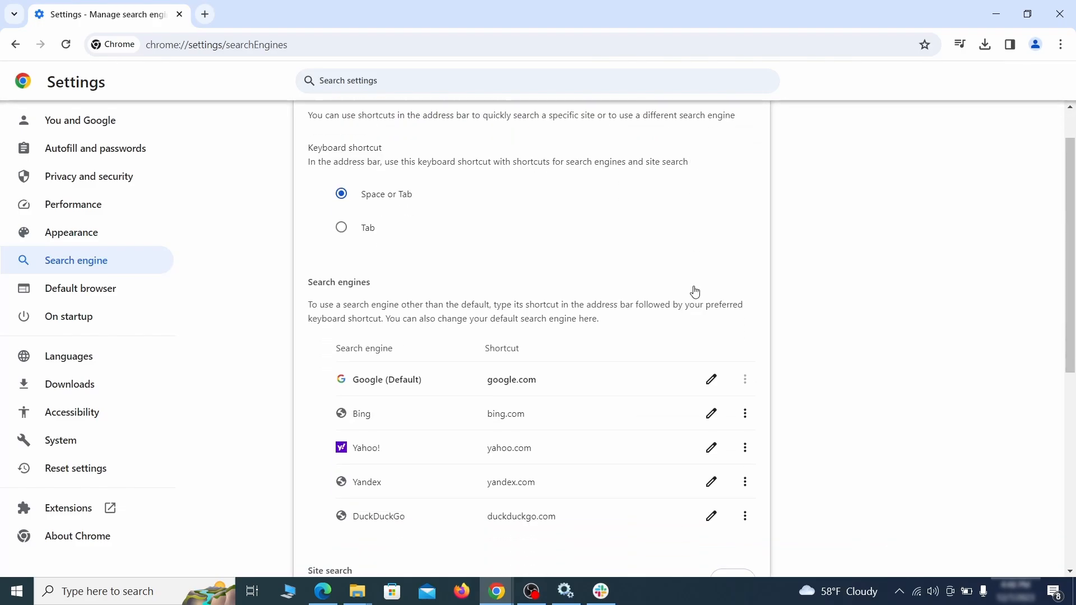
left_click(745, 343)
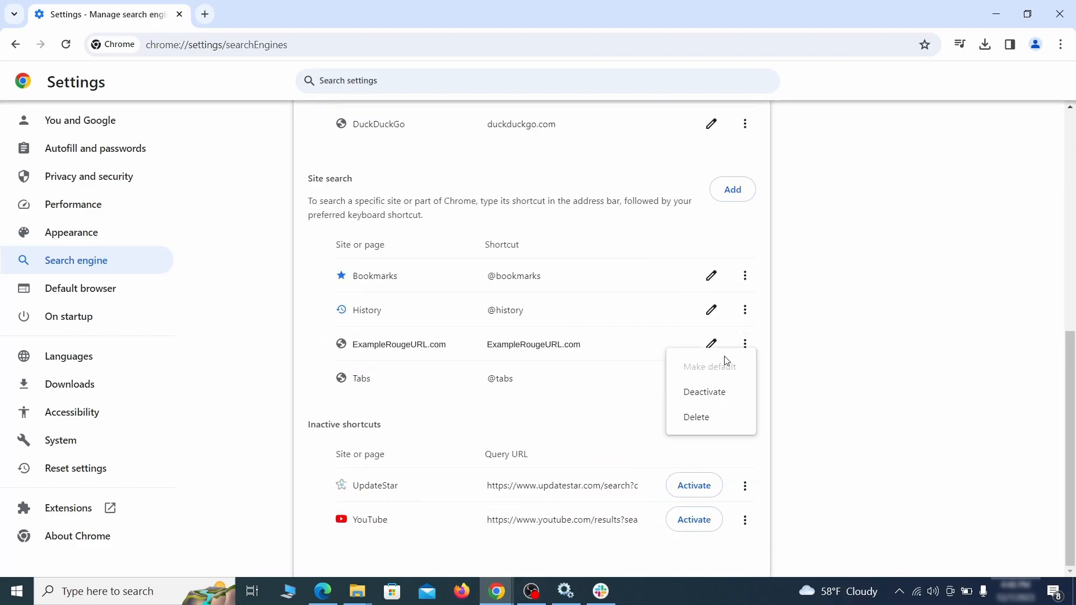
left_click(695, 417)
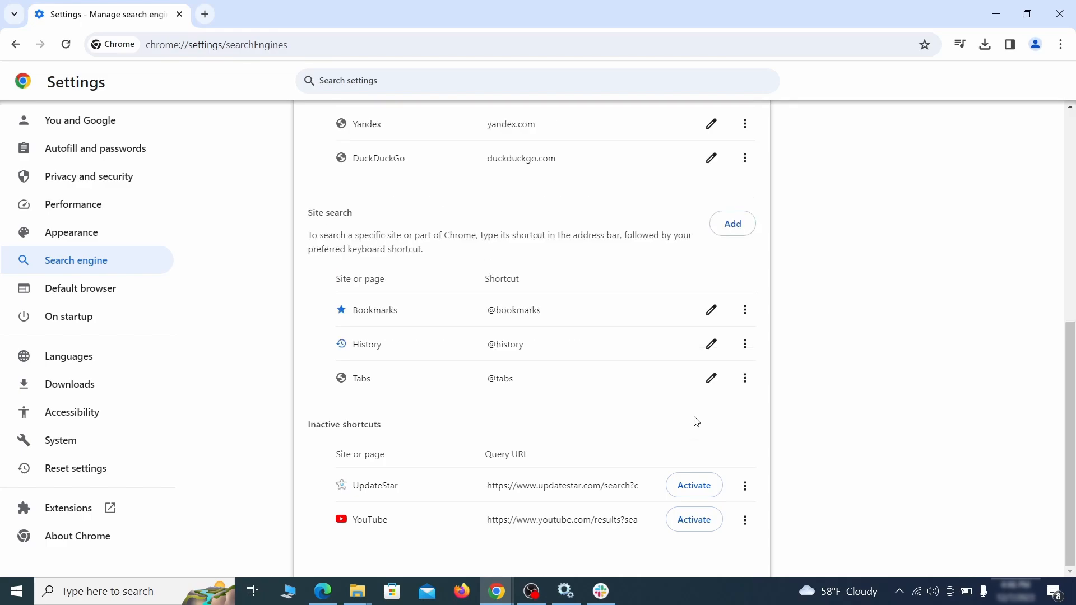
mouse_move(86, 316)
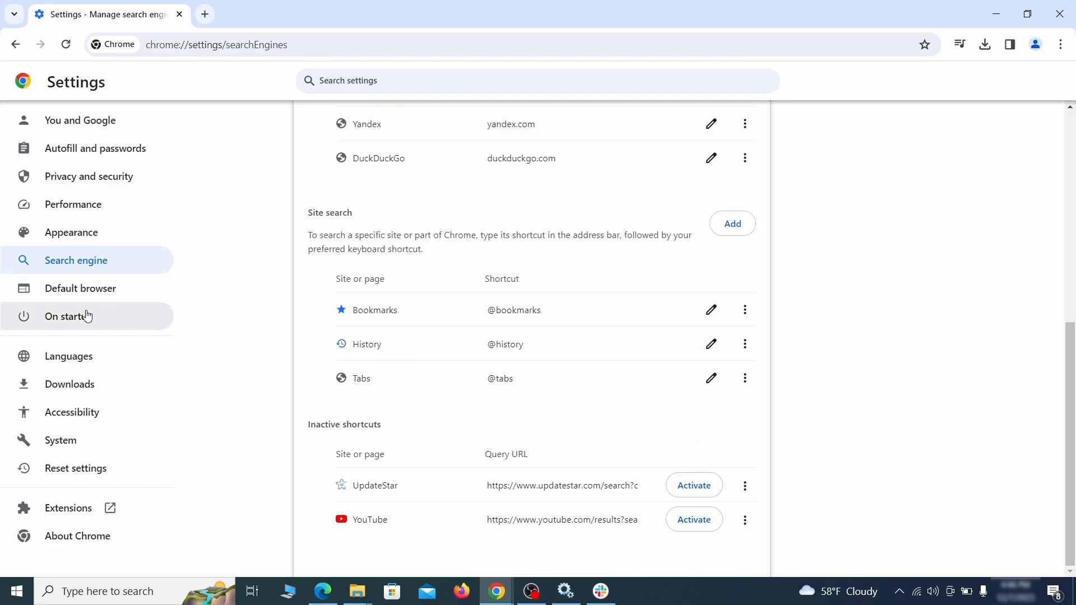
Remove the ExampleRougeURL.com startup page and select Continue where you left off.
left_click(68, 316)
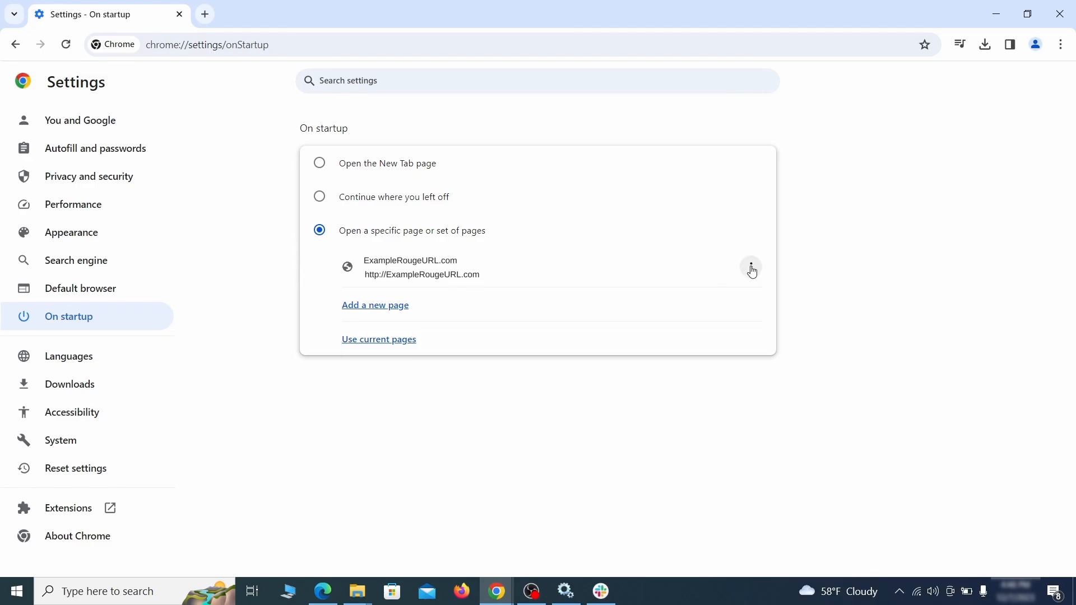
left_click(751, 268)
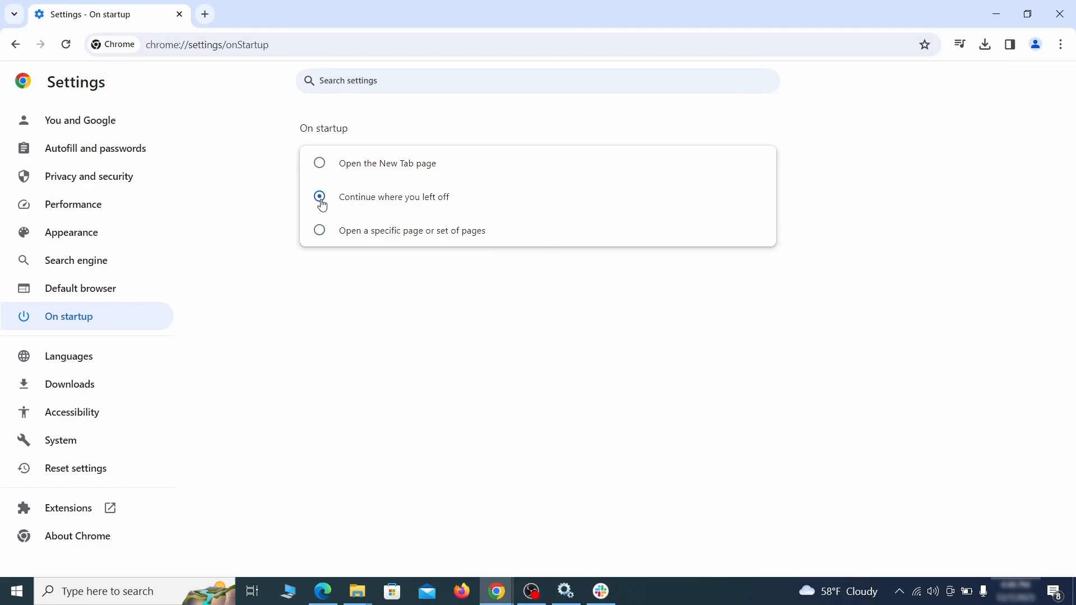
left_click(462, 591)
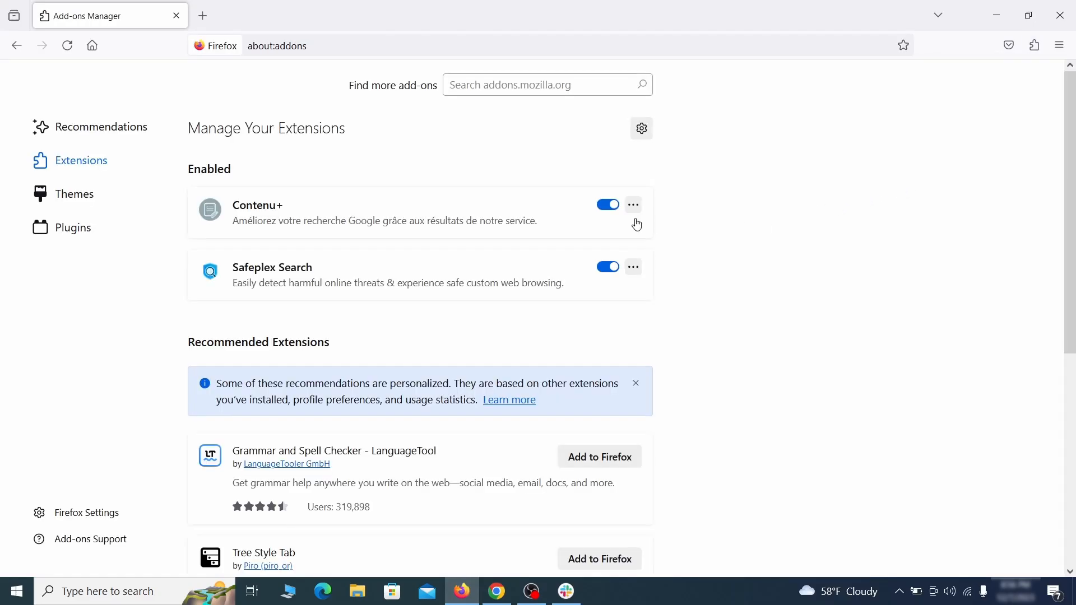
Toggle off the Contenu+ add-on in Firefox's Add-ons Manager and remove it.
left_click(634, 205)
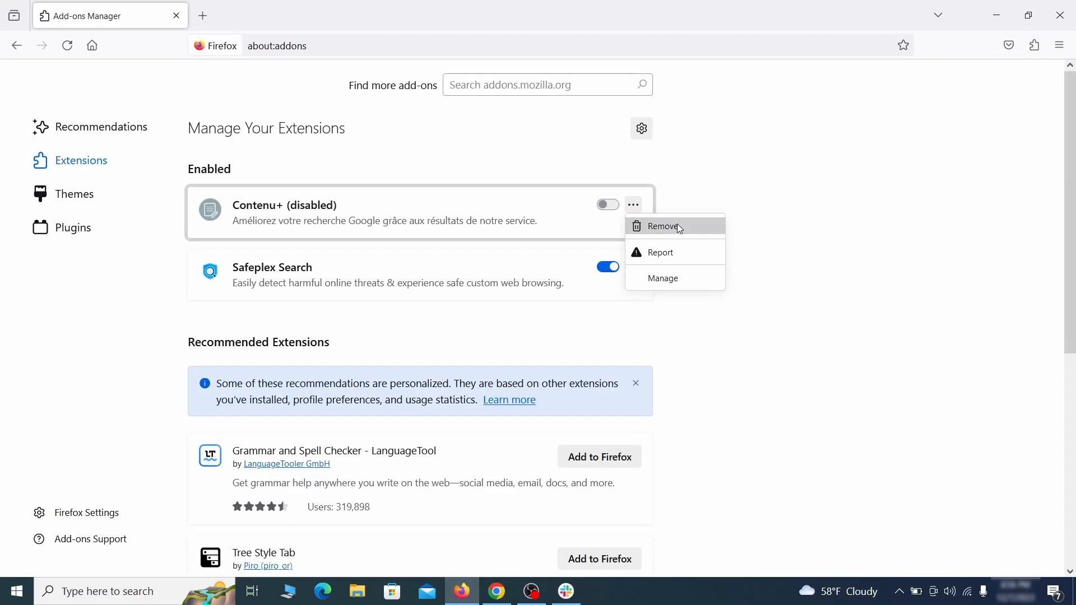
left_click(663, 227)
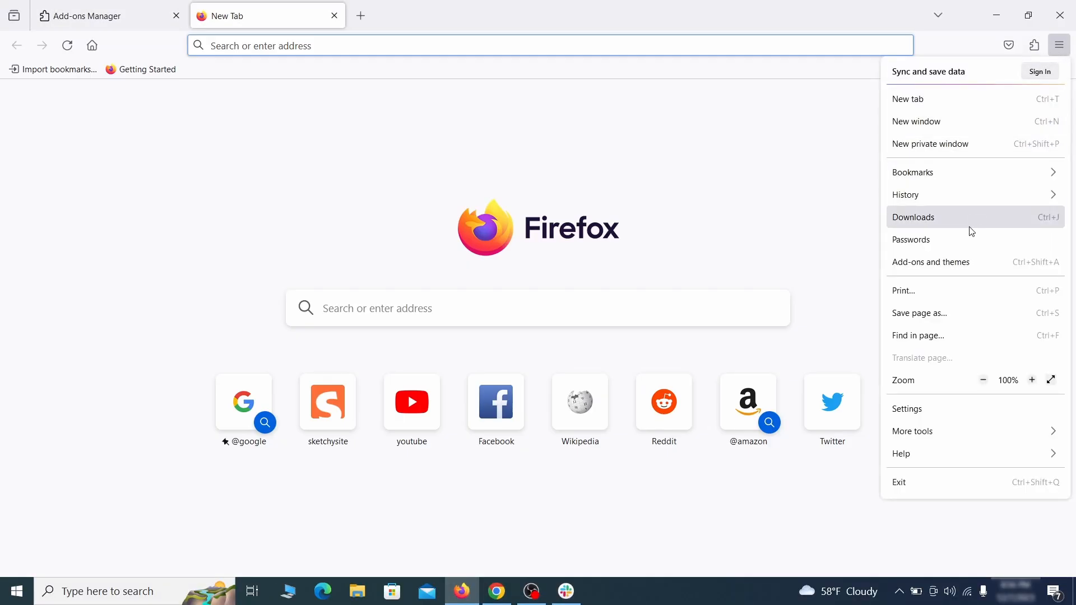
Delete ExampleRougeURL.com from the homepage and new windows field in Firefox's Home settings.
left_click(907, 408)
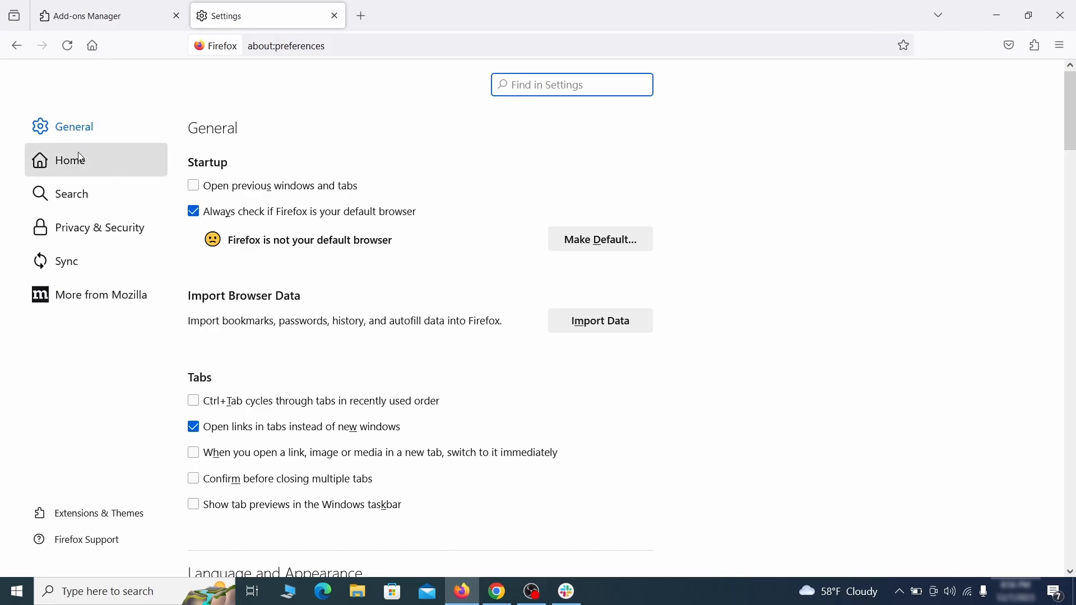
left_click(70, 160)
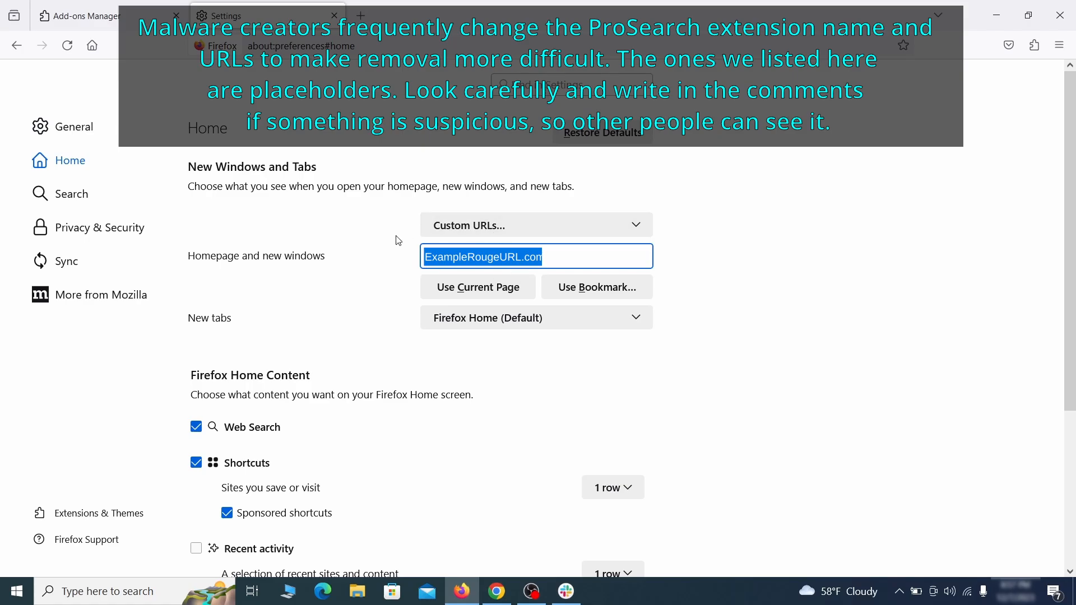
key("Delete")
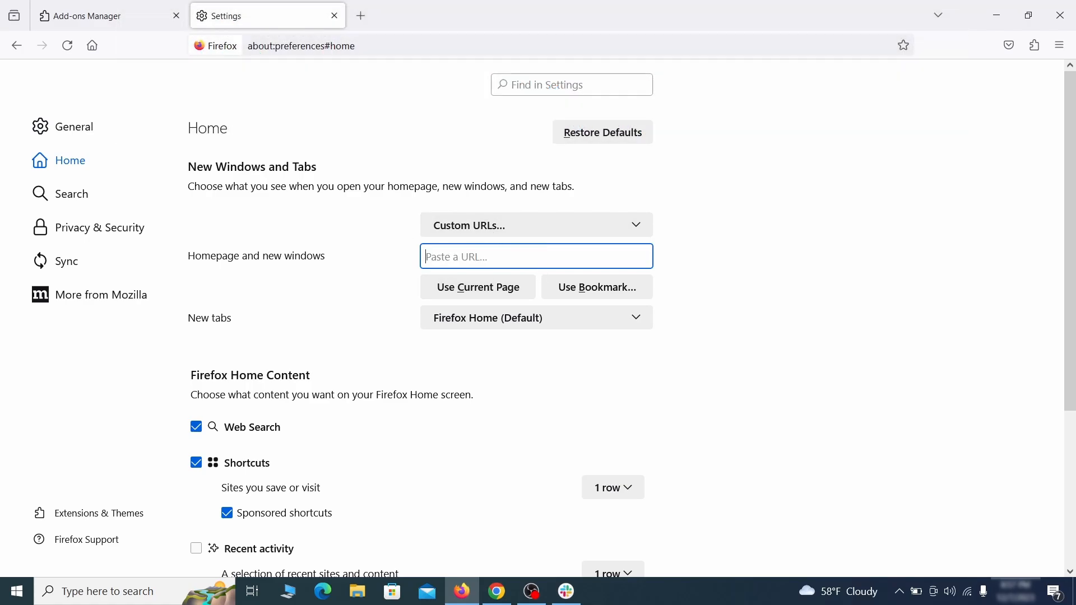
Remove the 'web search by Yahoo' engine (Safeplex Search keyword) from Firefox's search shortcuts.
left_click(71, 194)
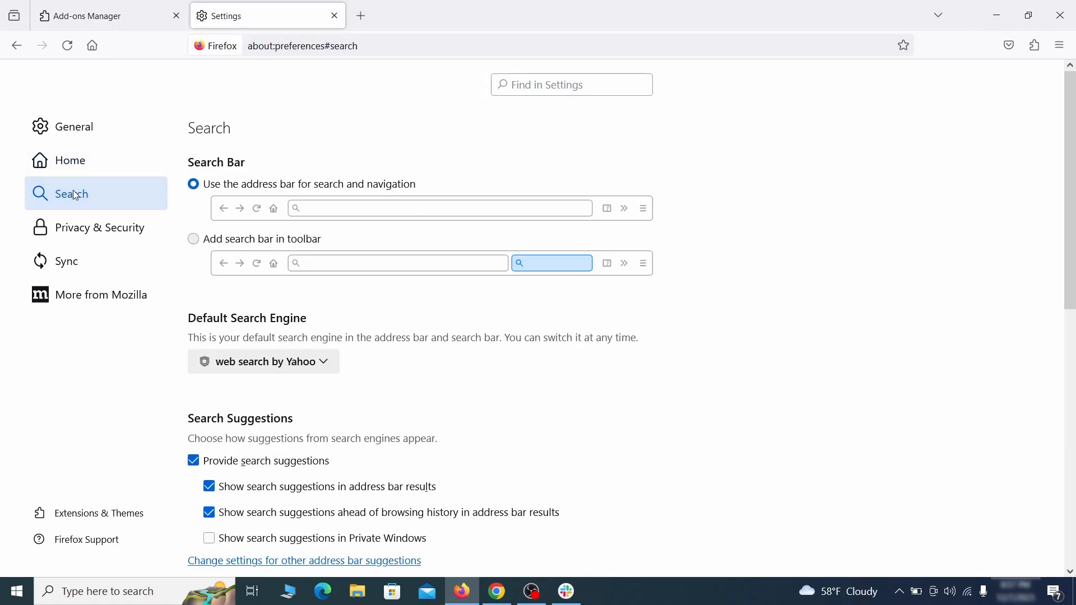
scroll("down", 3)
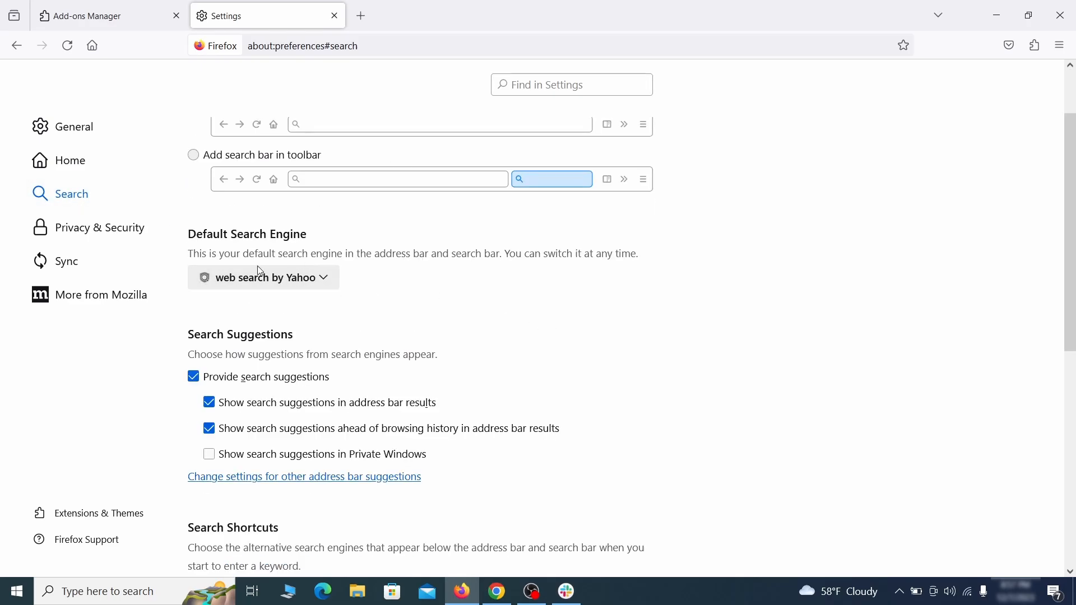
left_click(262, 278)
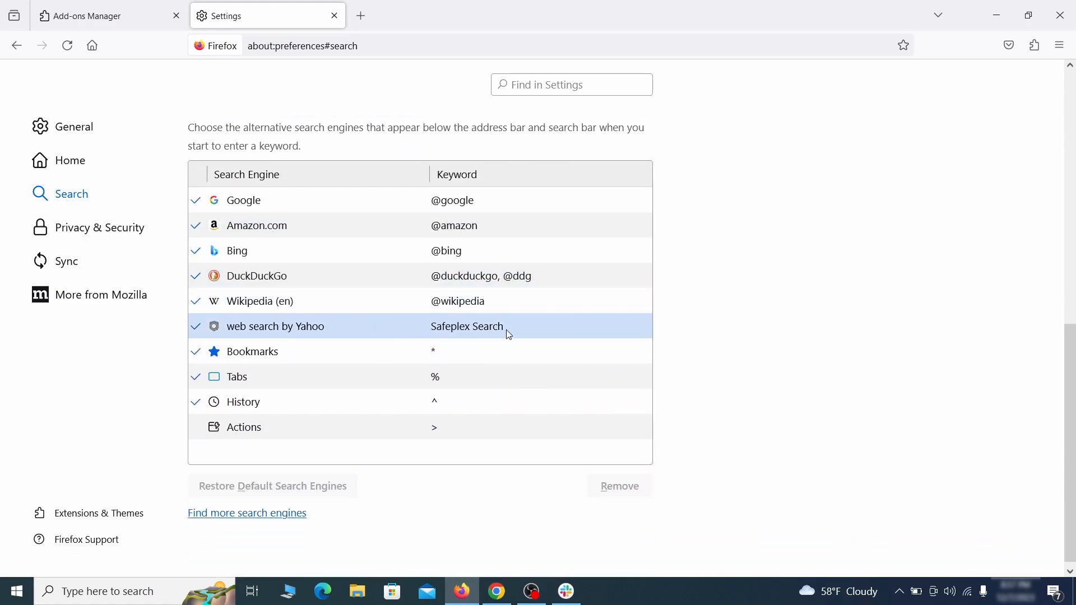
left_click(275, 326)
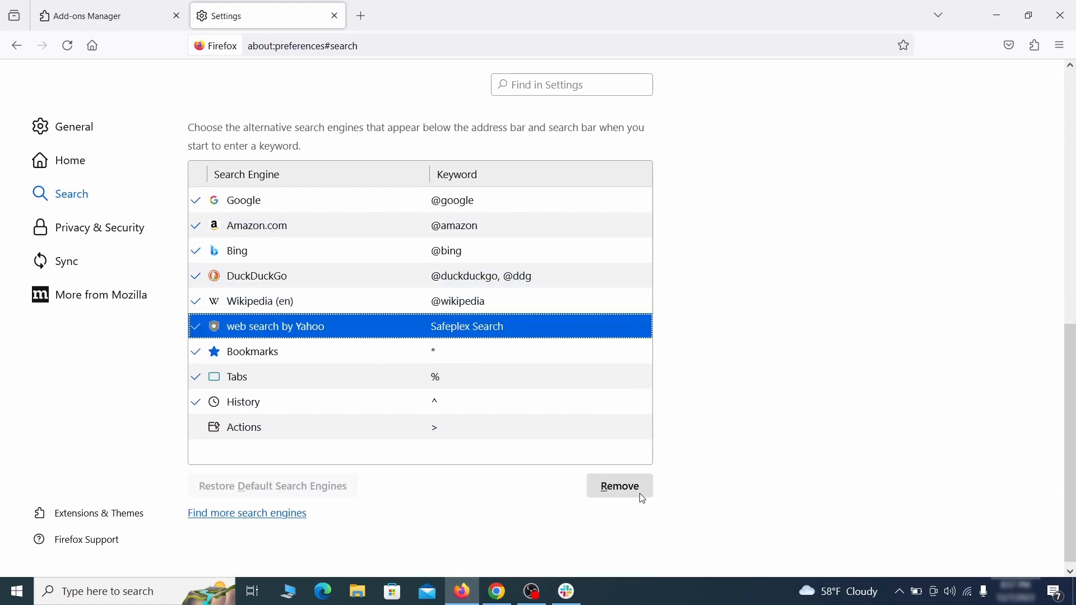
left_click(618, 486)
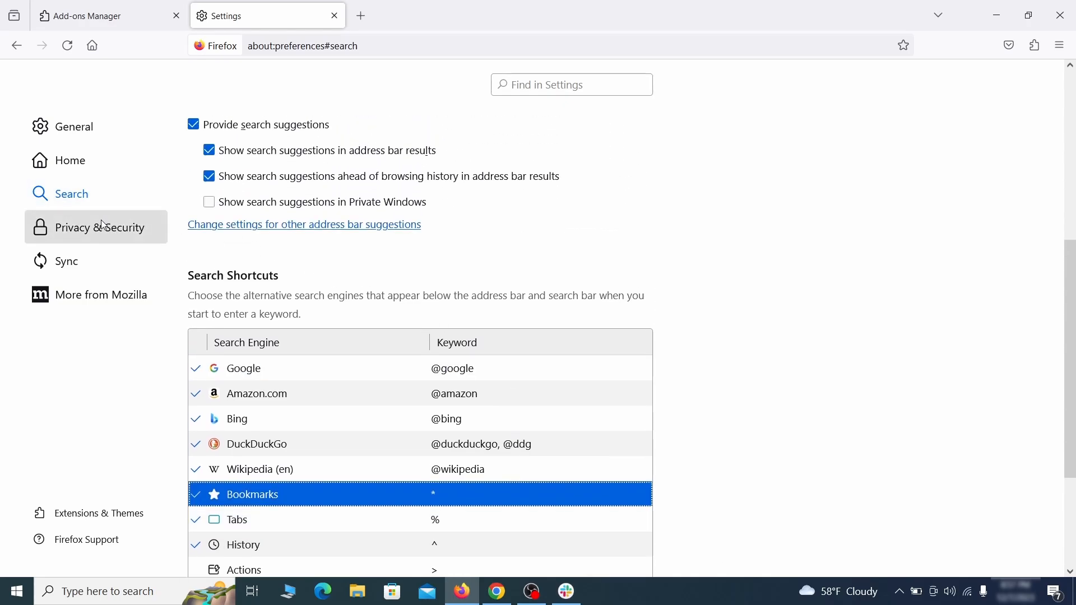
Clear all Firefox cookies, site data and cached web content, leaving 0 bytes stored.
left_click(98, 227)
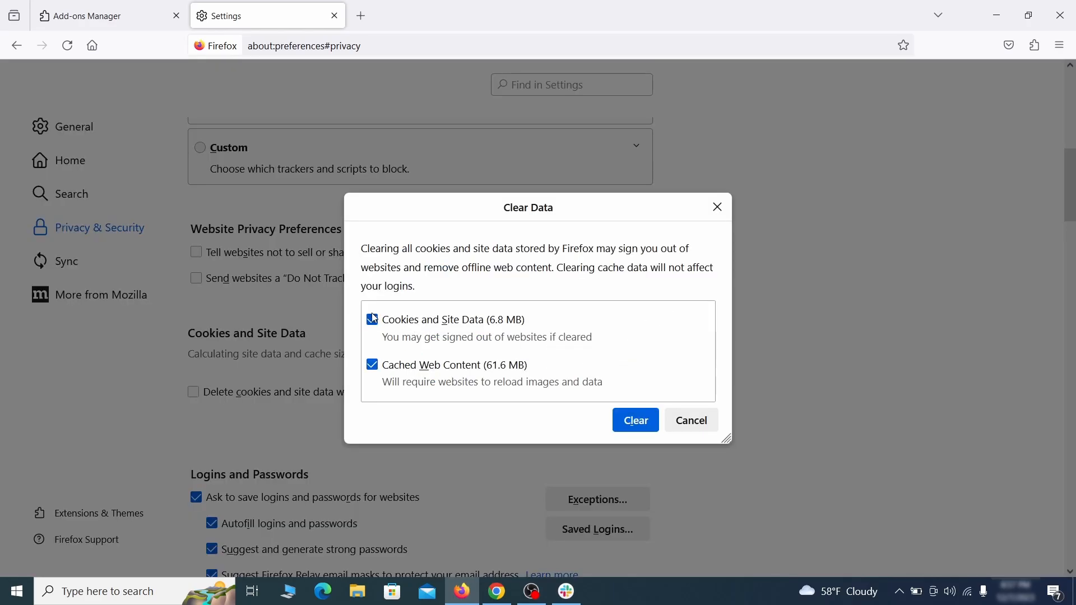
left_click(634, 419)
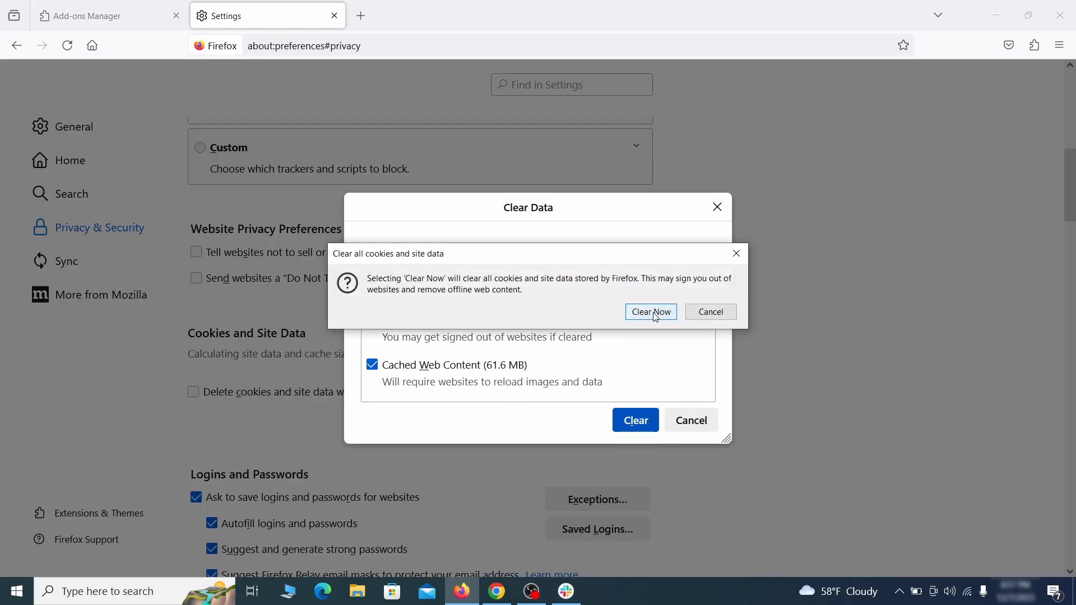
left_click(651, 312)
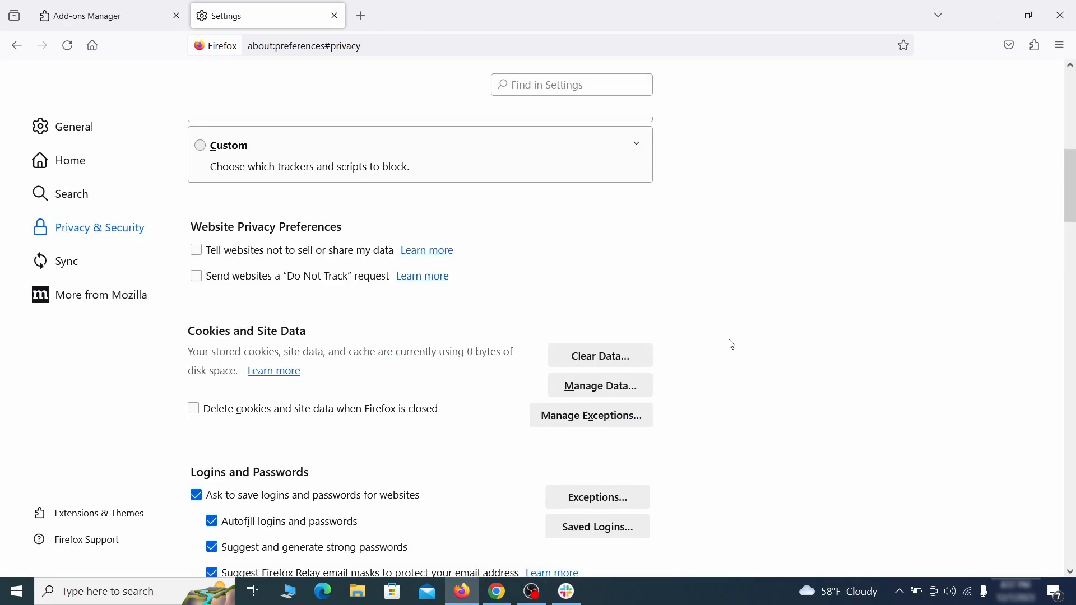
Verify Firefox's notification permissions list shows no websites, then bring up Microsoft Edge.
scroll("down", 3)
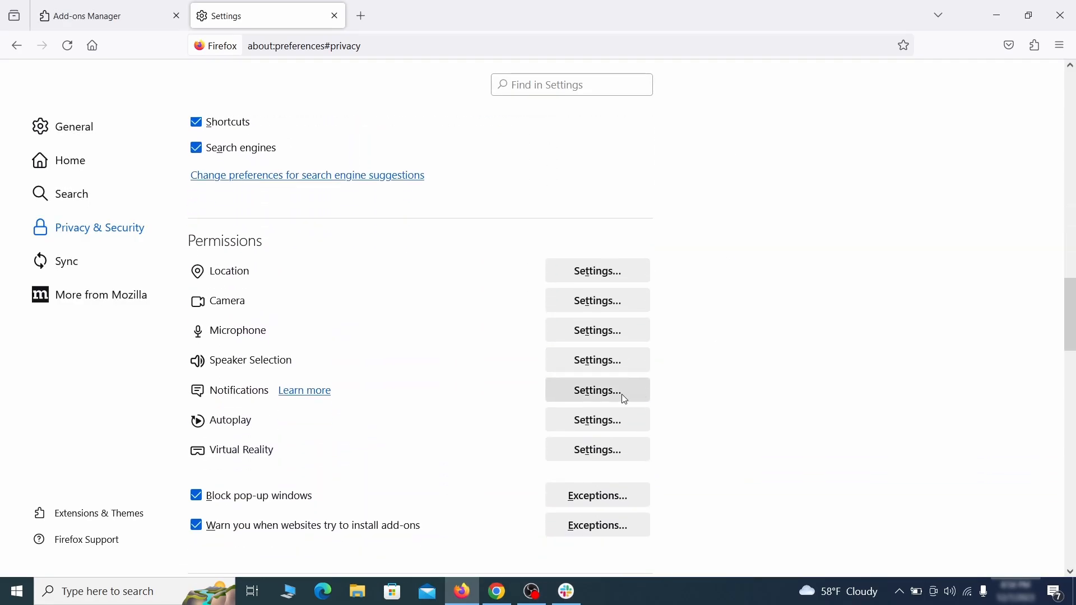
left_click(596, 390)
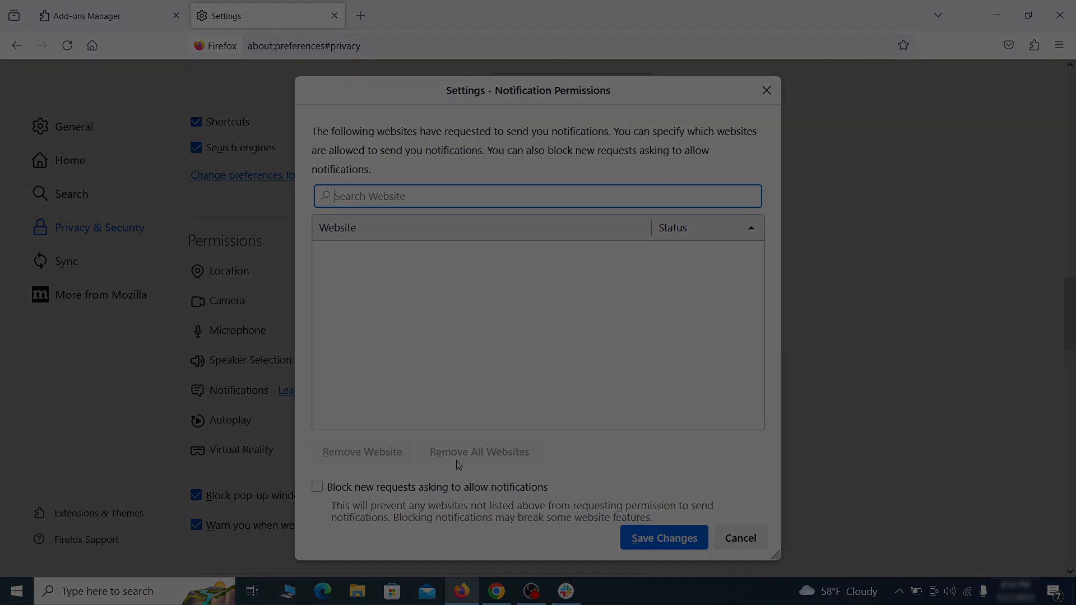
left_click(323, 591)
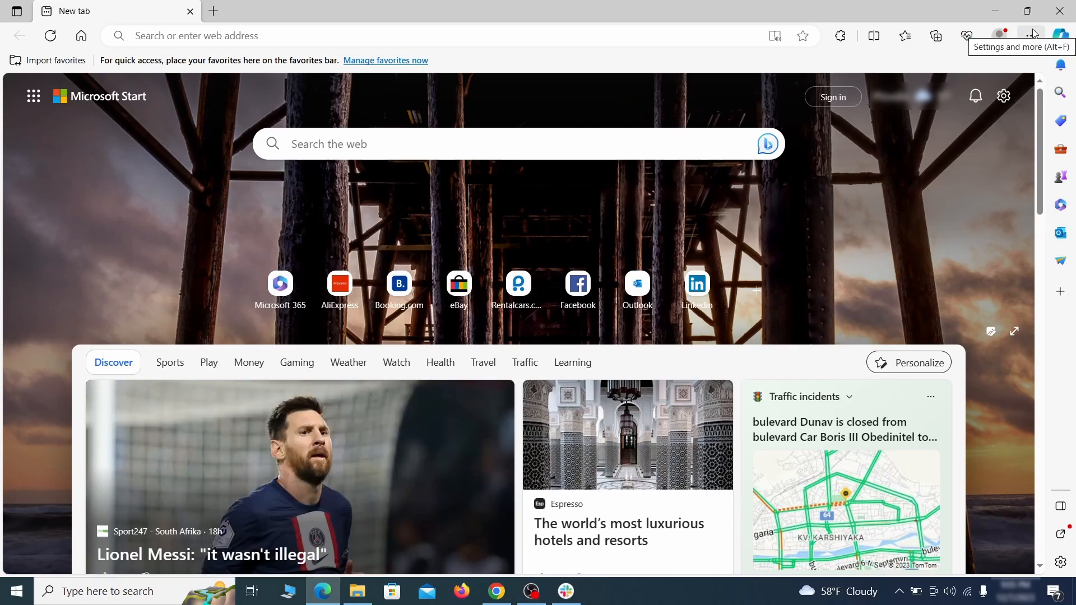
Turn off and remove the Quidco Cashback Reminder extension, leaving only Google Docs Offline.
left_click(841, 36)
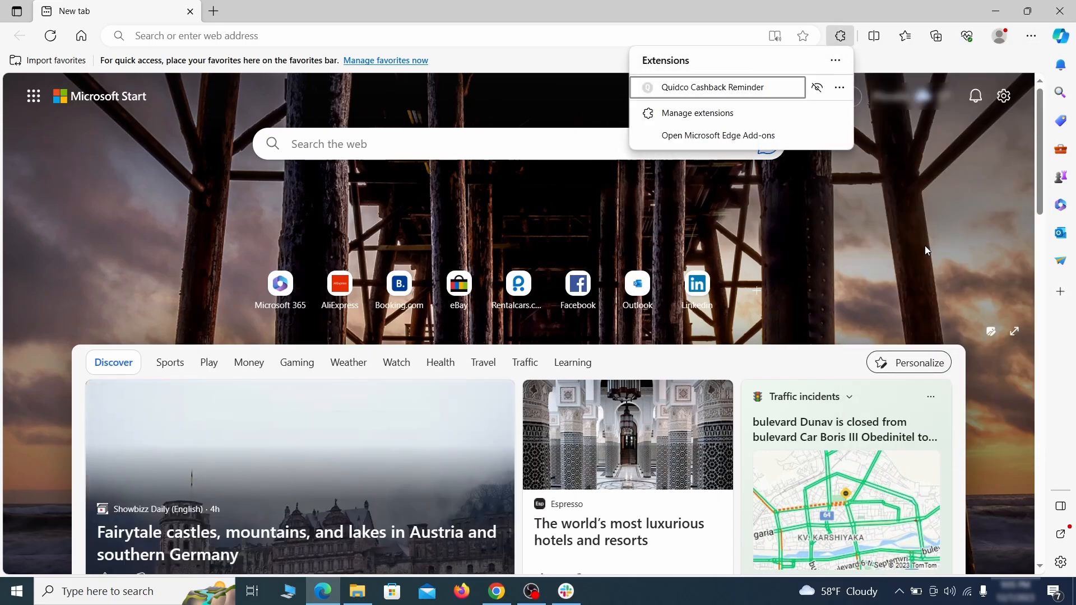
mouse_move(697, 113)
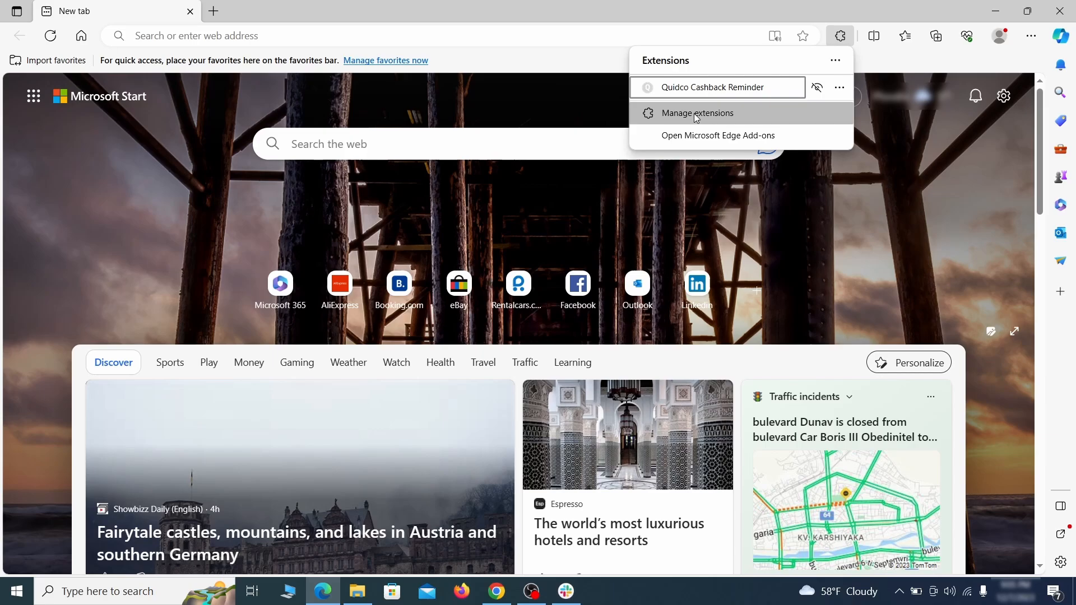
left_click(696, 112)
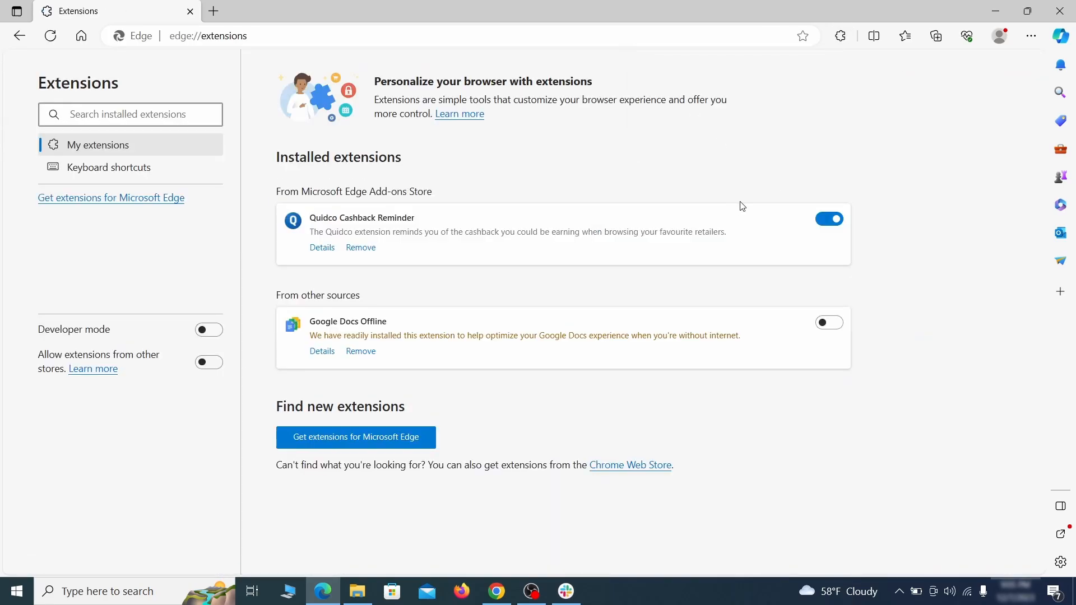
left_click(829, 218)
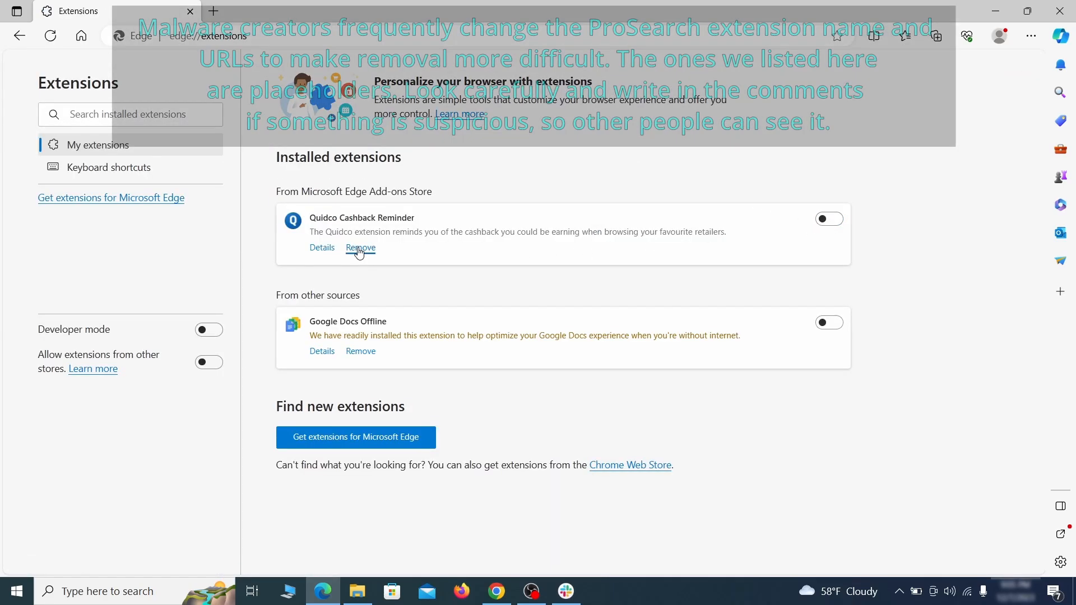
left_click(360, 247)
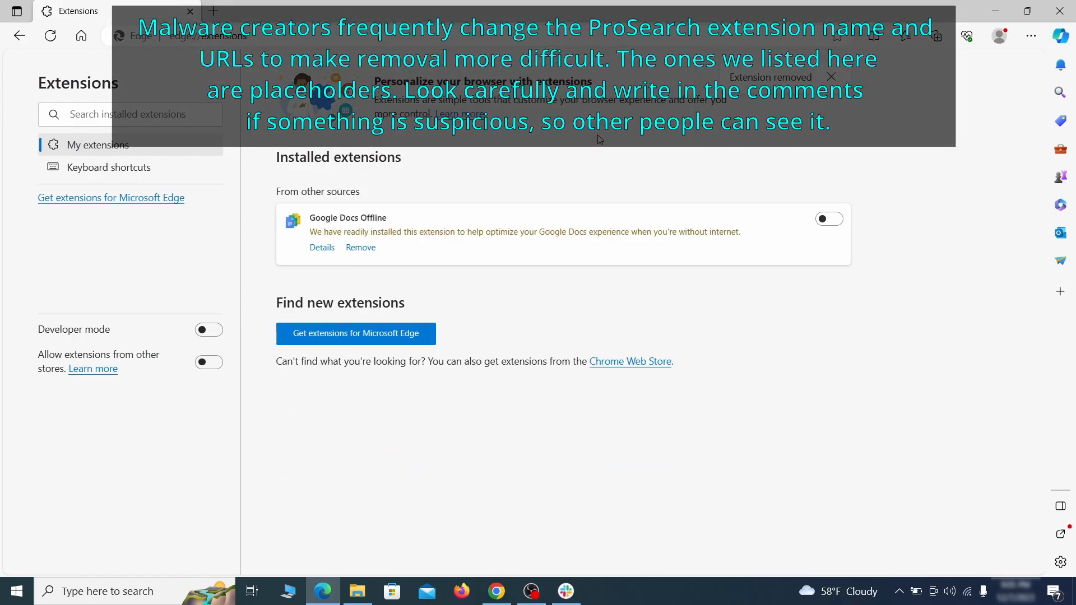
Clear Edge's last-hour browsing data, including site permissions and Media Foundation data.
left_click(1029, 36)
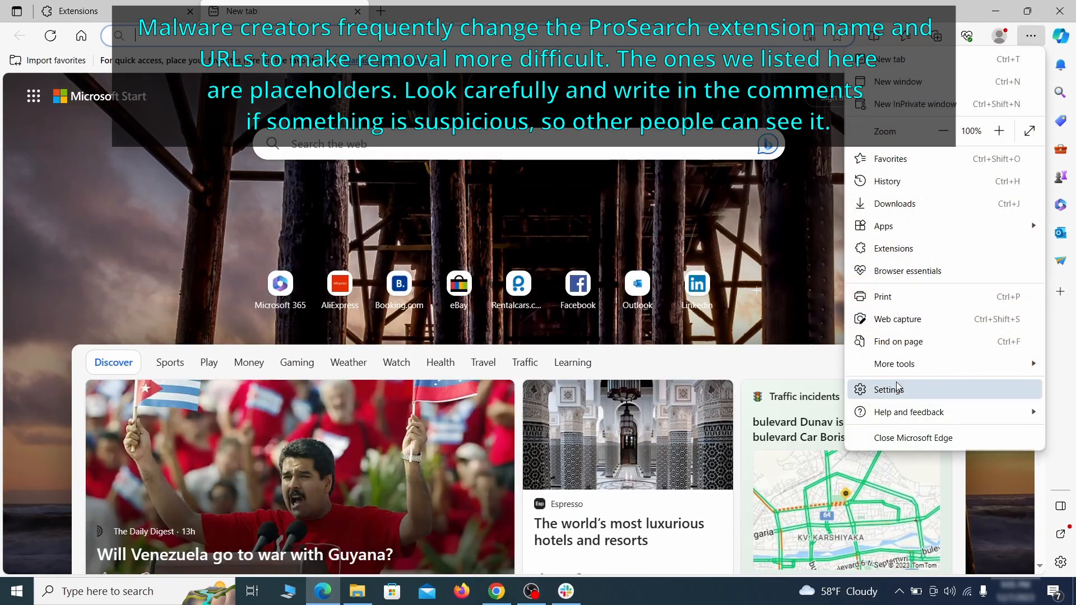
left_click(888, 389)
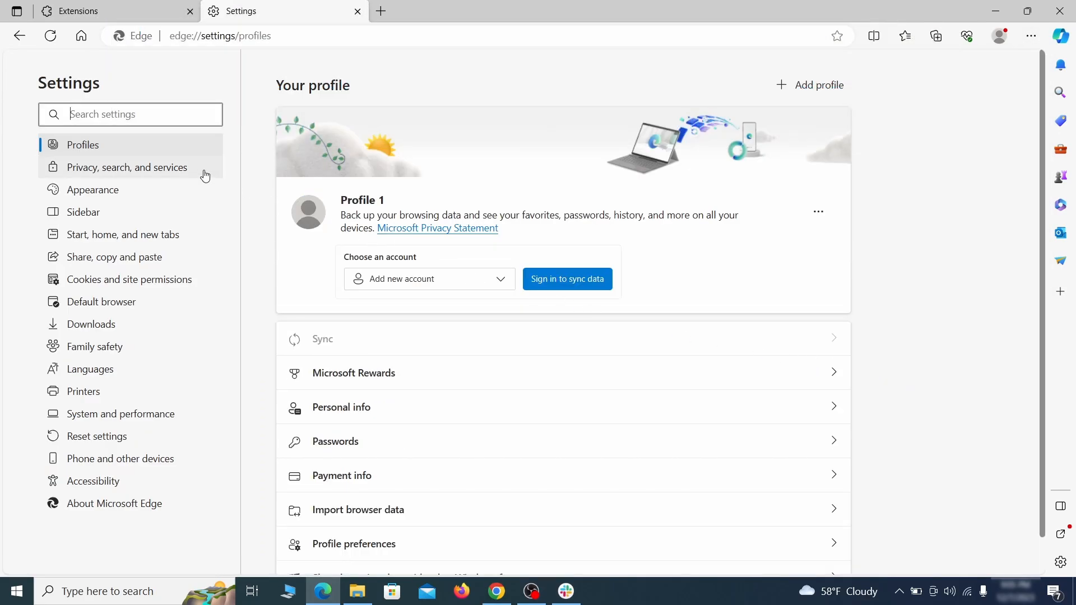
left_click(126, 167)
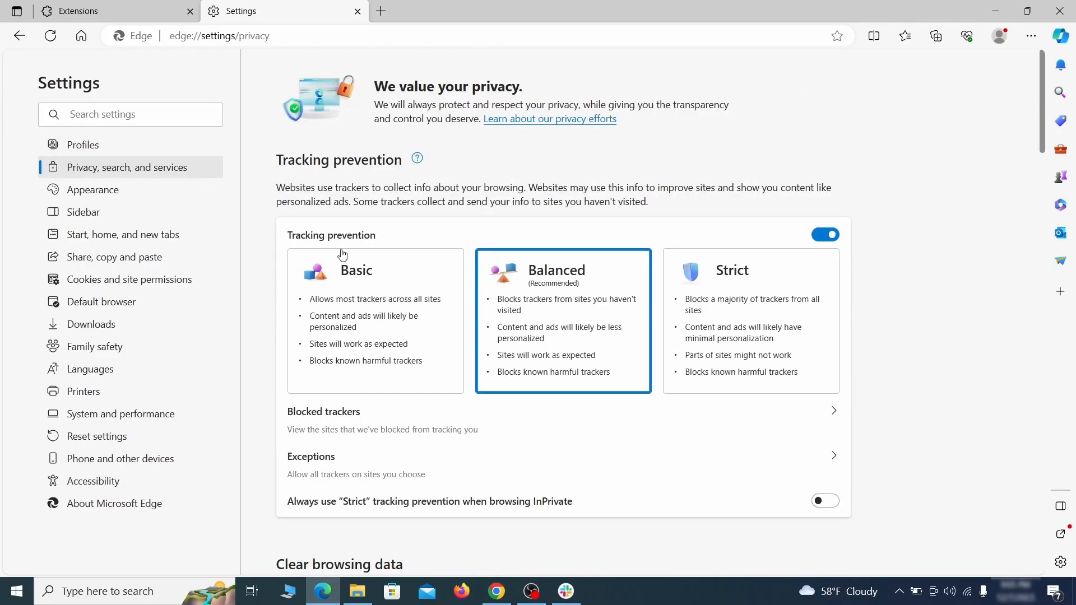
scroll("down", 3)
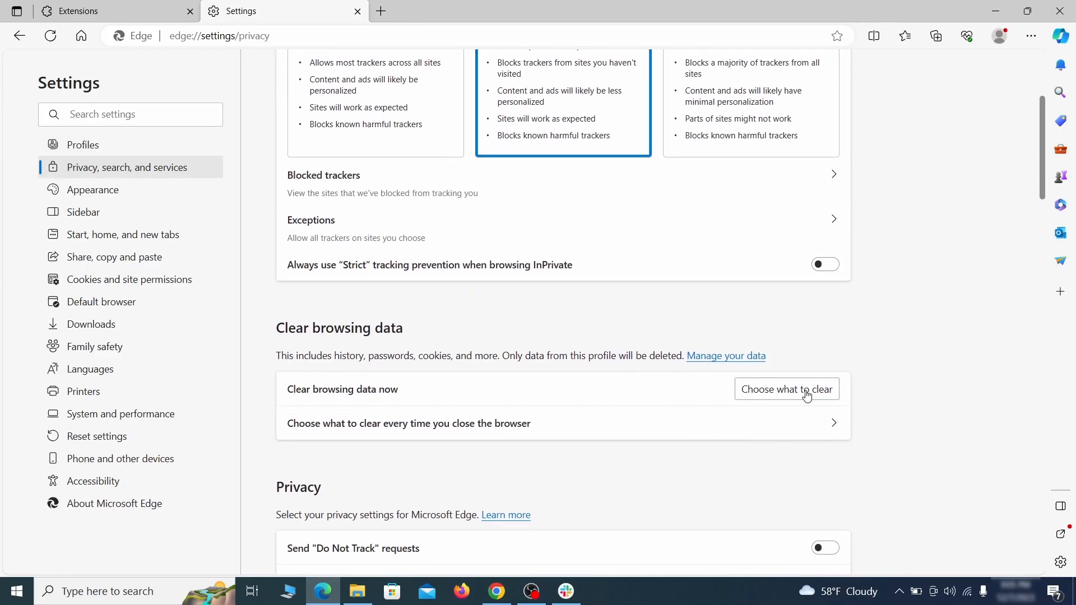
left_click(787, 389)
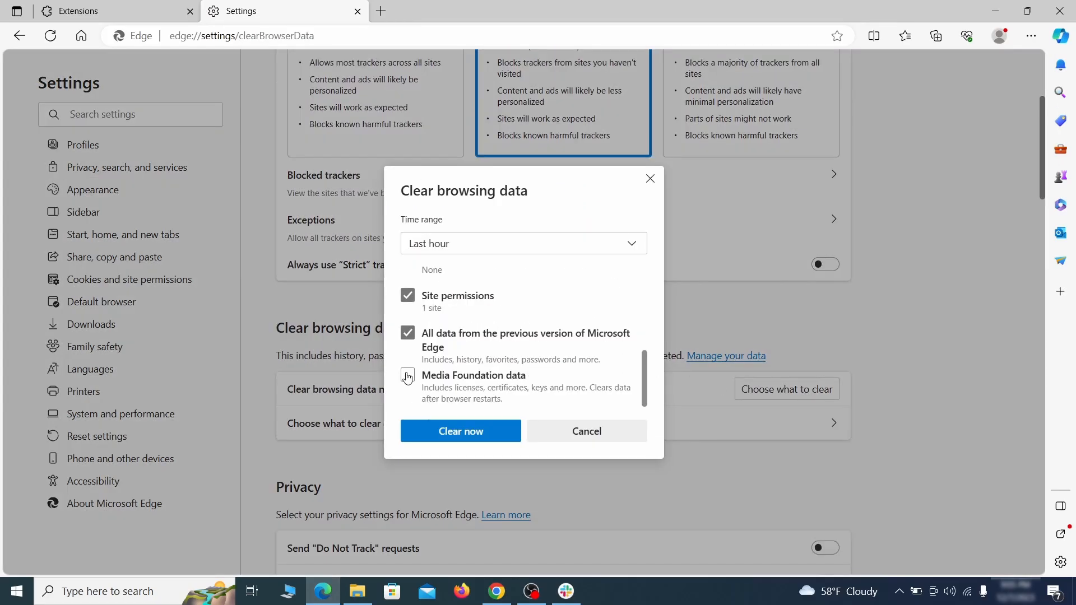
left_click(408, 375)
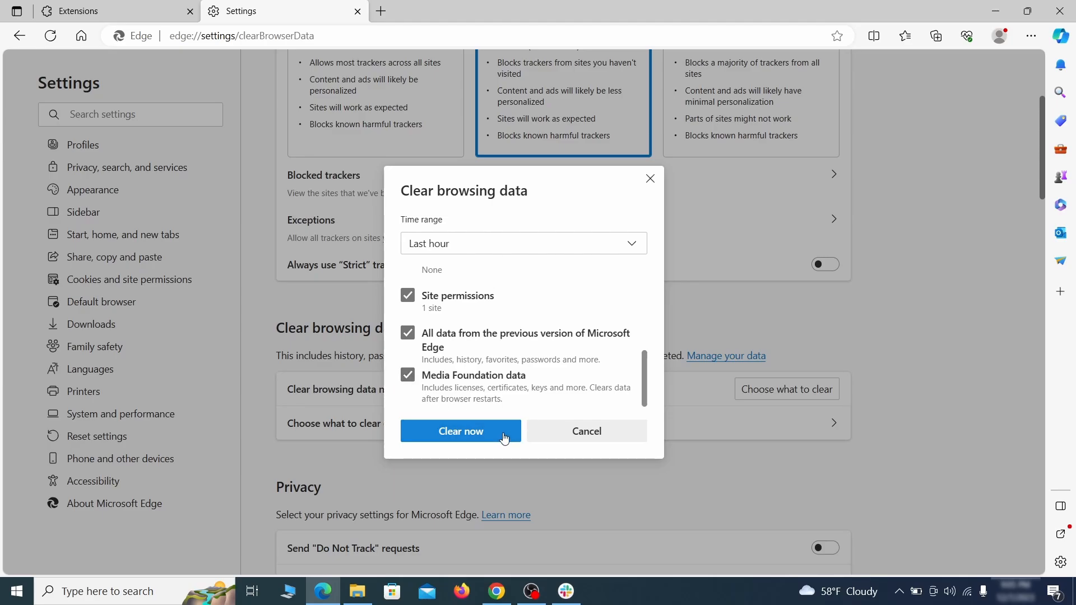
left_click(461, 431)
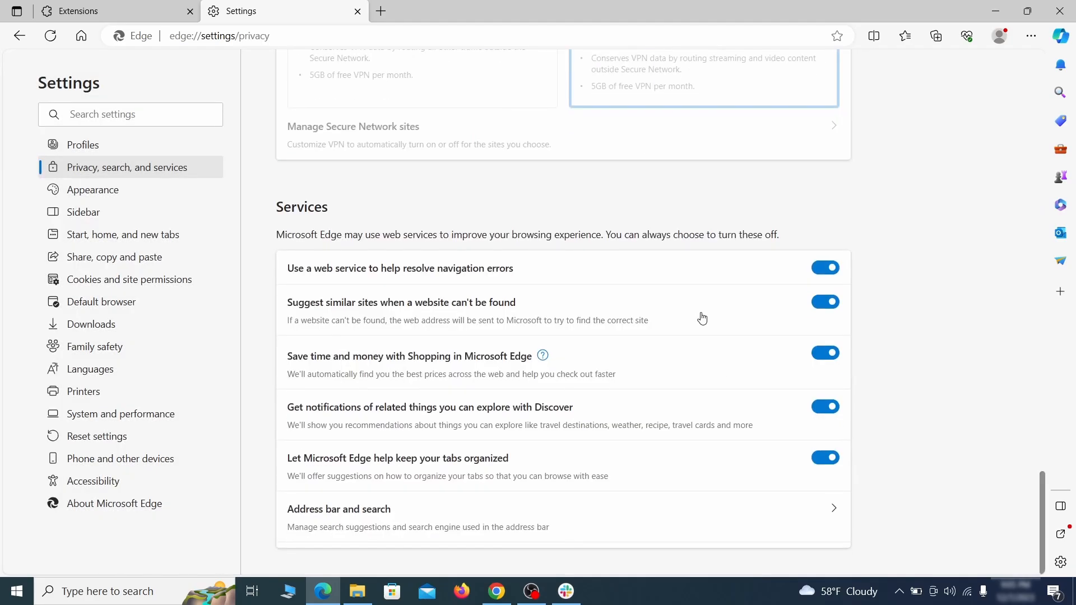
Set Google as Edge's default address-bar search engine.
left_click(338, 508)
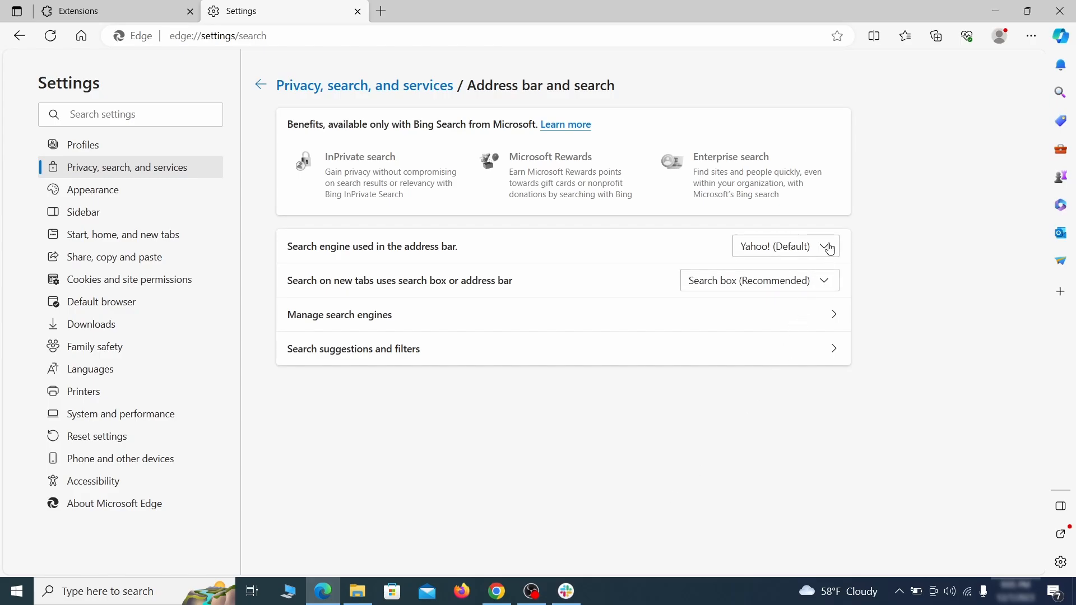
left_click(785, 247)
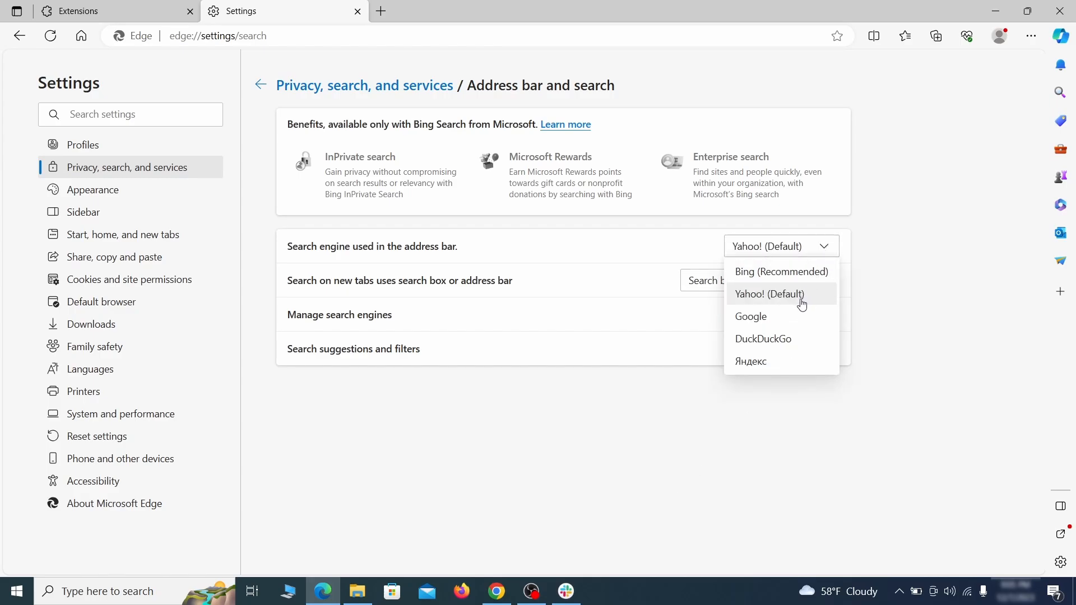
left_click(751, 316)
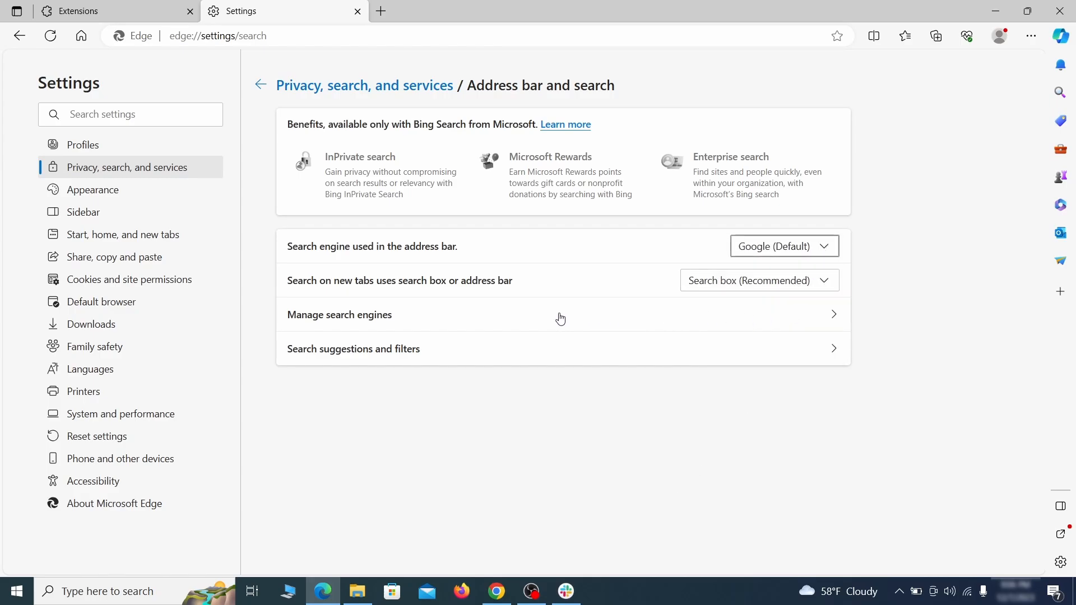
Delete the ExampleRougeURL.com entry from Edge's saved search engines.
left_click(339, 315)
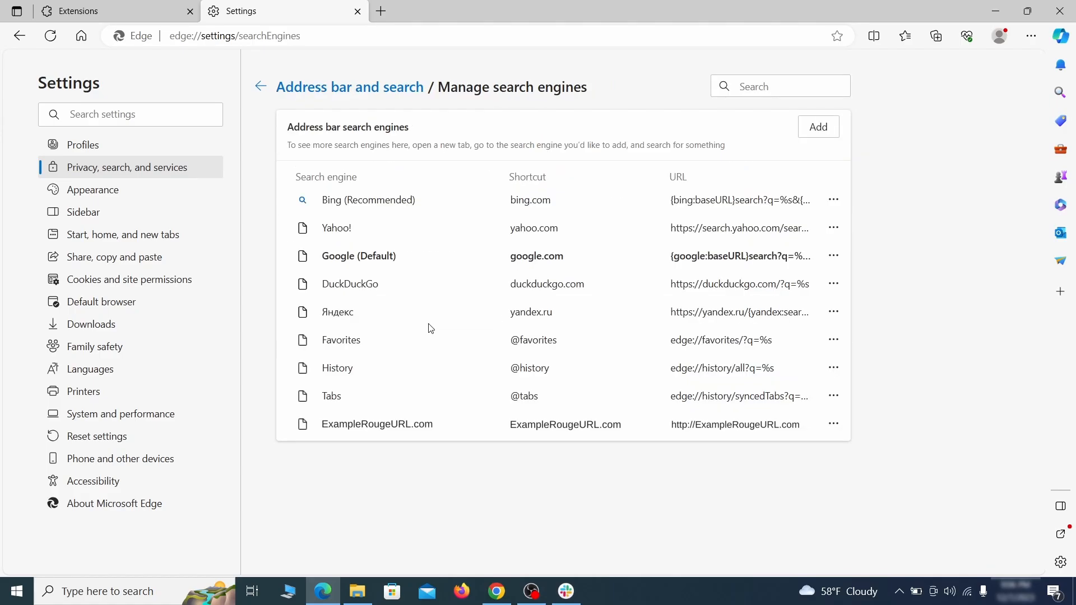
mouse_move(326, 415)
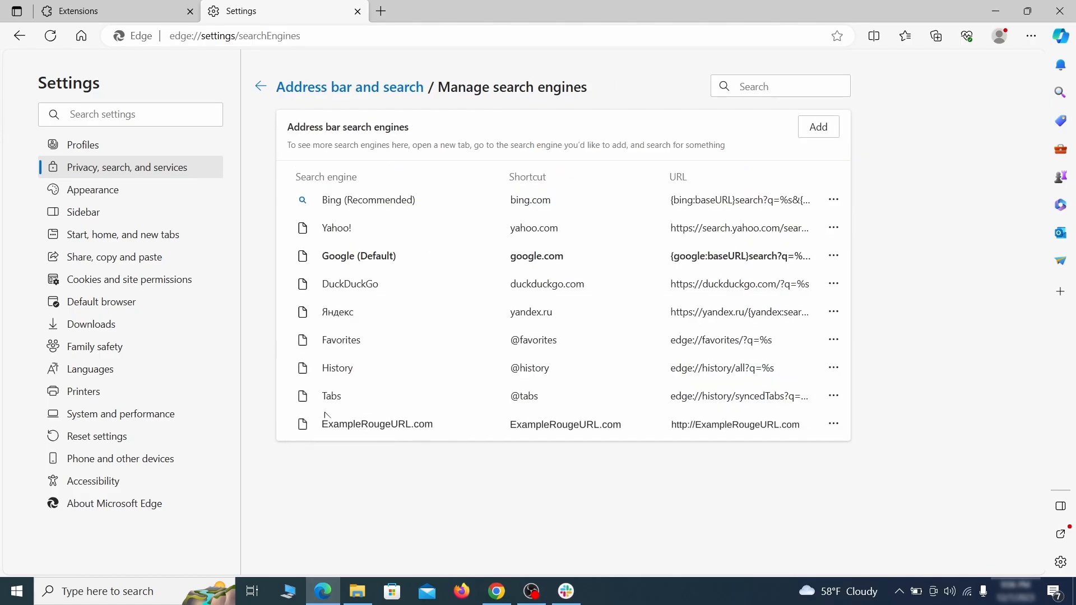
left_click(834, 424)
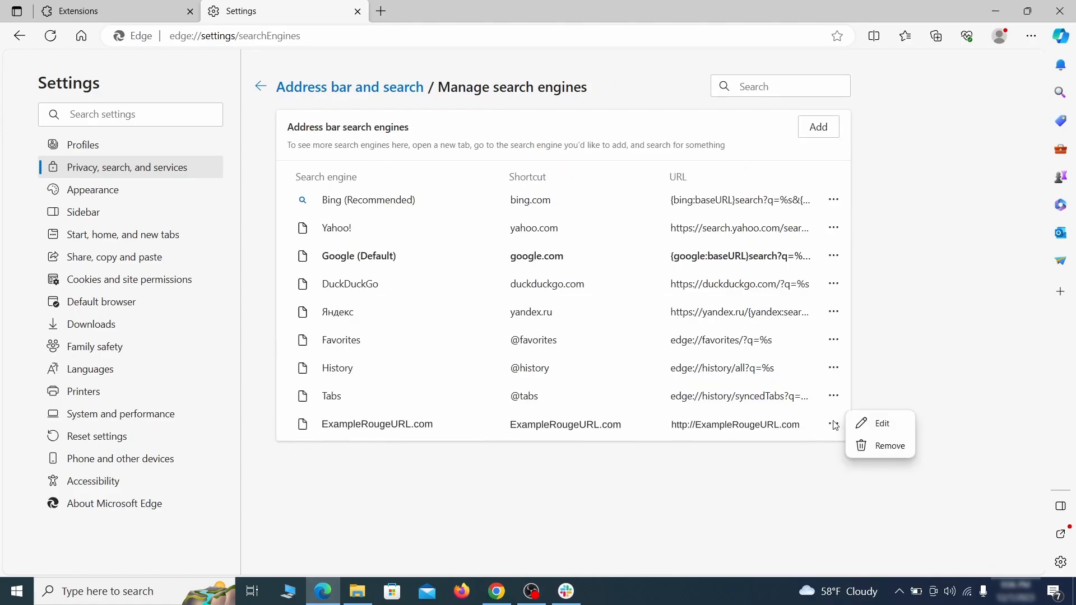
left_click(889, 445)
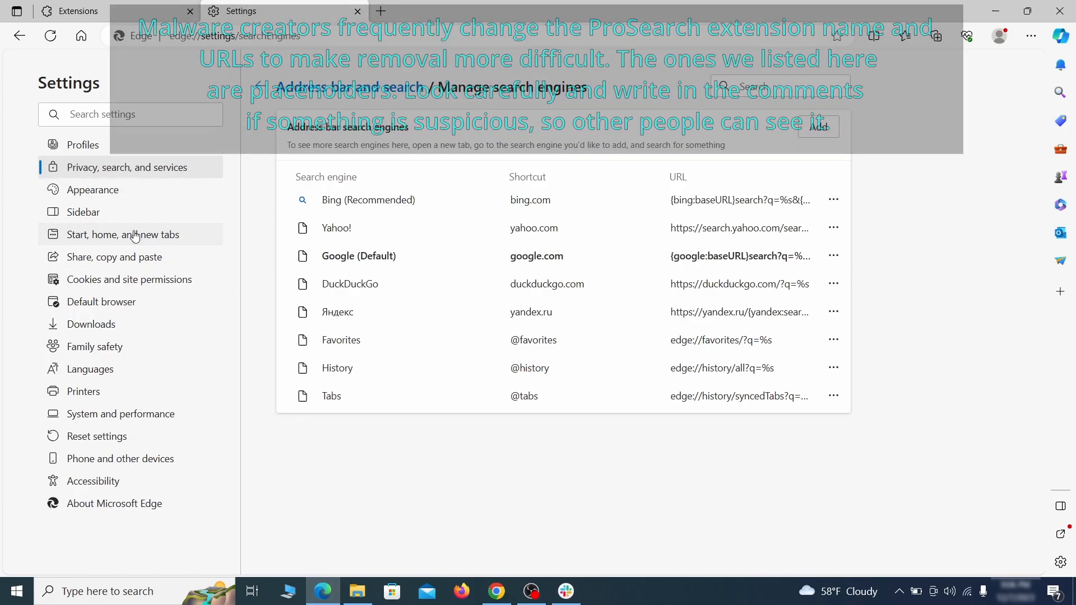
Remove ExampleRougeURL.com from Edge's startup pages and set the home button to New tab page.
left_click(123, 234)
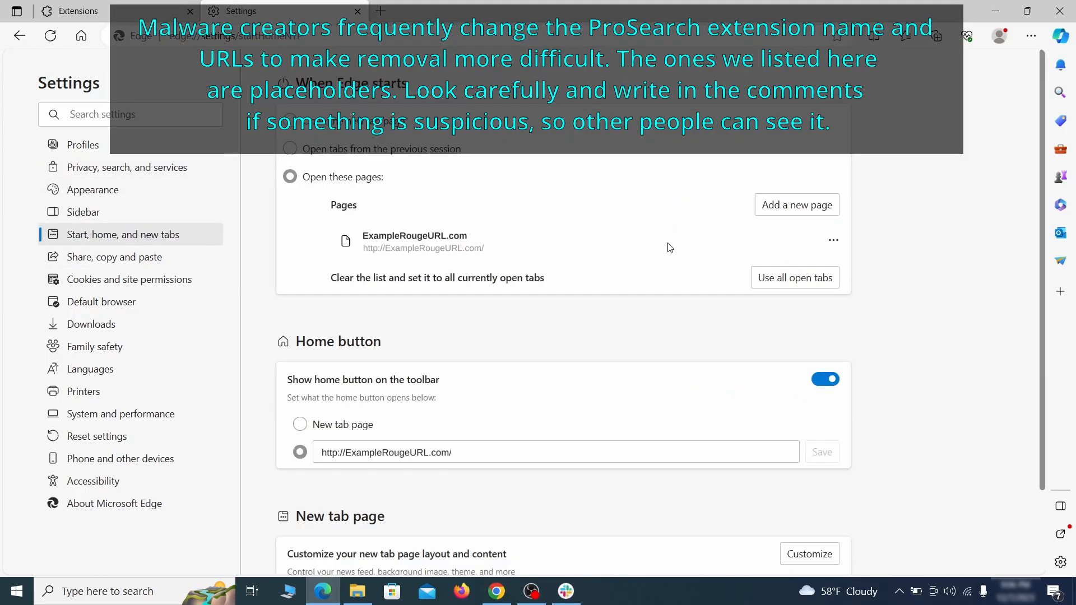
left_click(833, 240)
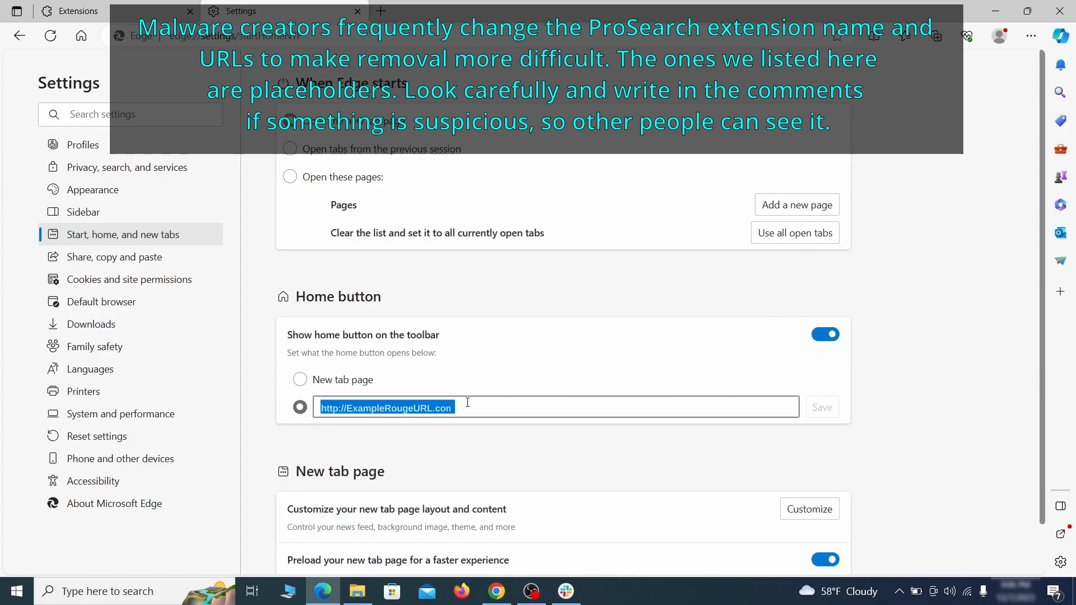
left_click(300, 379)
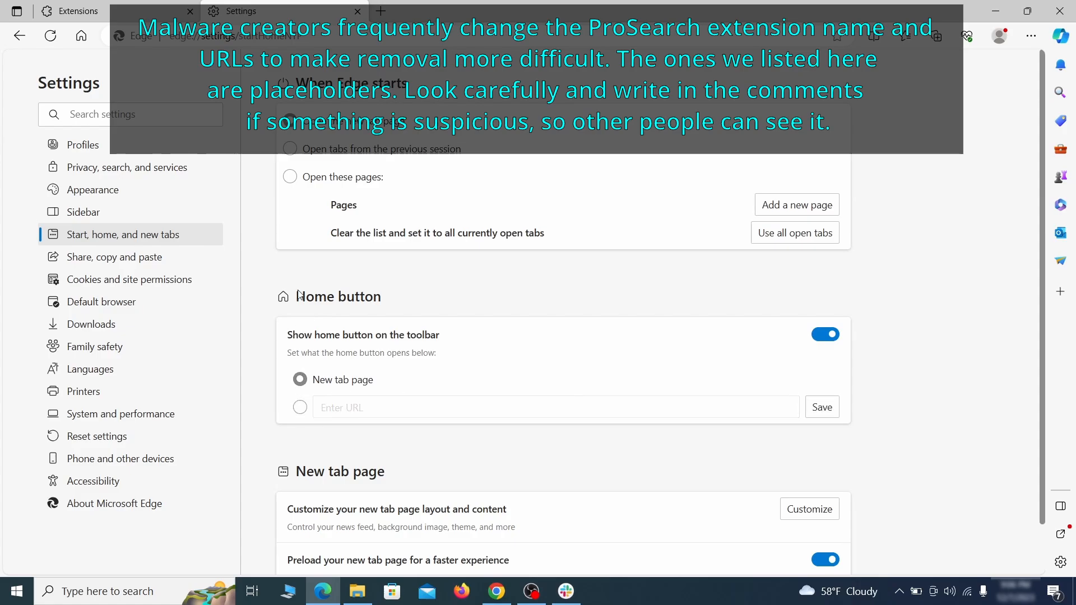
left_click(129, 279)
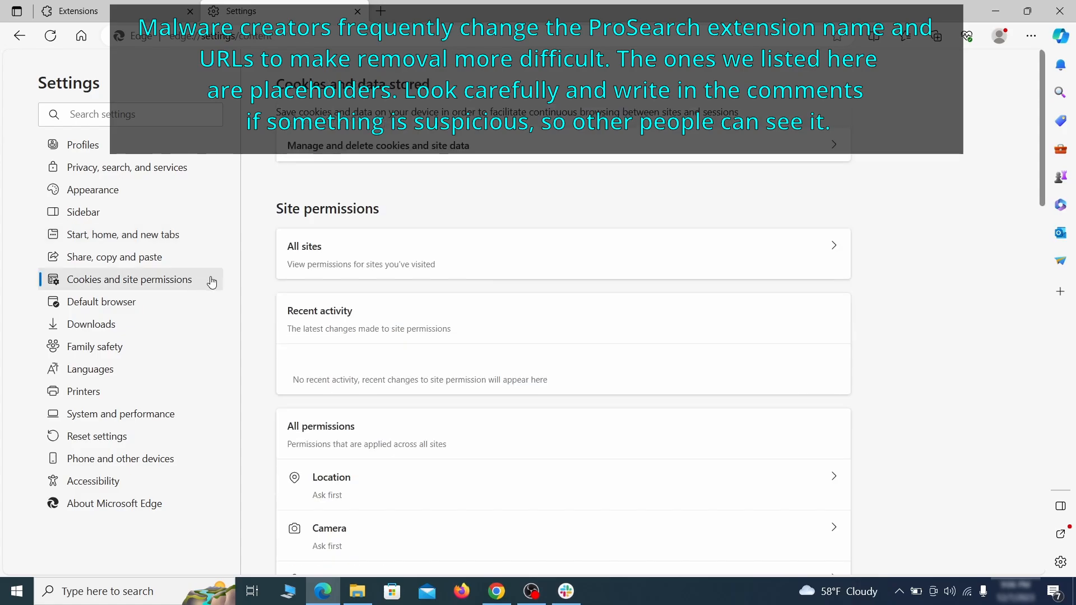
Remove ExampleRougeURL.com from Edge's allowed notification sites.
scroll("down", 3)
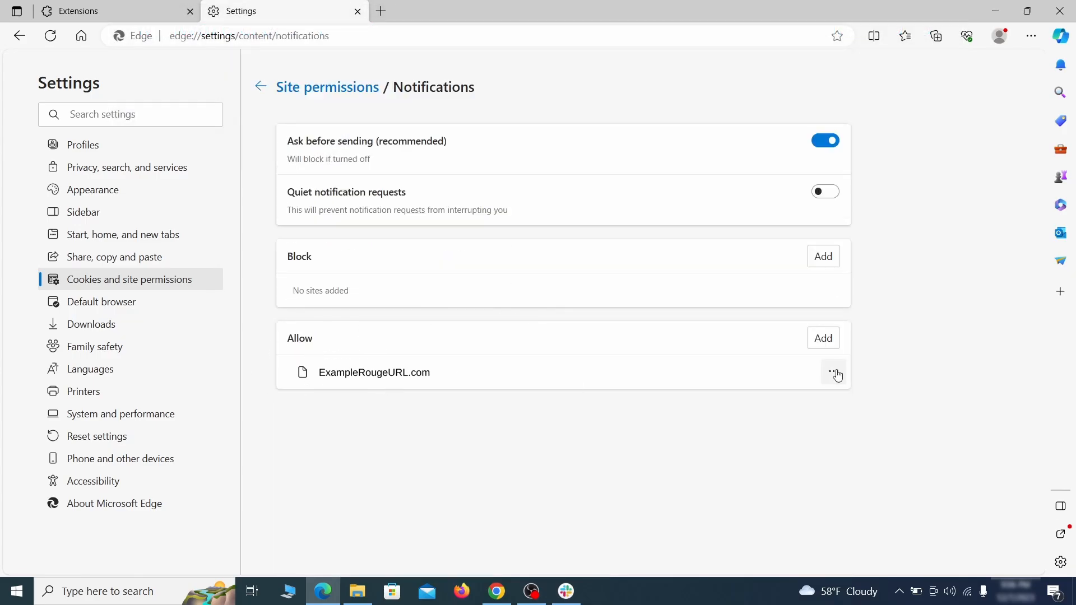
left_click(834, 373)
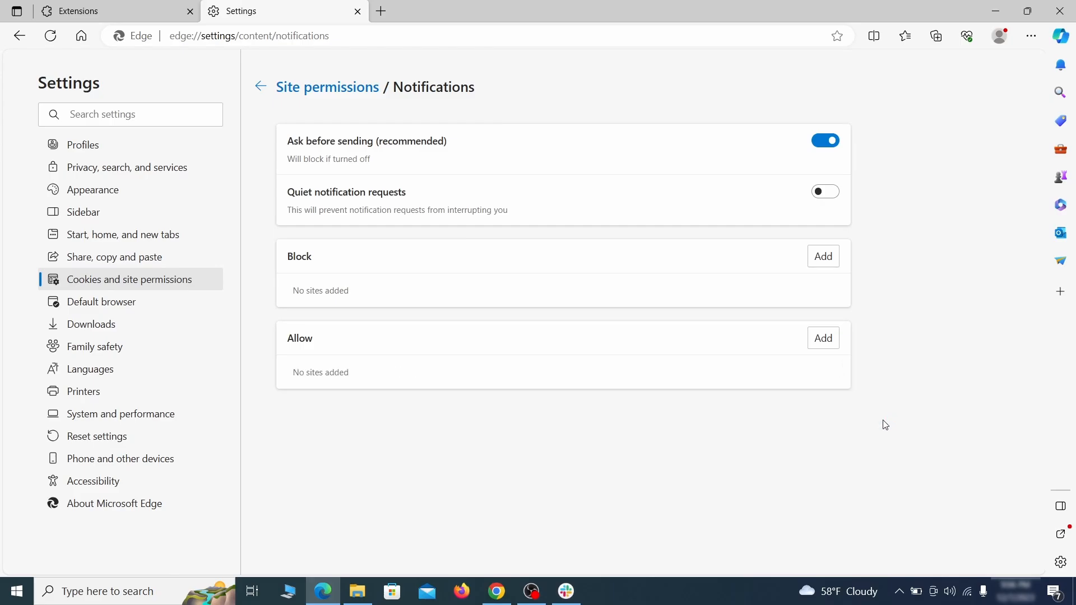